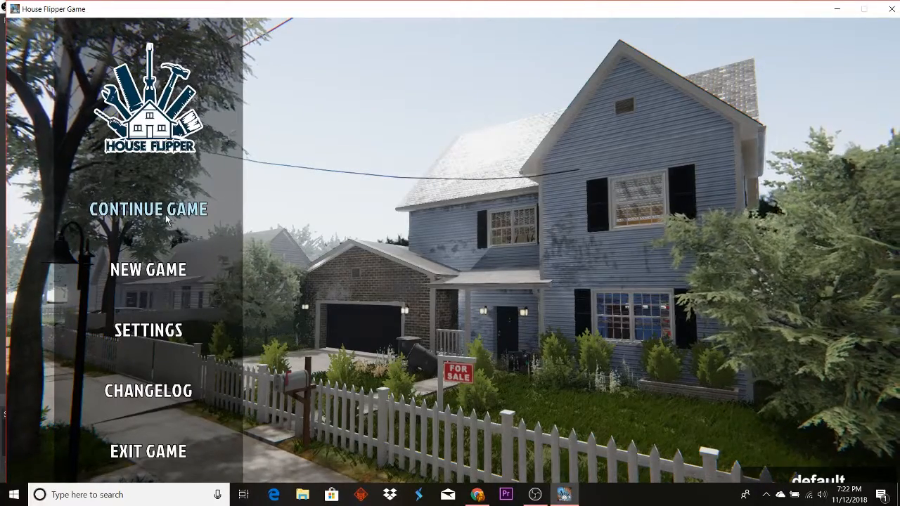
mouse_move(148, 269)
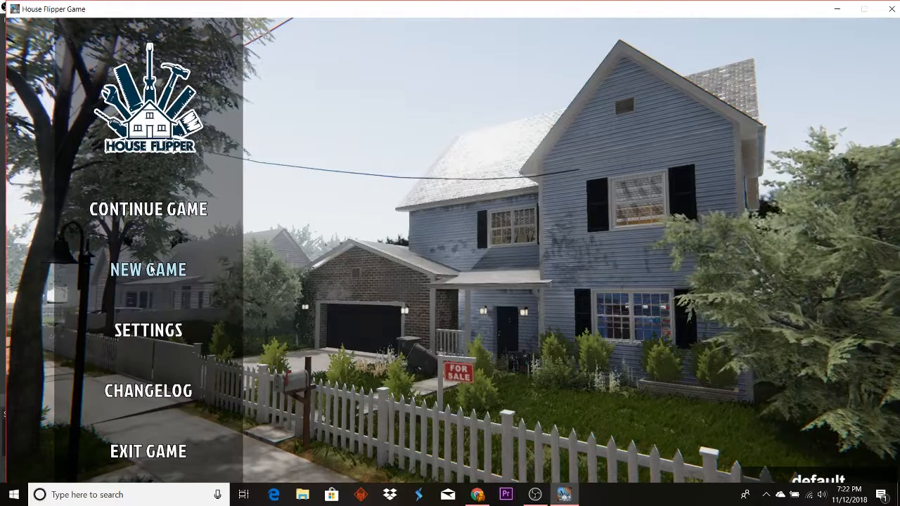
Choose New Game on the main menu to bring up the overwrite warning
left_click(148, 269)
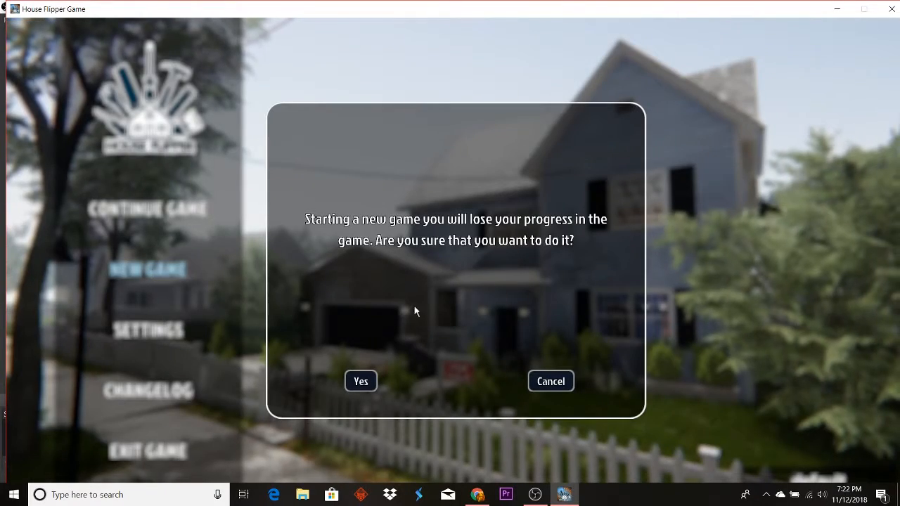
mouse_move(360, 393)
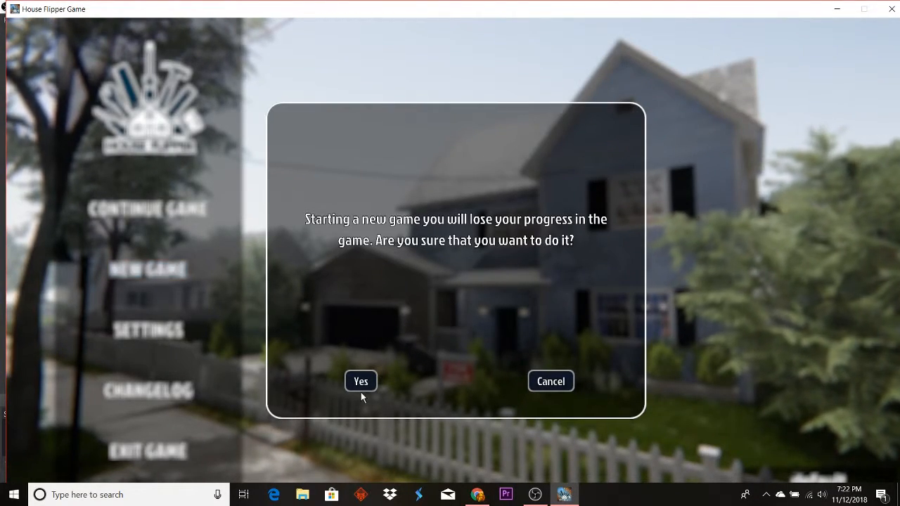
Confirm starting over, losing current progress, and load the starter shack
left_click(360, 381)
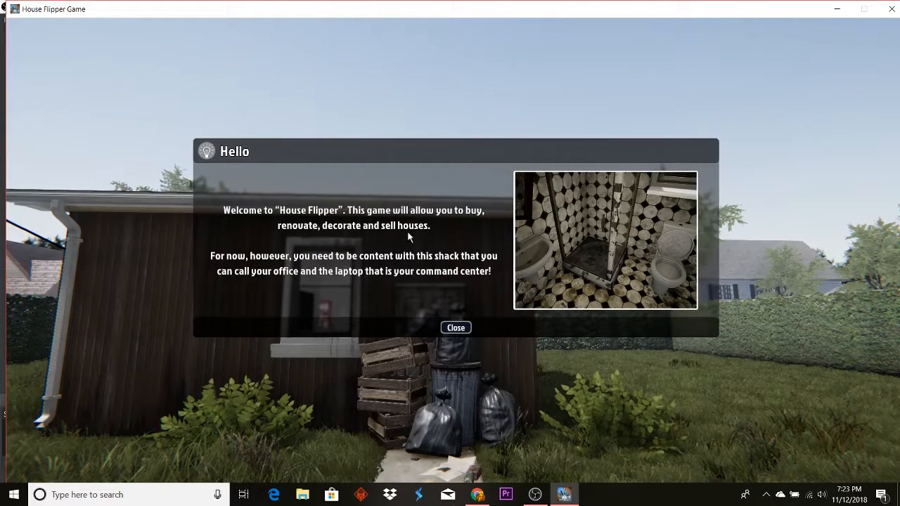
mouse_move(180, 272)
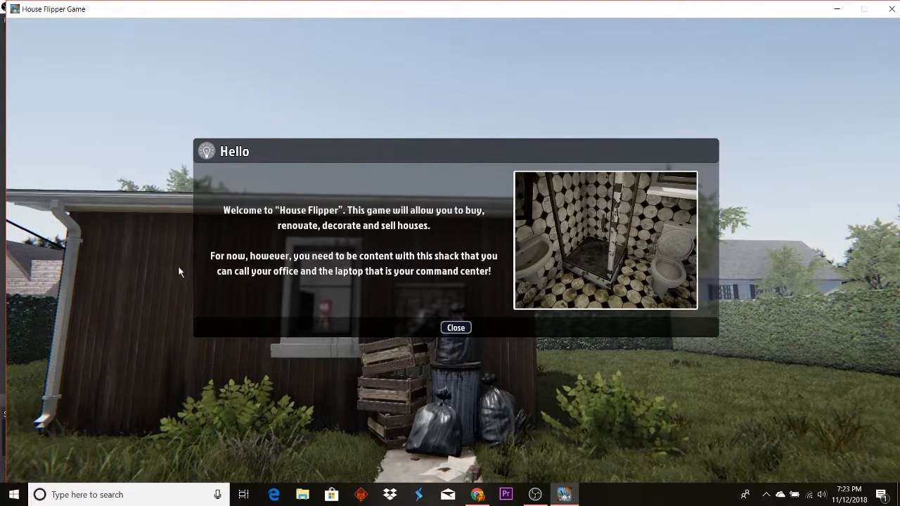
mouse_move(325, 260)
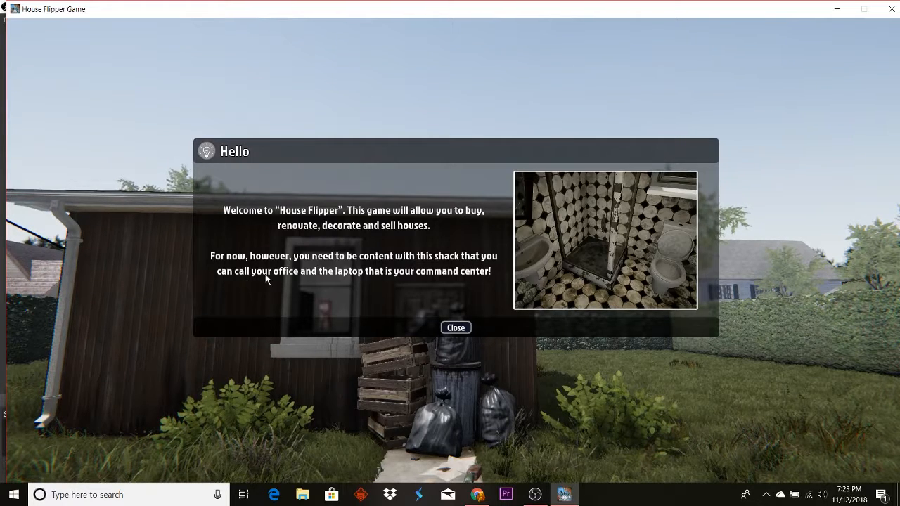
mouse_move(334, 274)
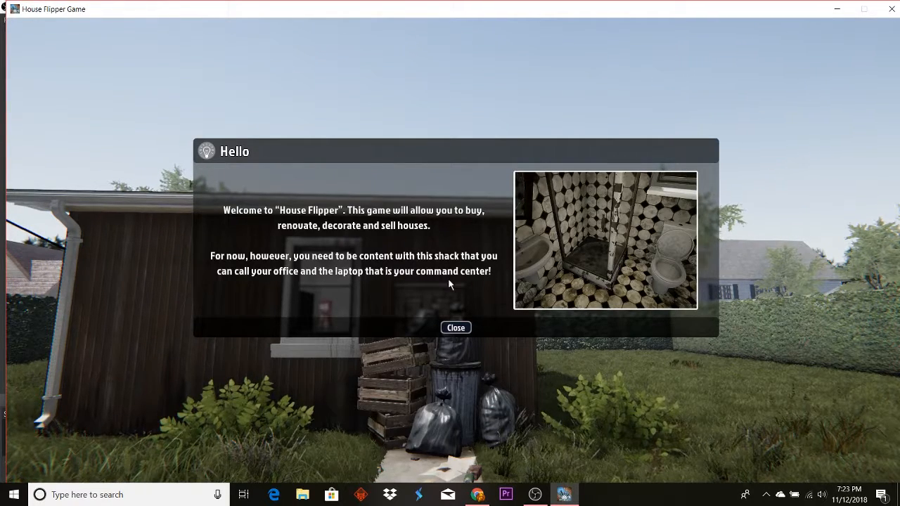
Dismiss the Hello welcome message outside the shack
left_click(456, 326)
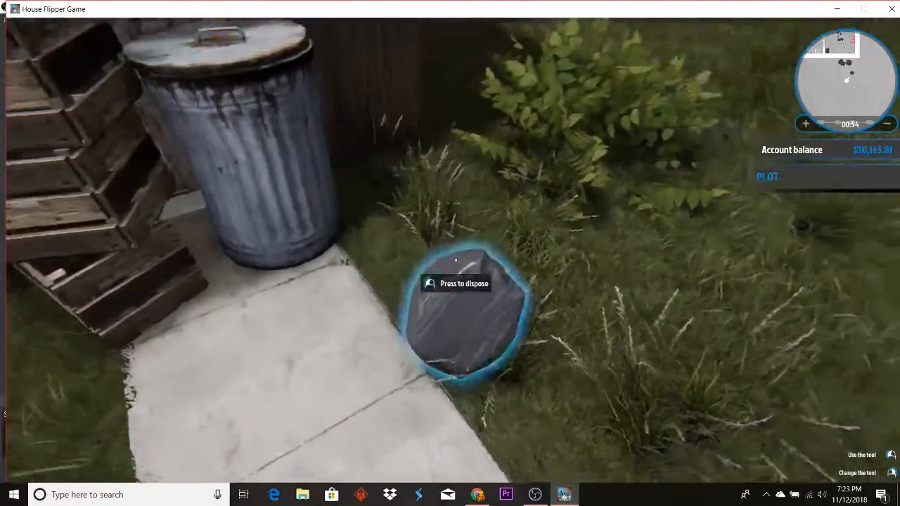
mouse_move(450, 253)
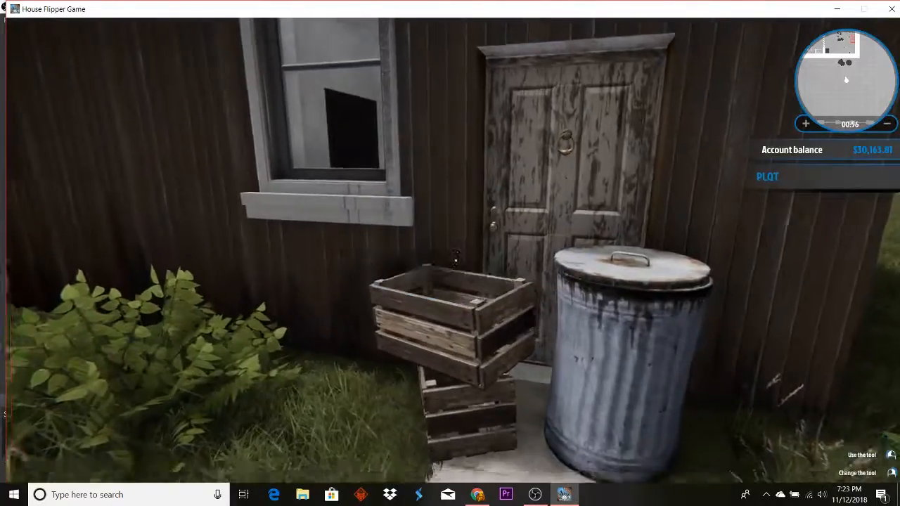
mouse_move(450, 253)
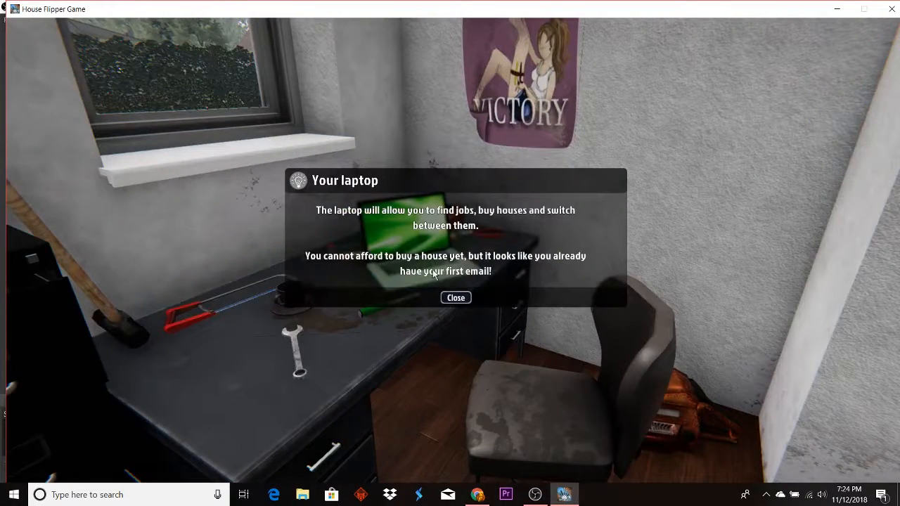
mouse_move(392, 387)
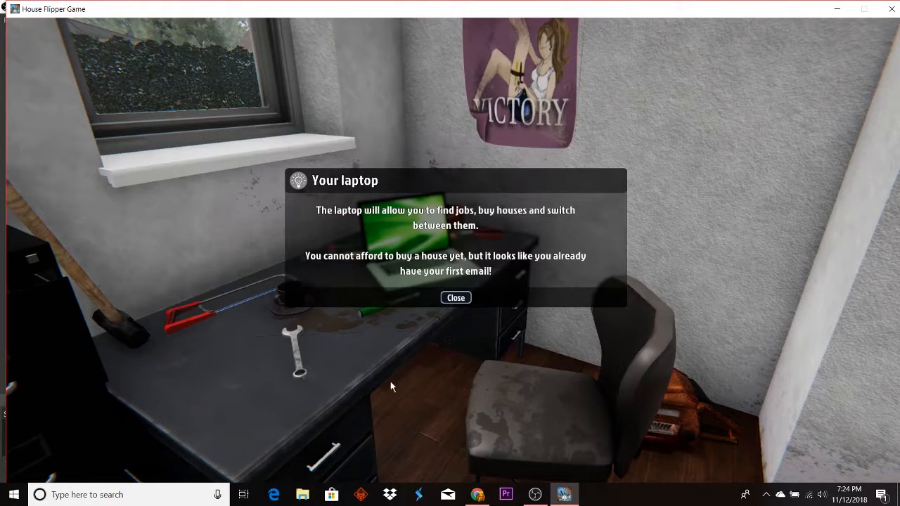
mouse_move(410, 232)
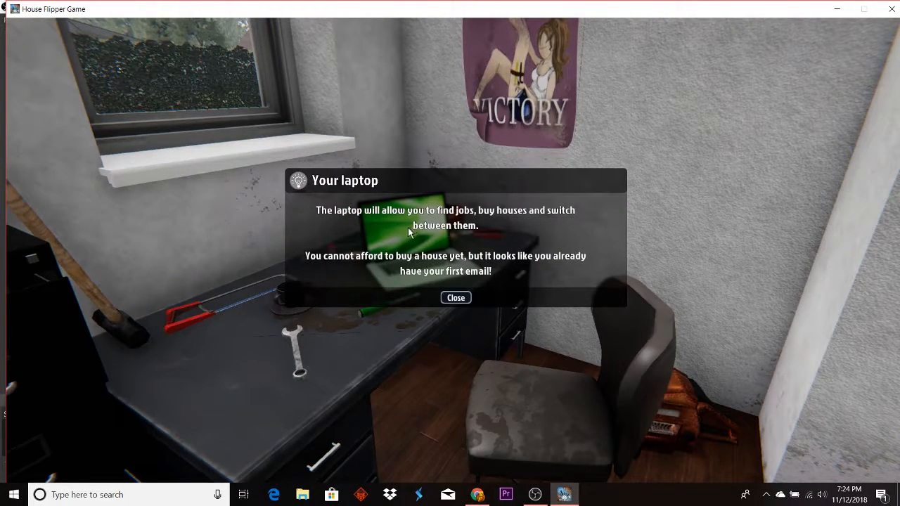
mouse_move(521, 234)
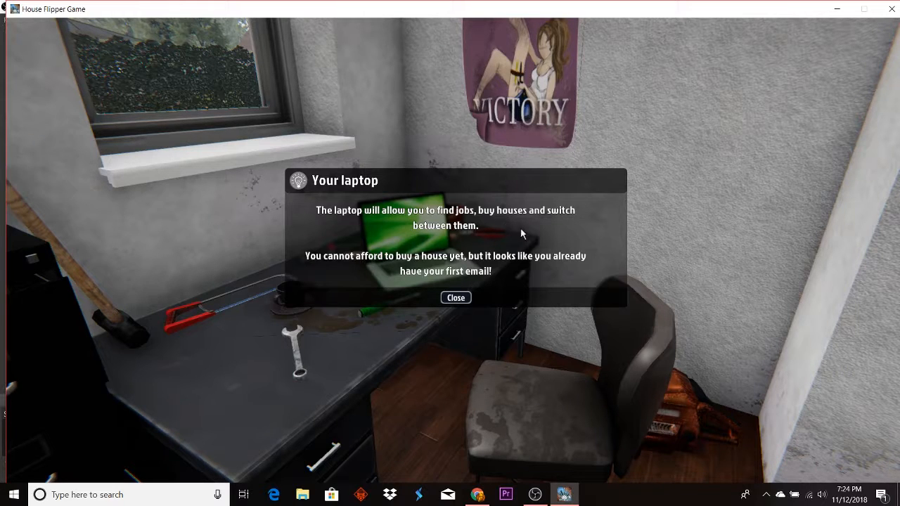
mouse_move(464, 258)
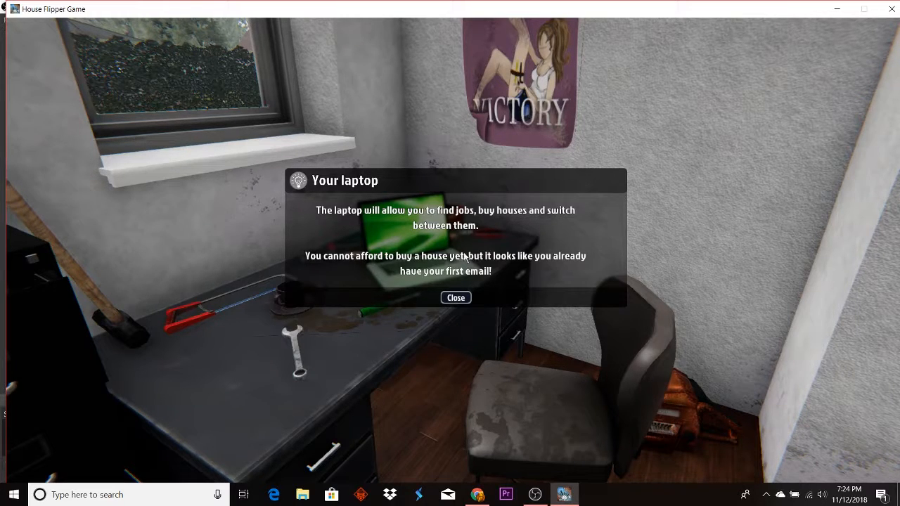
mouse_move(436, 267)
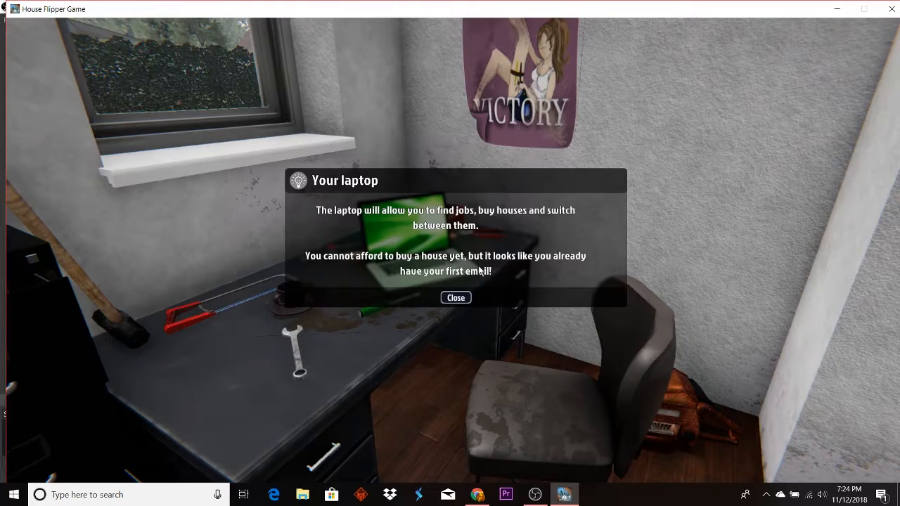
mouse_move(568, 269)
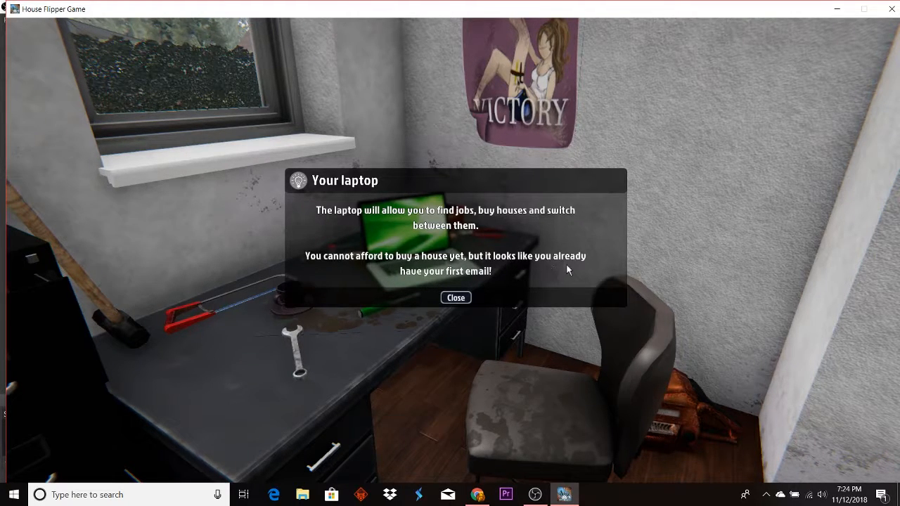
Dismiss the Your laptop introduction message
left_click(455, 298)
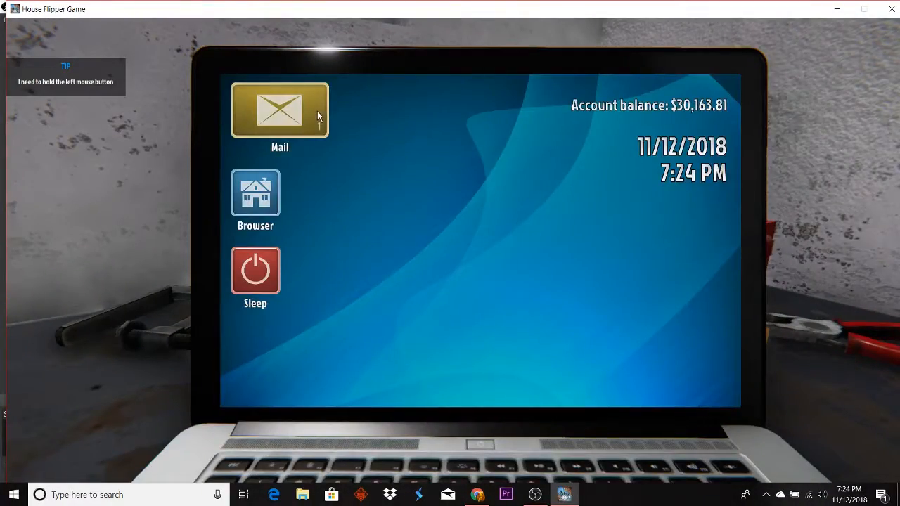
Open GoldMail and read 'Ex-boyfriend stole the radiator from my house'
left_click(279, 110)
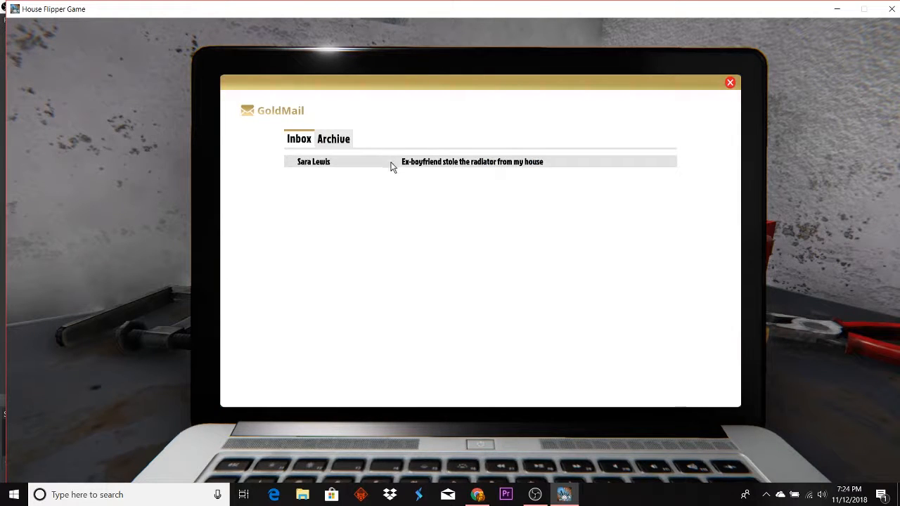
left_click(473, 162)
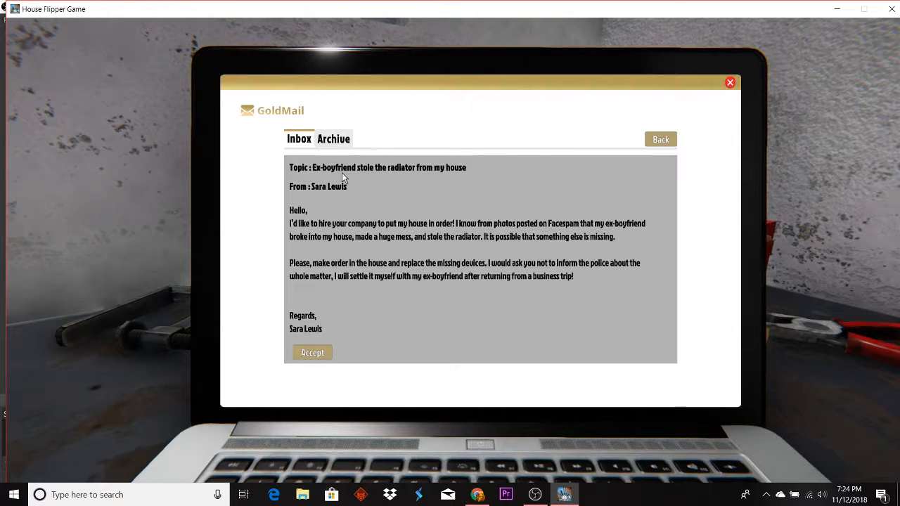
mouse_move(463, 171)
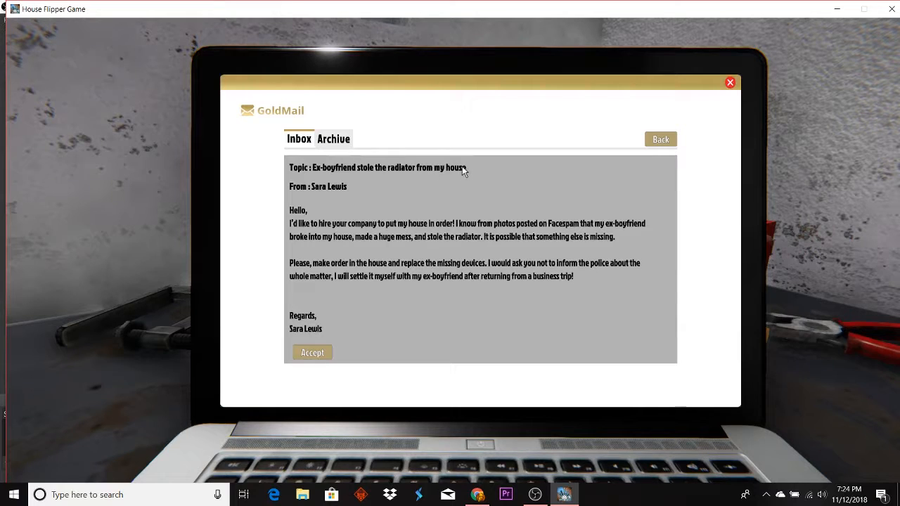
mouse_move(339, 191)
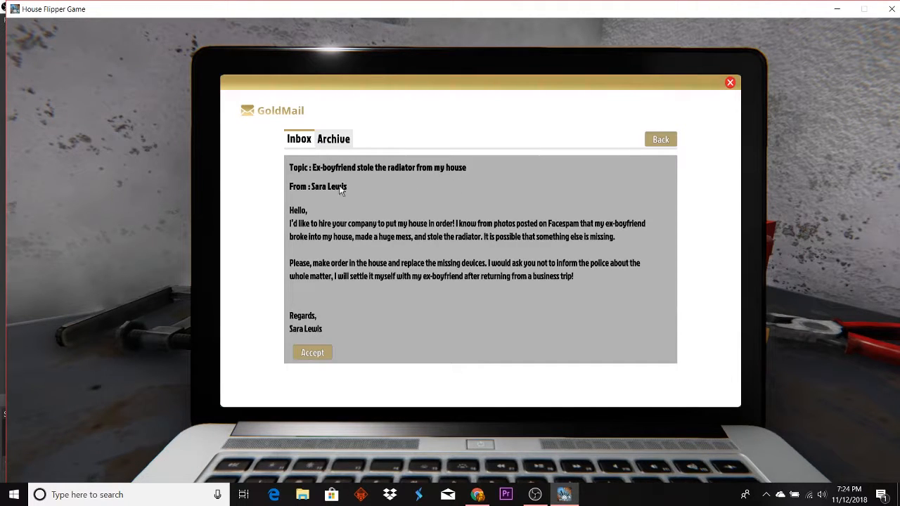
mouse_move(297, 230)
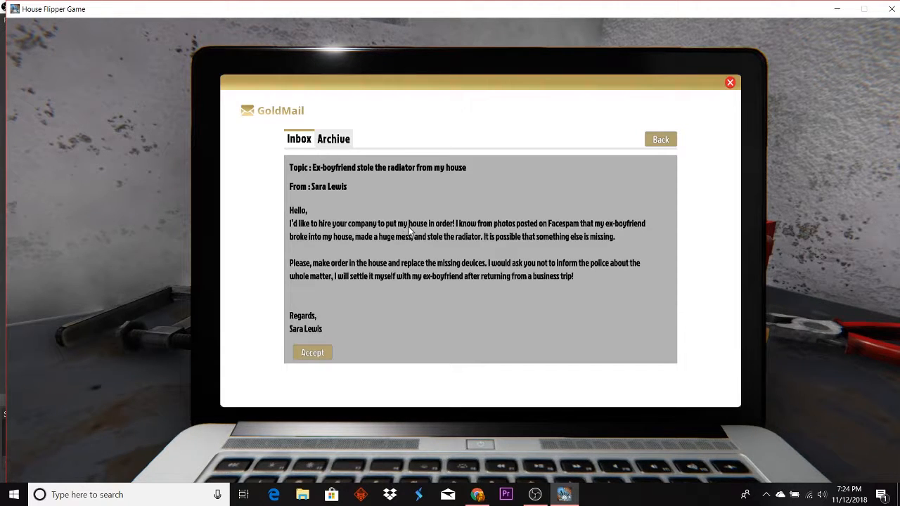
mouse_move(490, 231)
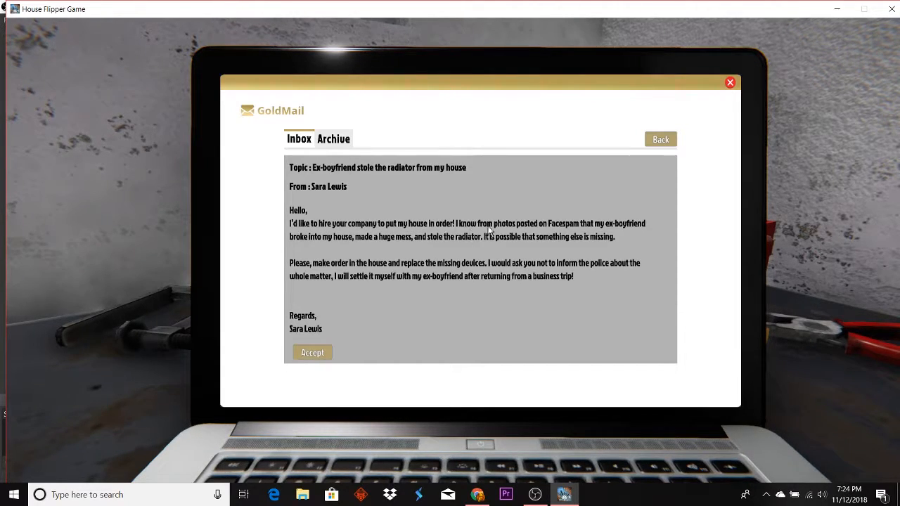
mouse_move(518, 232)
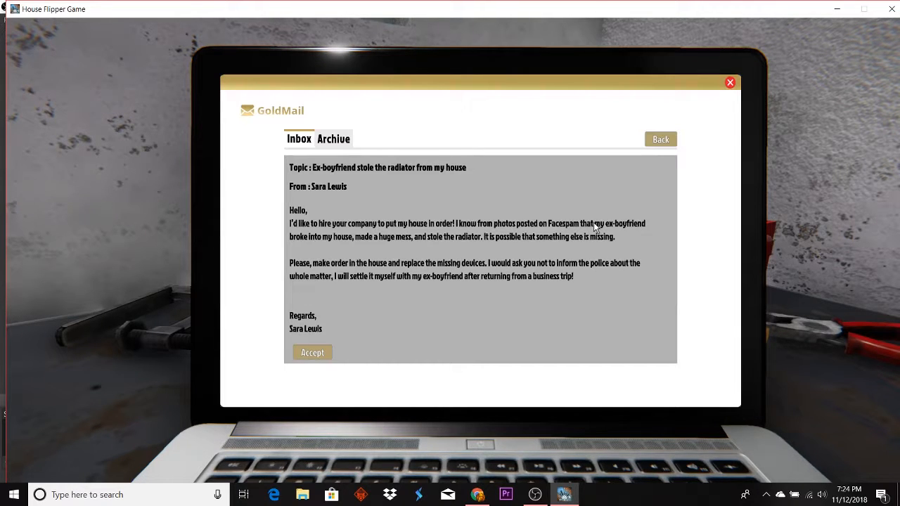
mouse_move(629, 237)
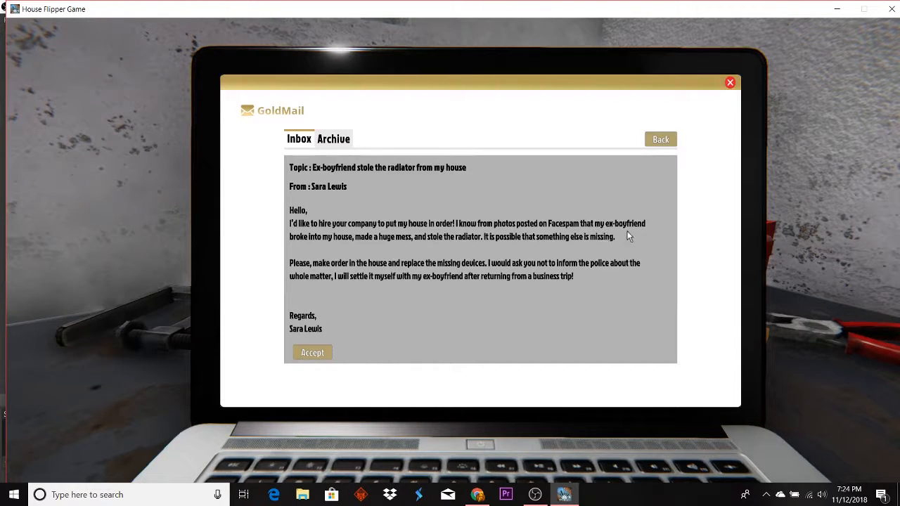
mouse_move(336, 247)
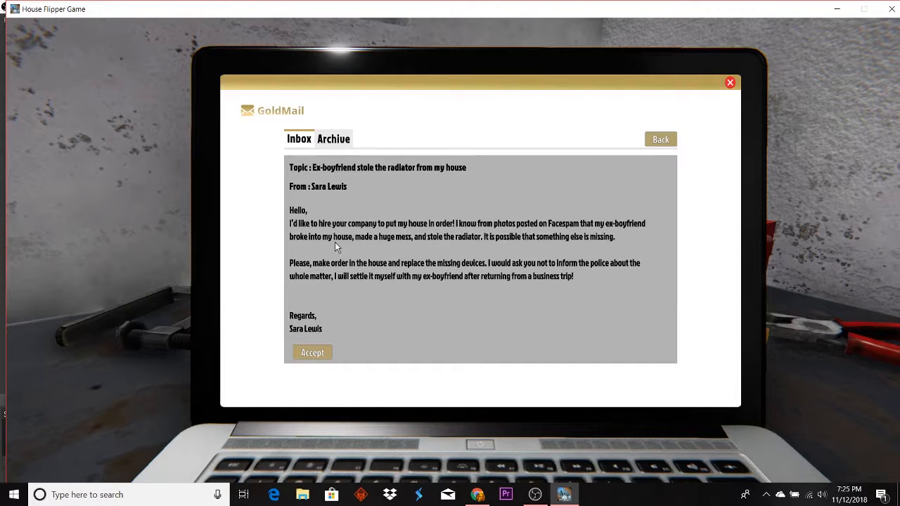
mouse_move(375, 244)
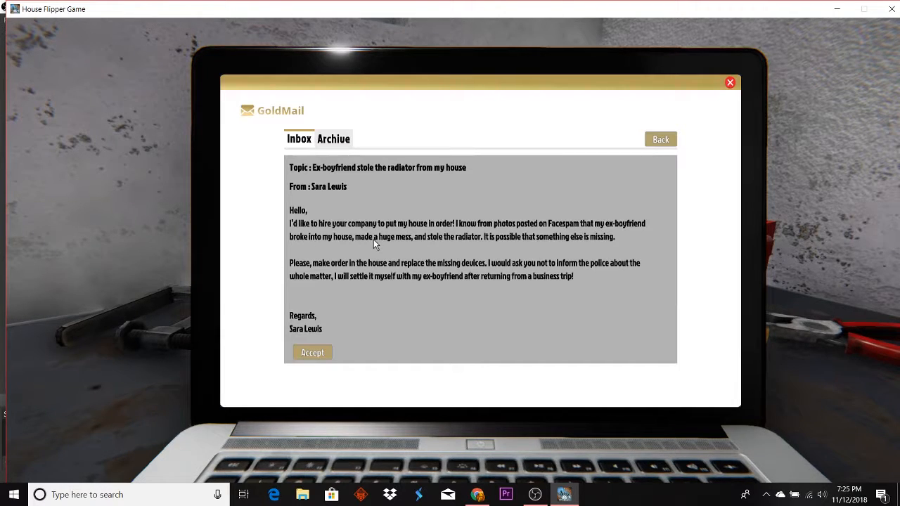
mouse_move(416, 241)
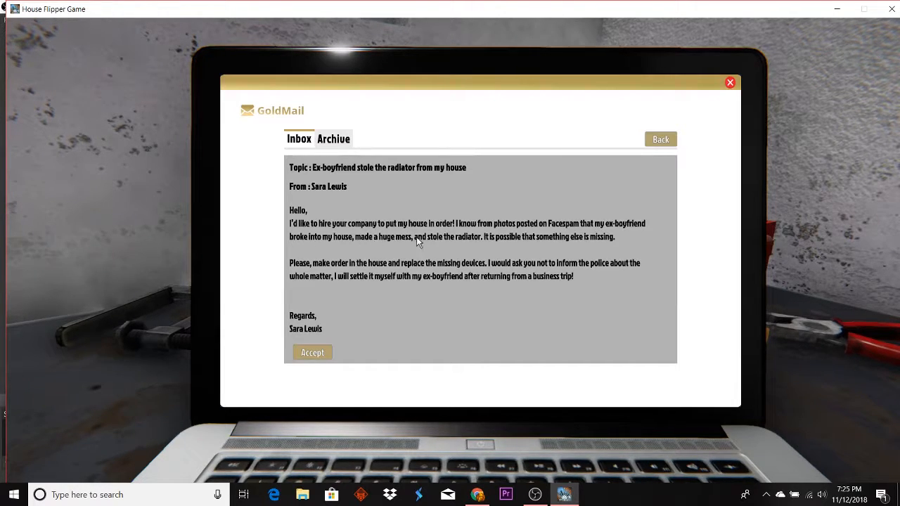
mouse_move(493, 246)
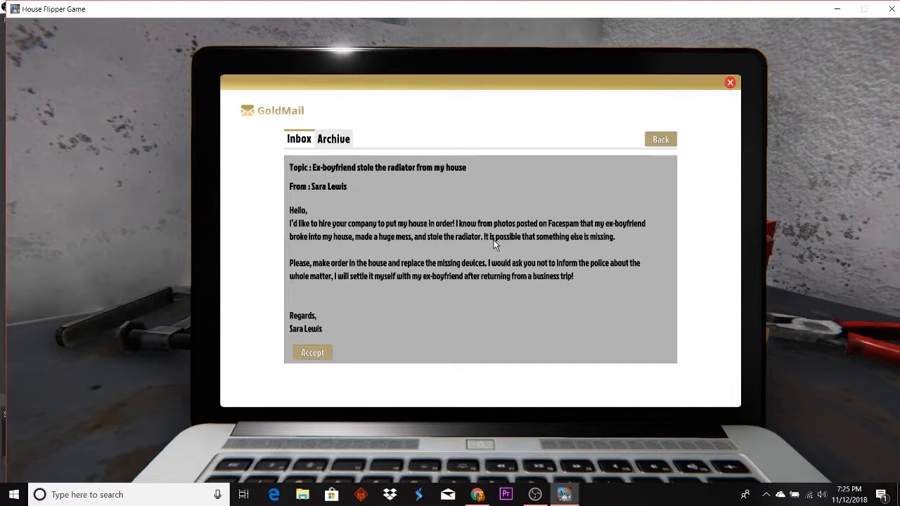
mouse_move(581, 246)
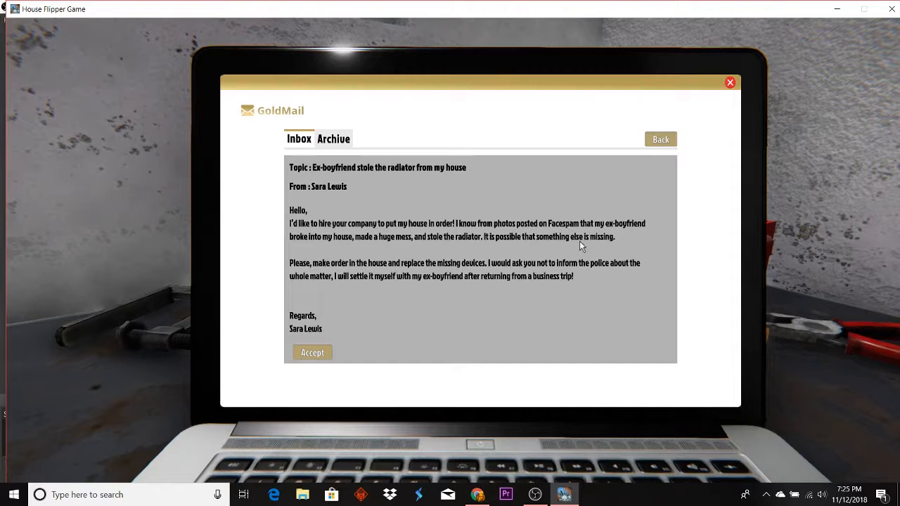
mouse_move(322, 269)
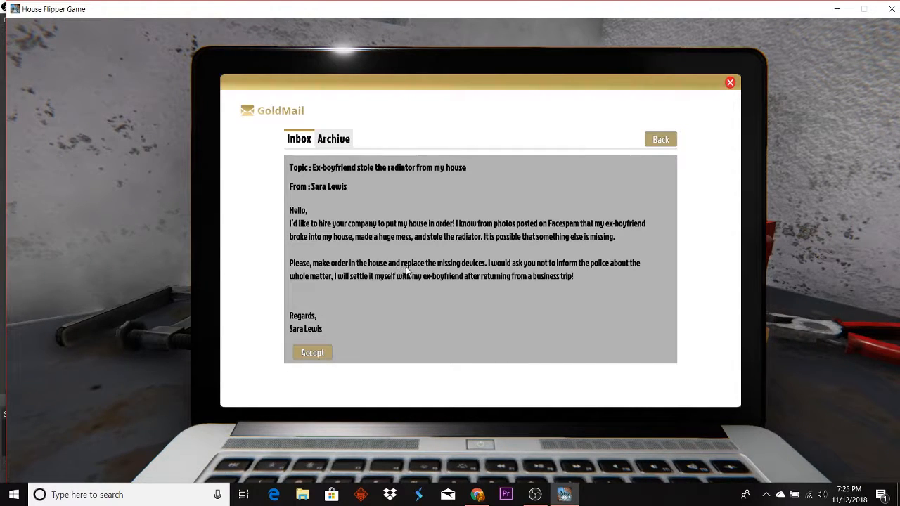
mouse_move(502, 267)
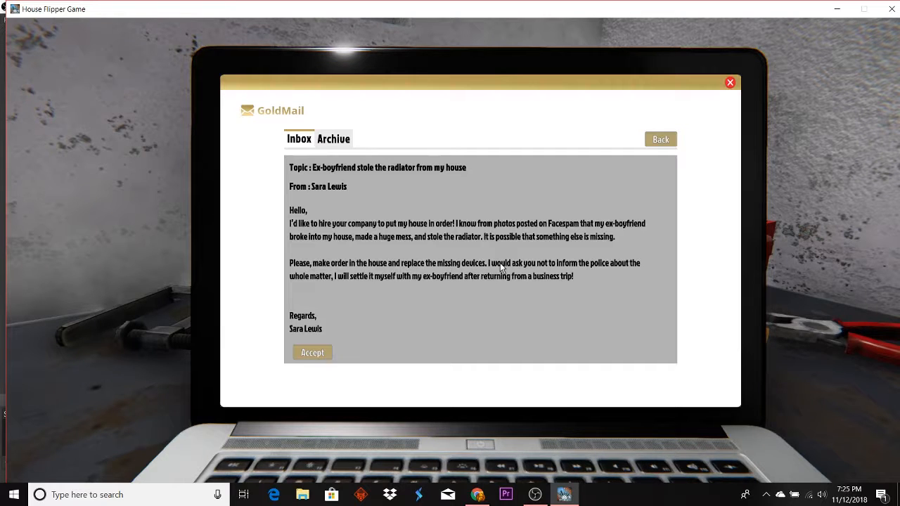
mouse_move(547, 276)
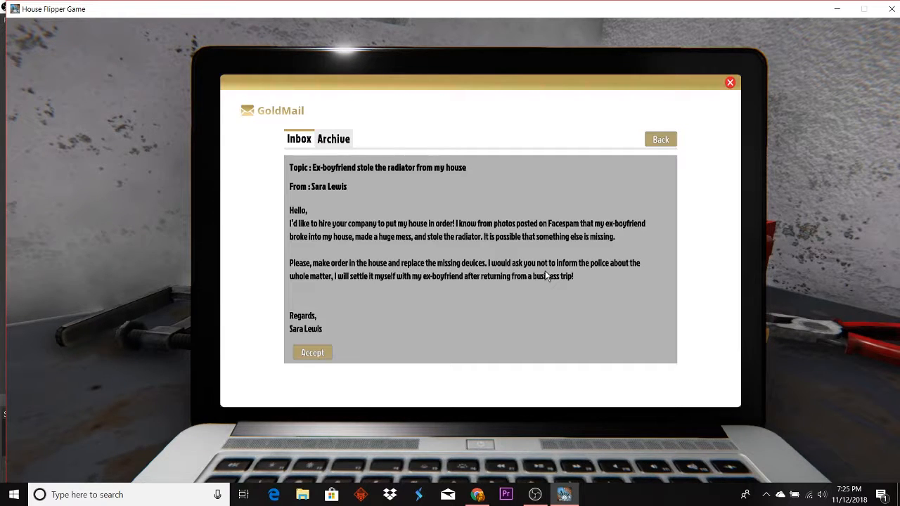
mouse_move(277, 287)
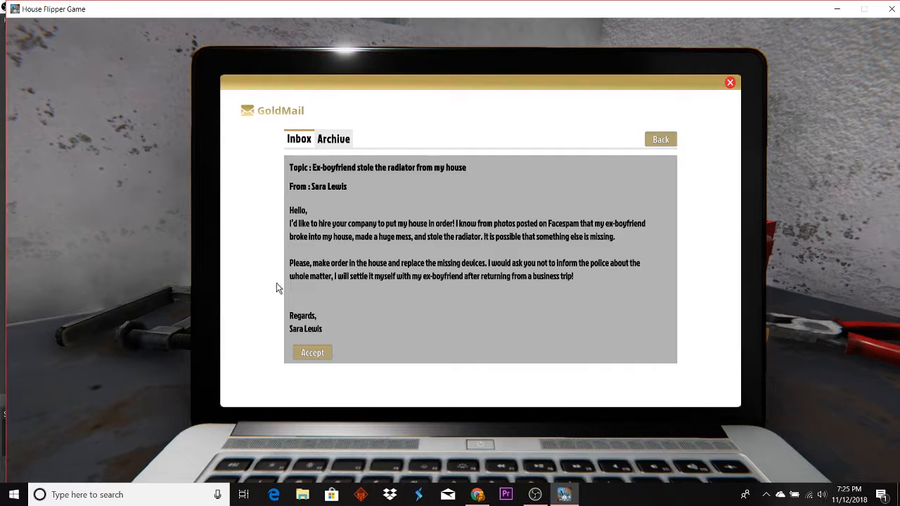
mouse_move(378, 287)
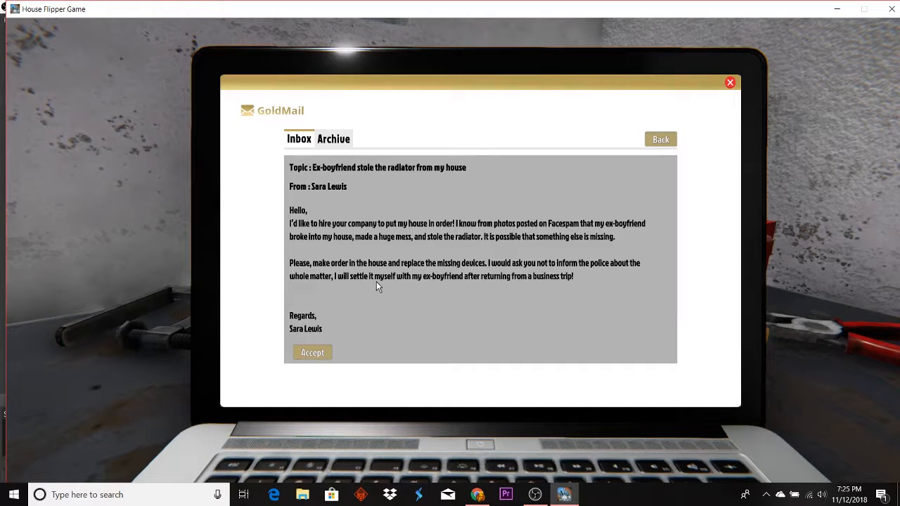
mouse_move(416, 284)
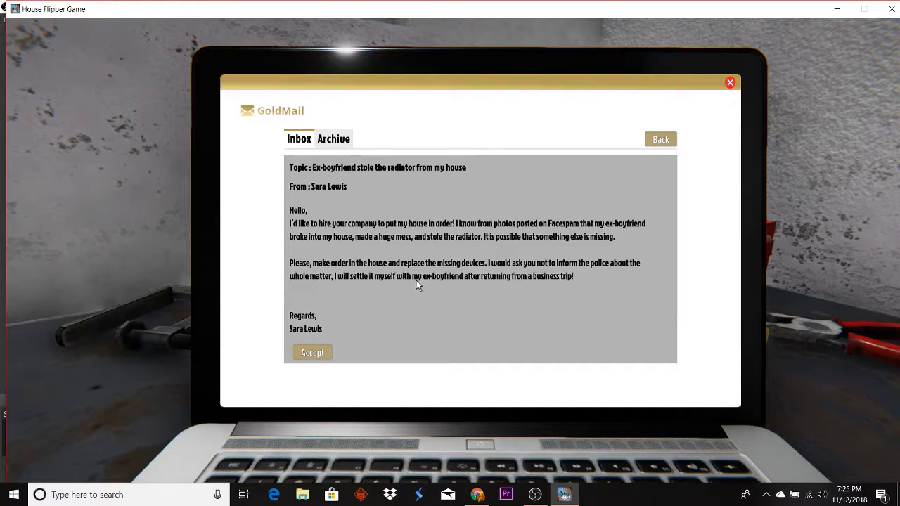
mouse_move(495, 285)
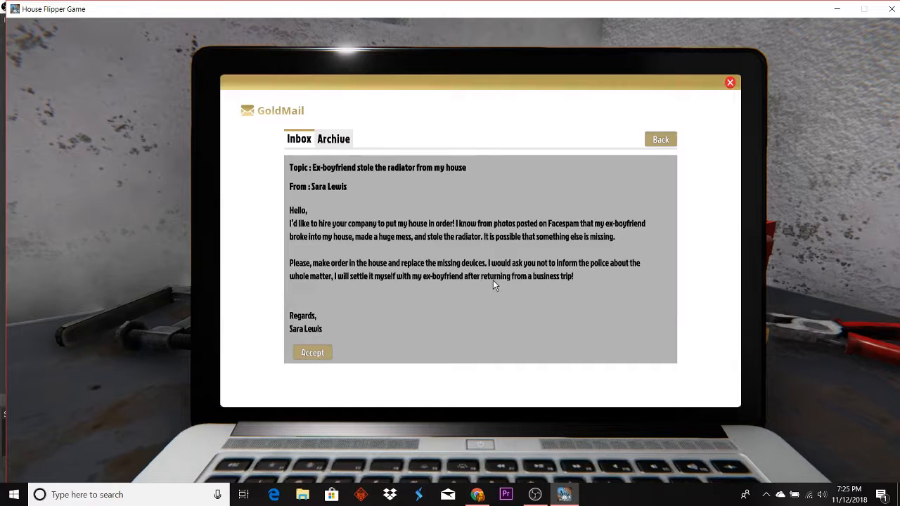
mouse_move(461, 296)
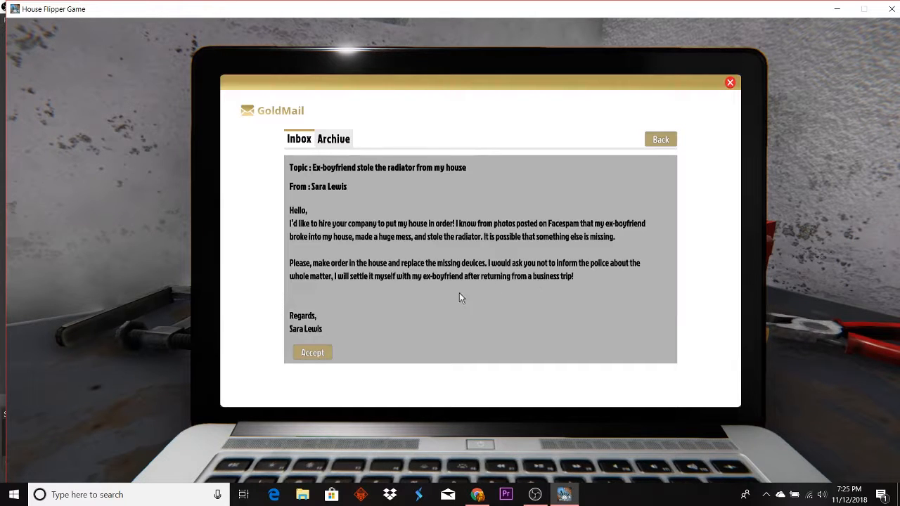
Accept Sara Lewis's stolen-radiator job and travel to her house
left_click(312, 352)
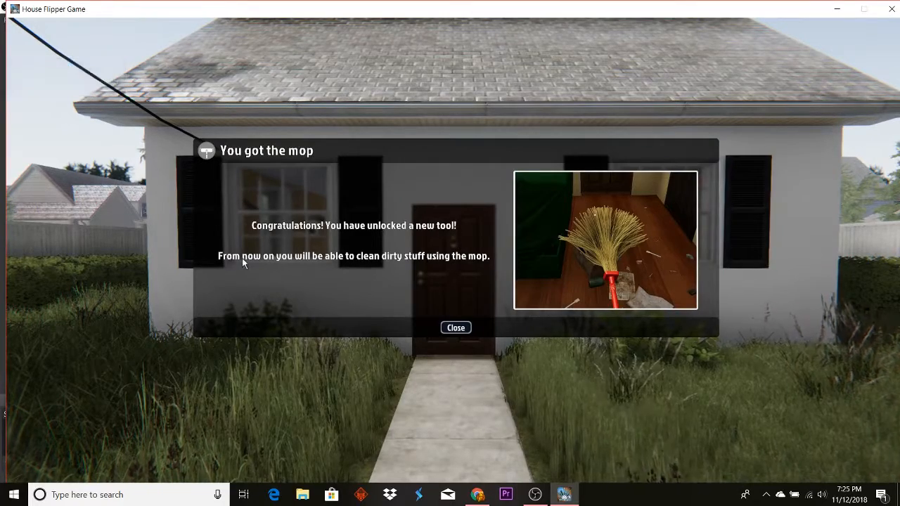
mouse_move(298, 265)
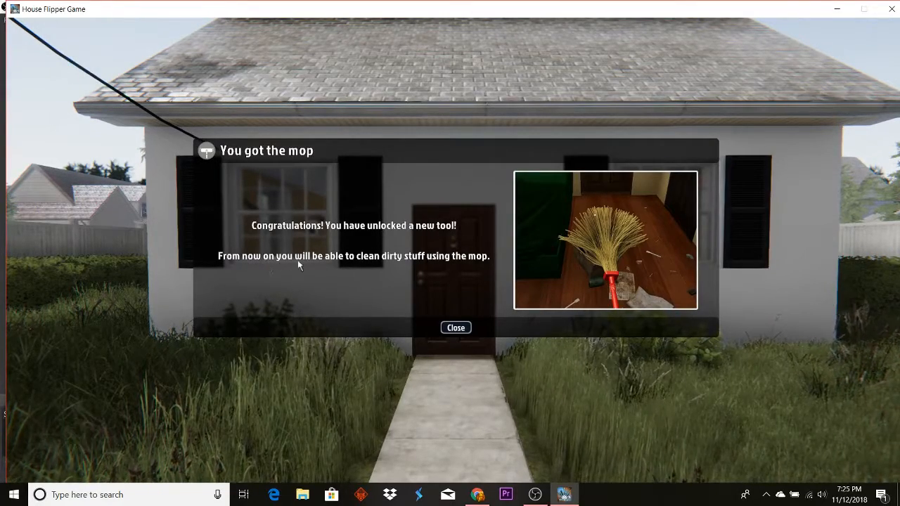
mouse_move(402, 263)
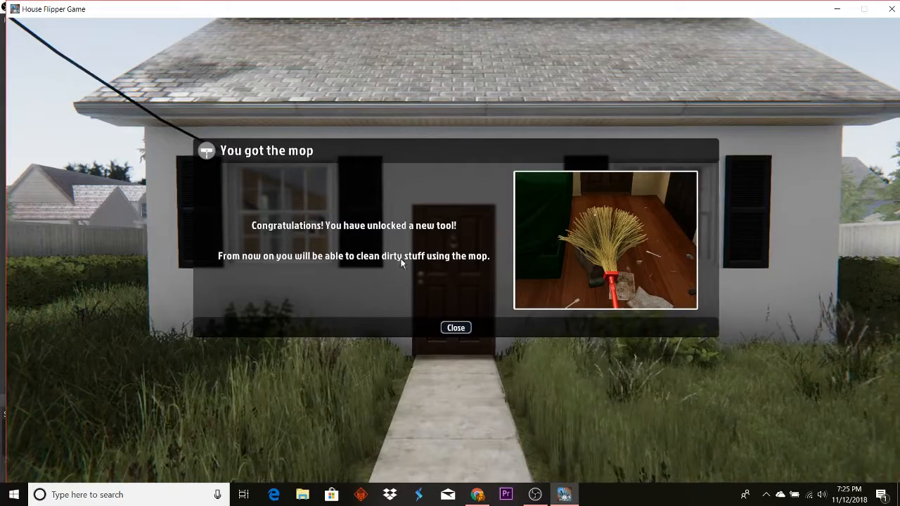
mouse_move(461, 316)
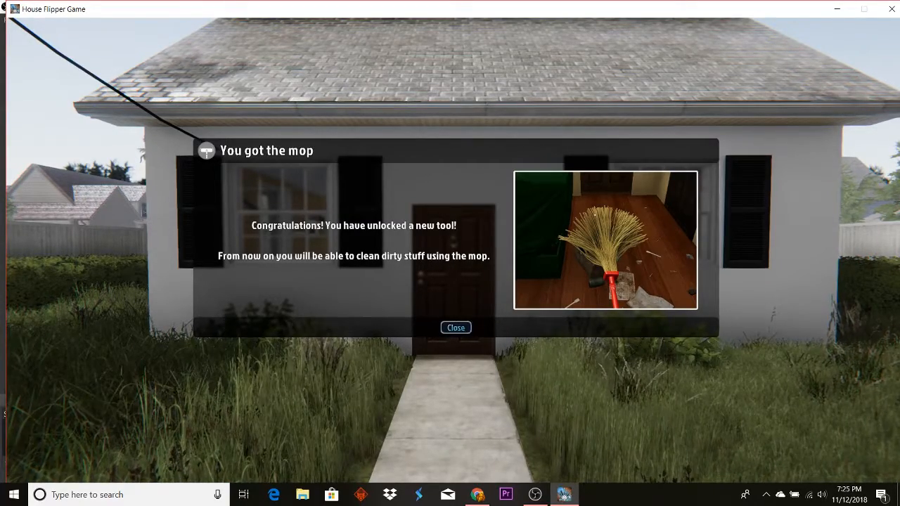
left_click(455, 328)
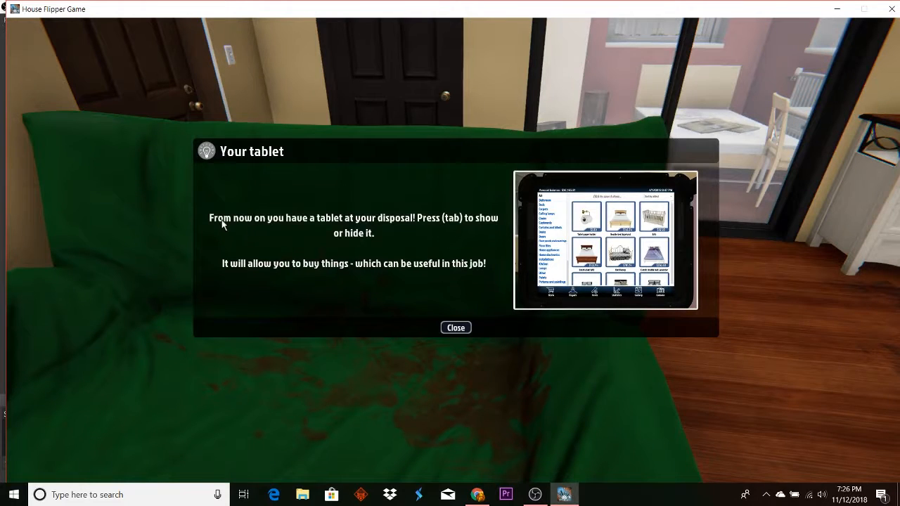
mouse_move(334, 224)
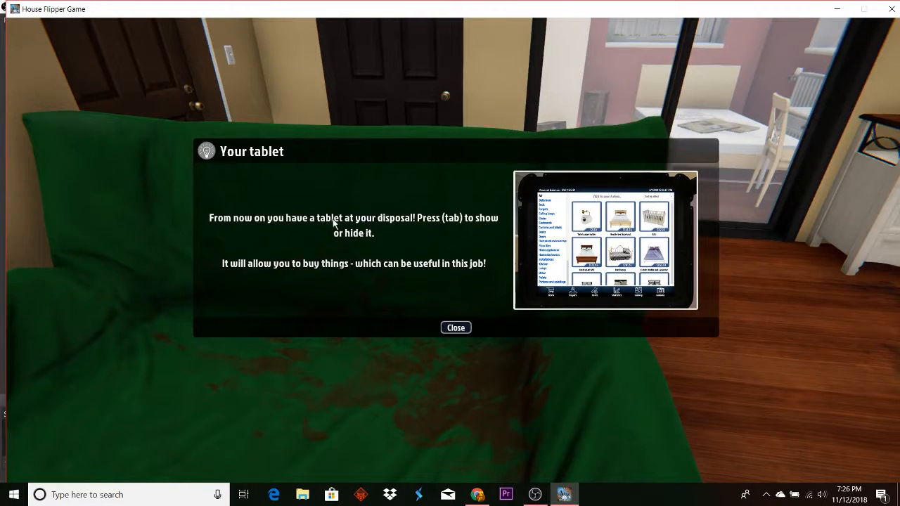
mouse_move(448, 223)
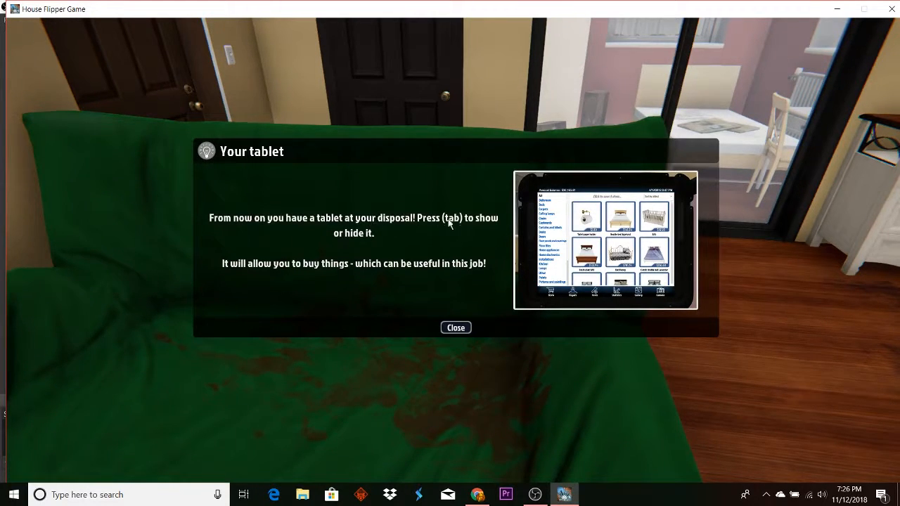
mouse_move(346, 249)
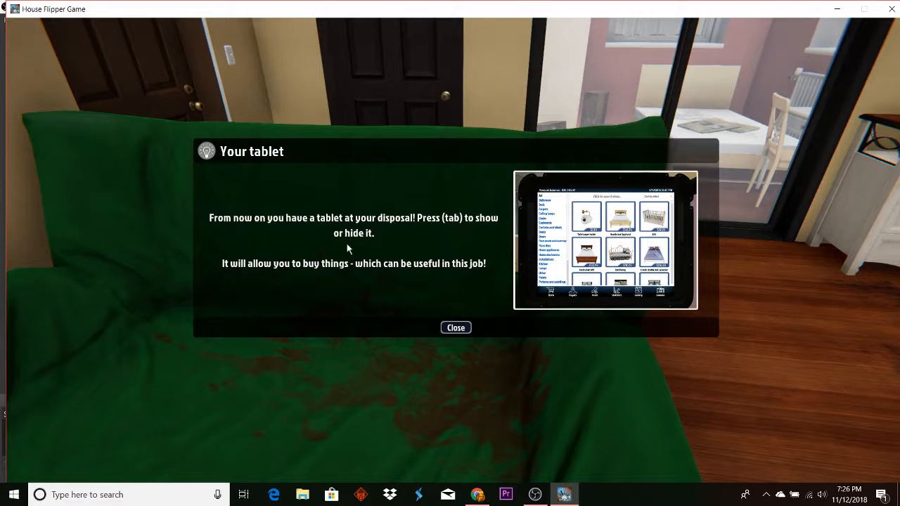
mouse_move(216, 270)
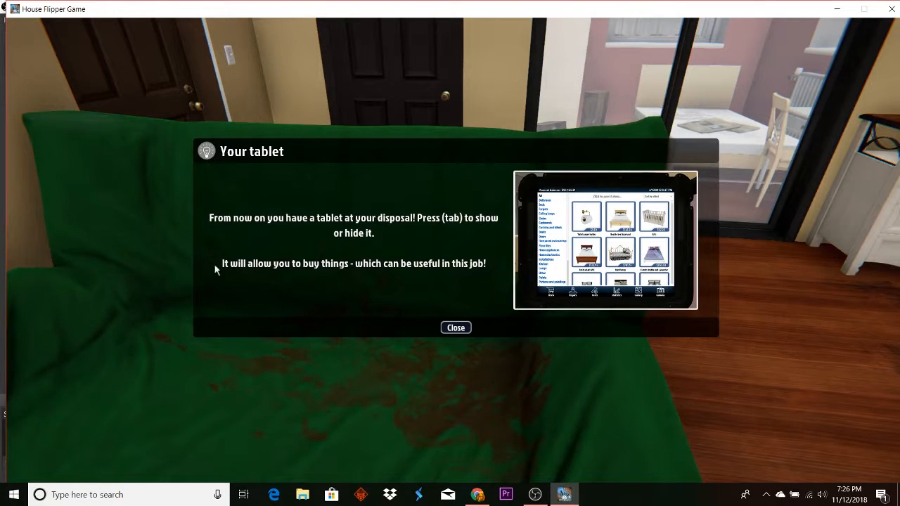
mouse_move(246, 267)
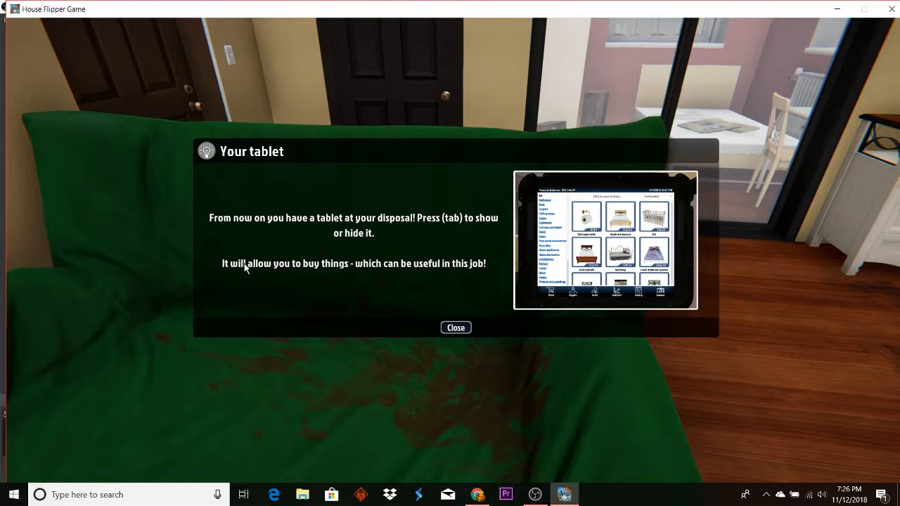
mouse_move(403, 269)
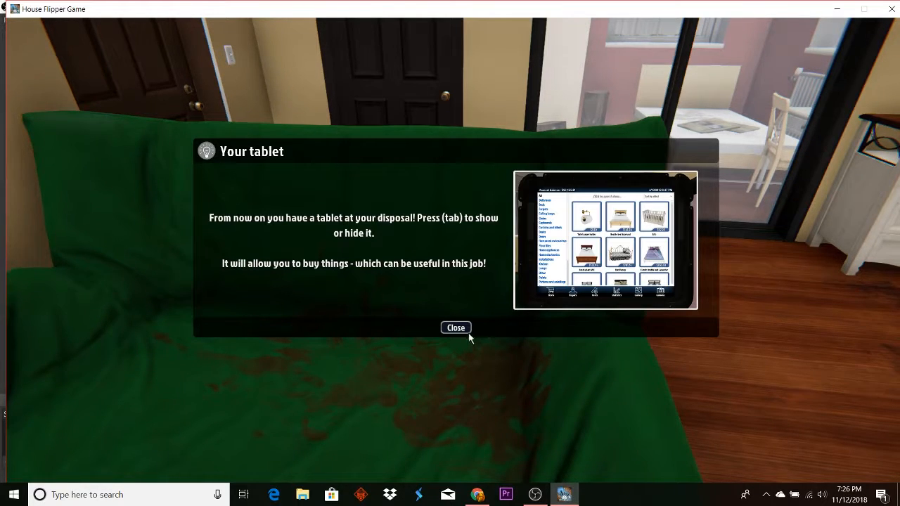
Dismiss the tablet notice and buy the $44.60 Radiator from Installations
left_click(455, 328)
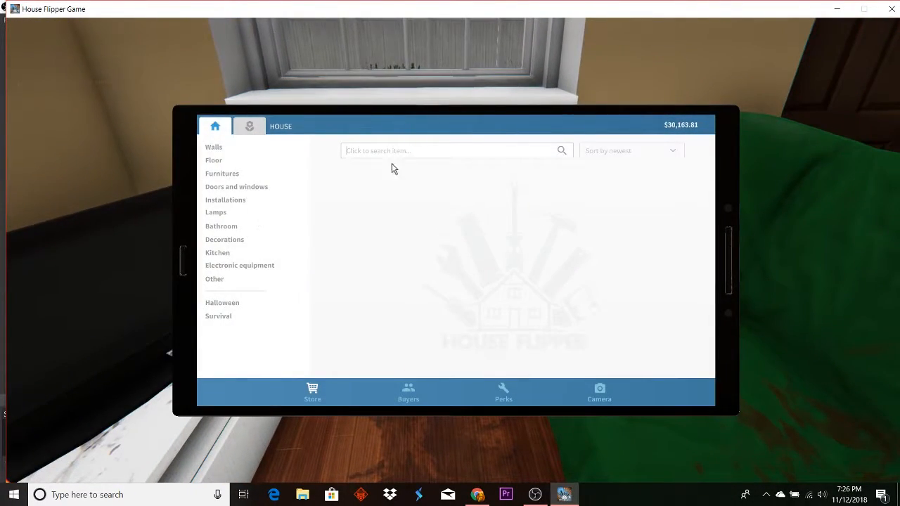
mouse_move(237, 195)
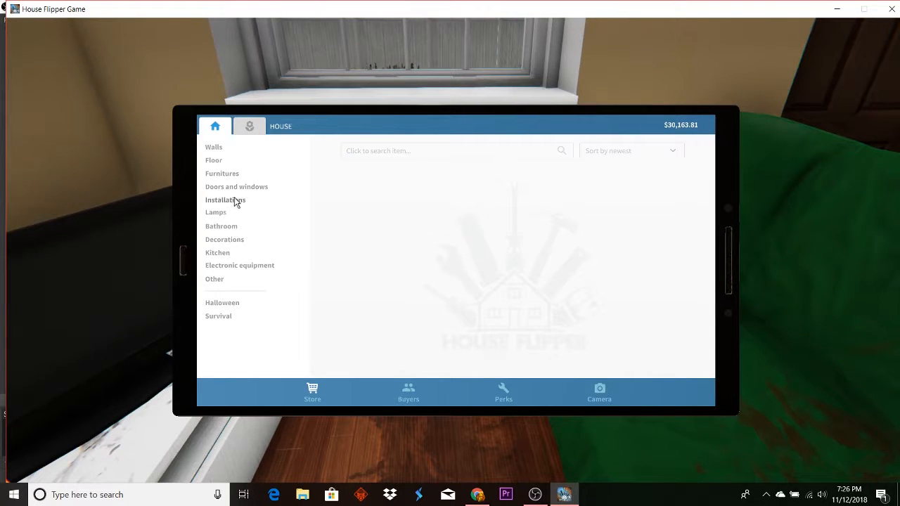
left_click(225, 200)
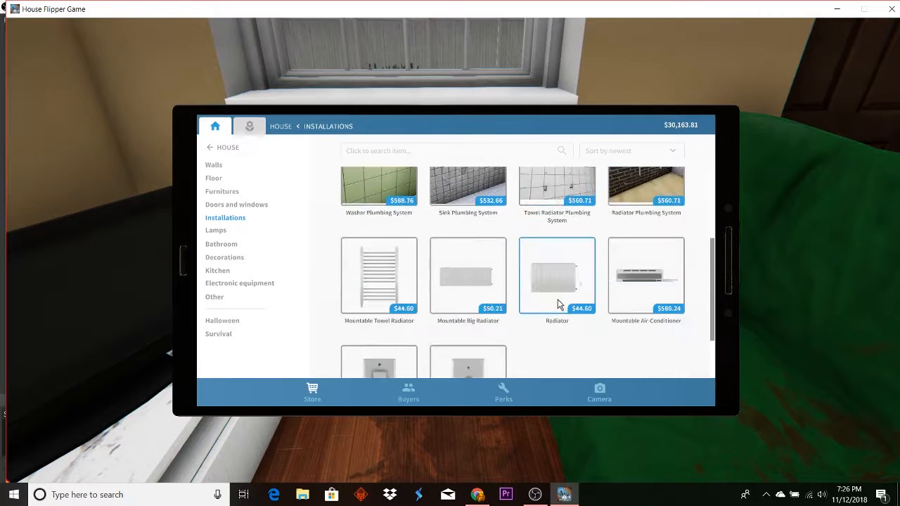
left_click(556, 275)
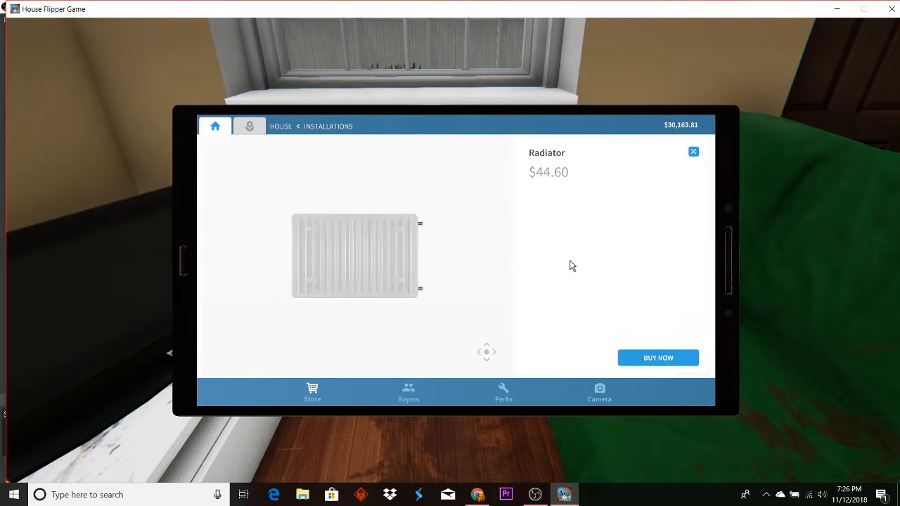
left_click(658, 358)
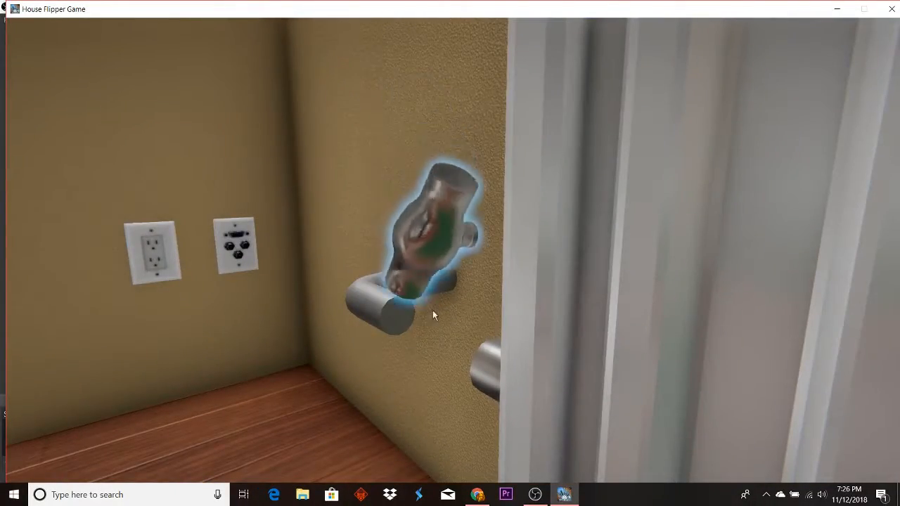
left_click(422, 316)
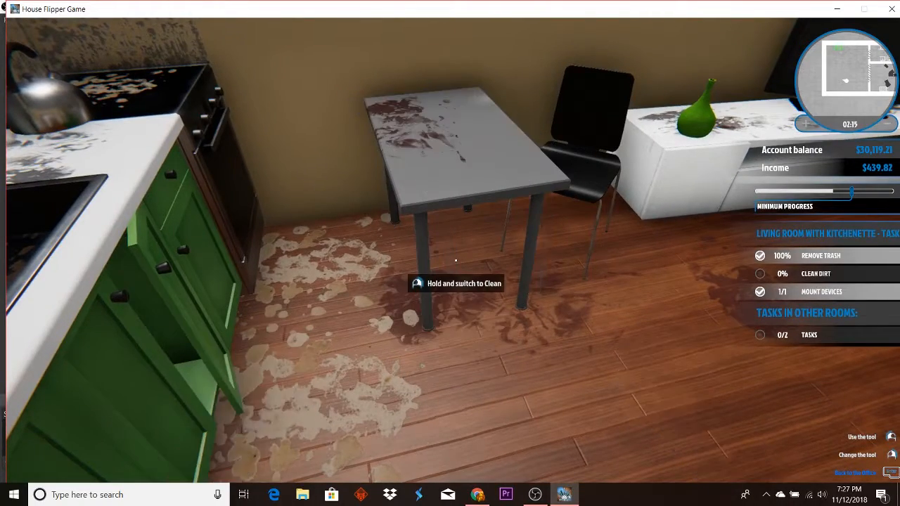
mouse_move(450, 253)
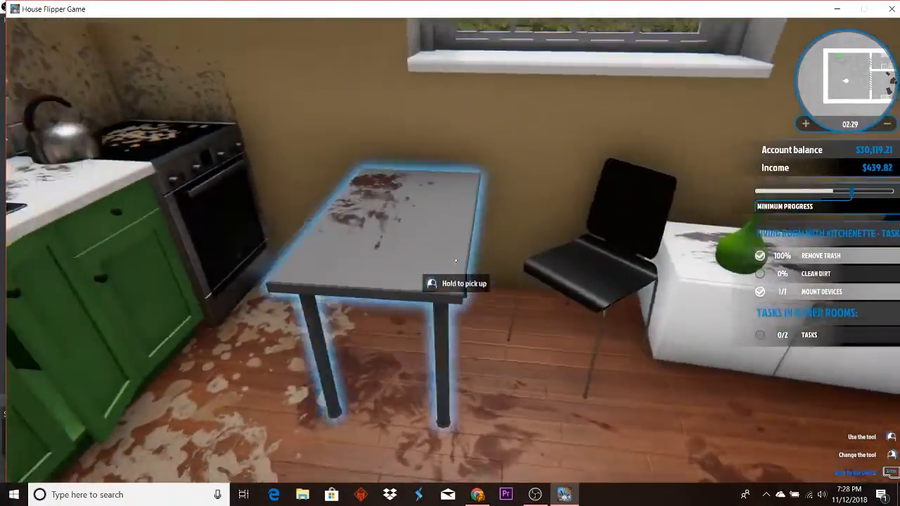
Pick up and reposition the kitchenette table and chair
left_click(455, 261)
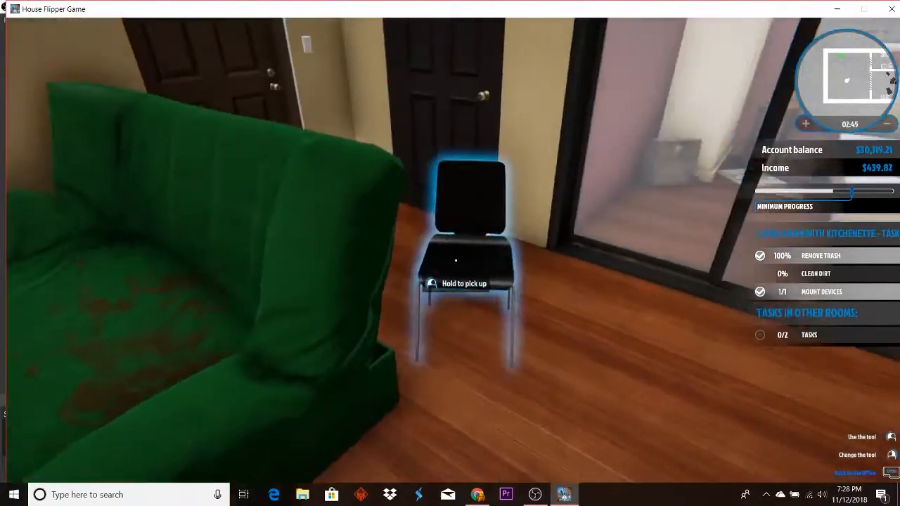
left_click(456, 260)
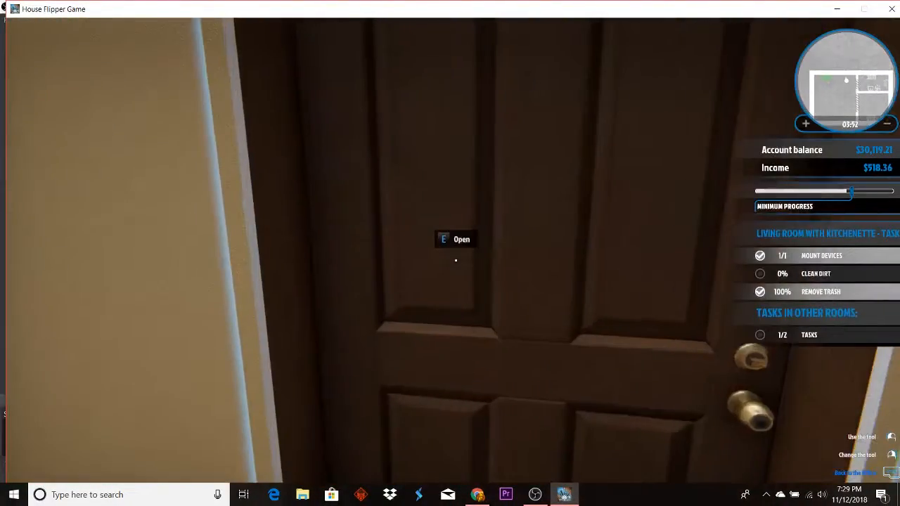
Open the closed door ahead with E
key("e")
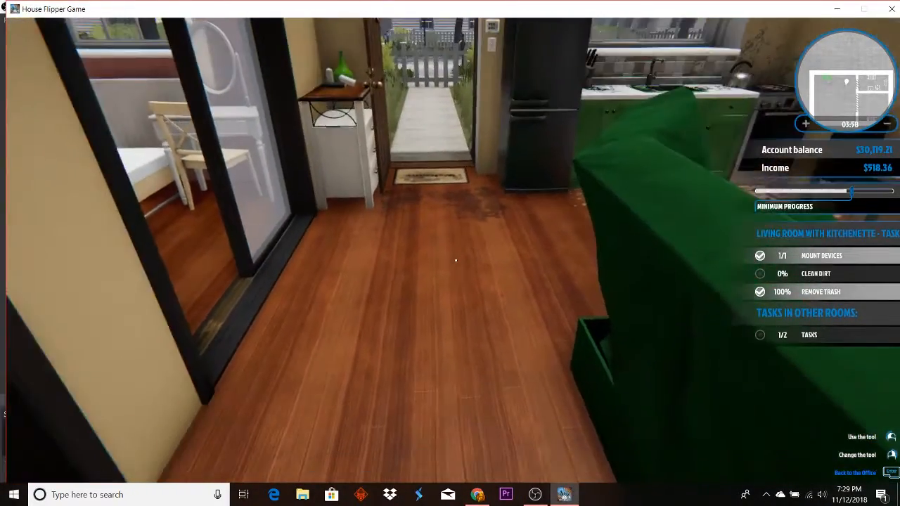
mouse_move(449, 253)
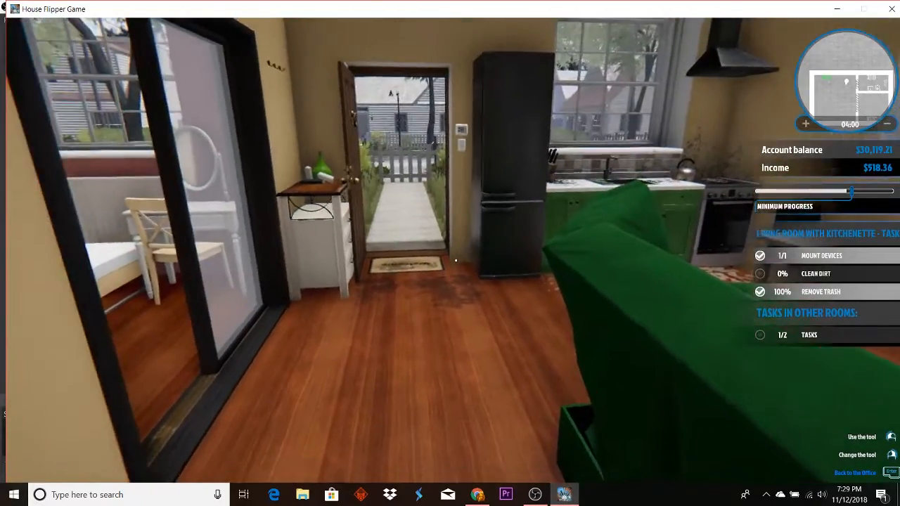
mouse_move(449, 253)
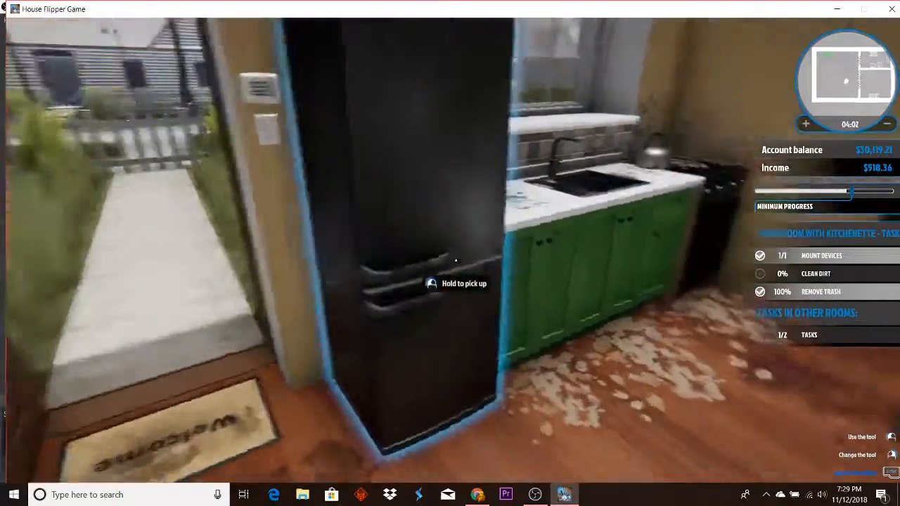
mouse_move(450, 253)
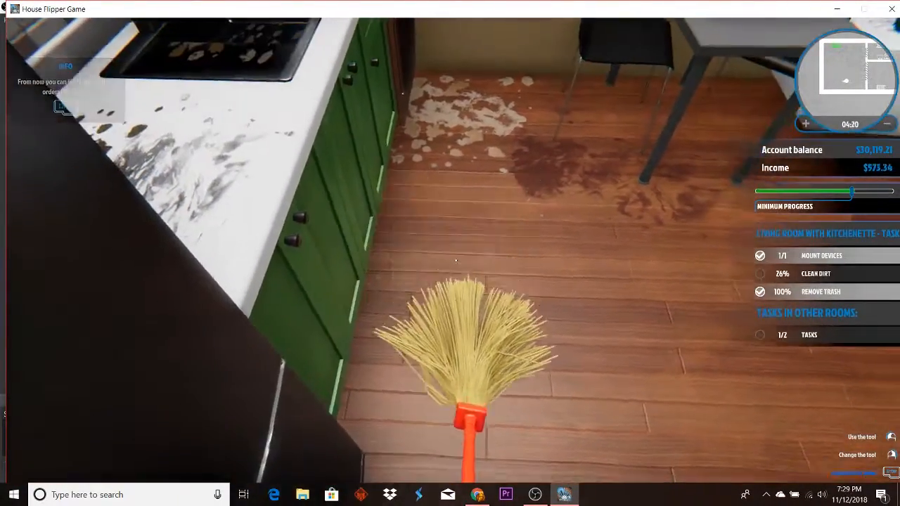
mouse_move(455, 261)
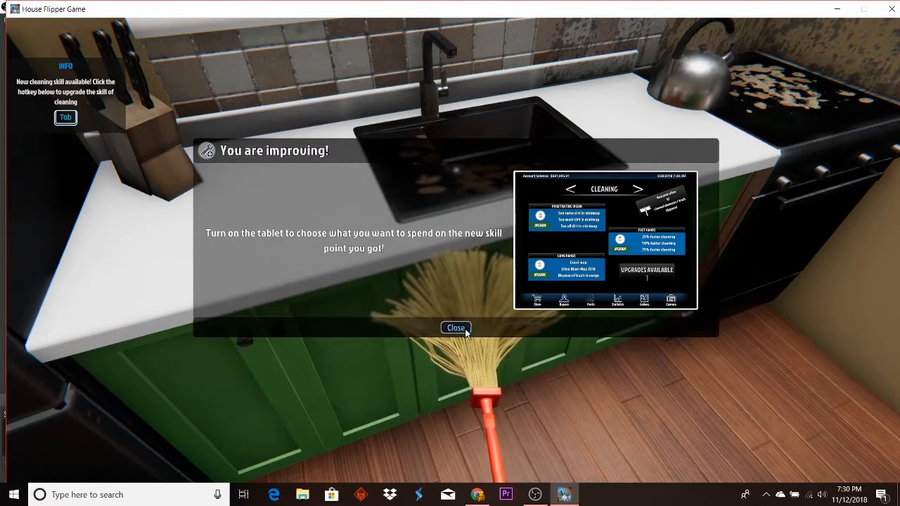
Dismiss the new skill point notice
left_click(456, 328)
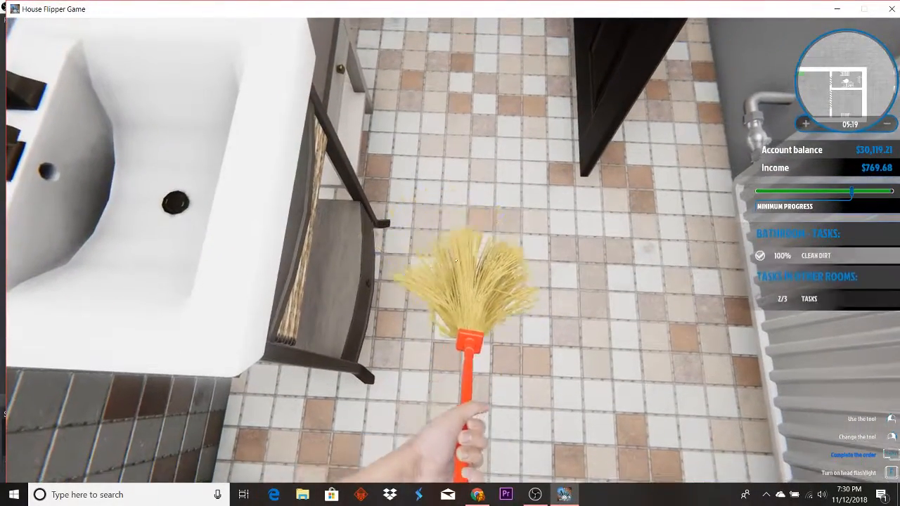
mouse_move(450, 253)
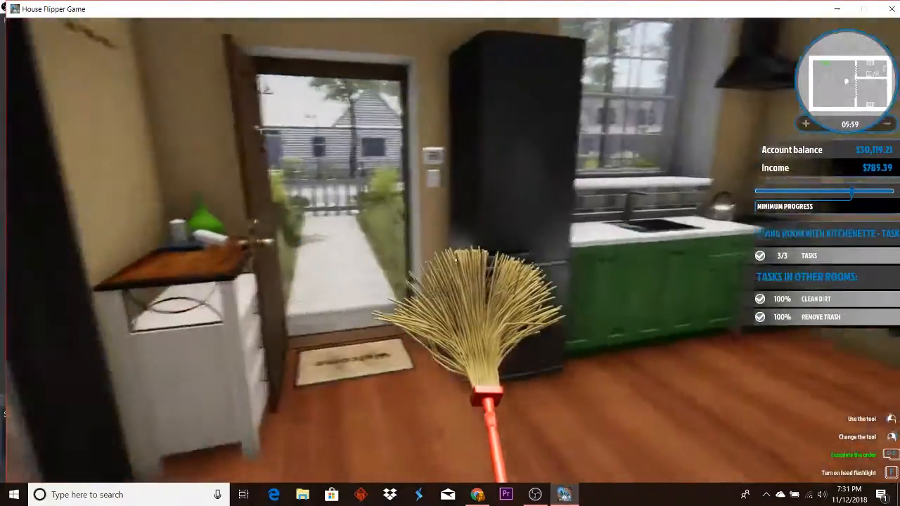
mouse_move(450, 253)
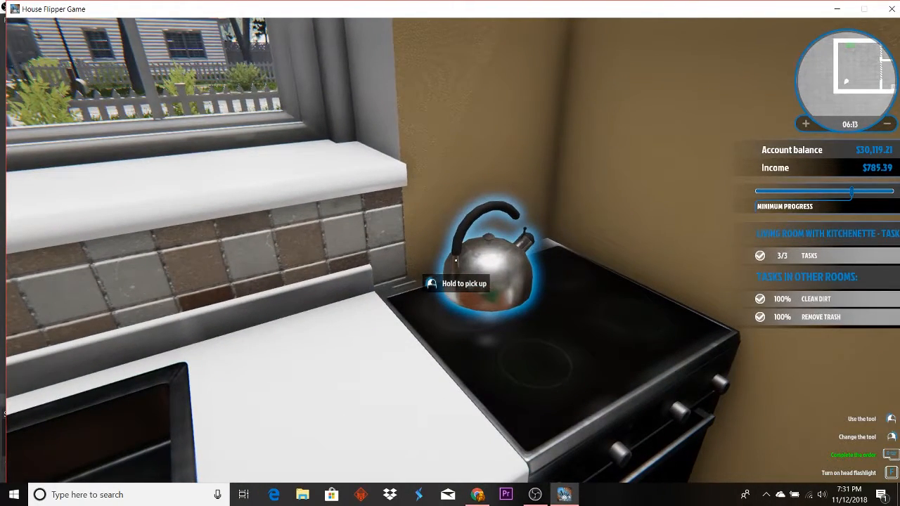
mouse_move(450, 254)
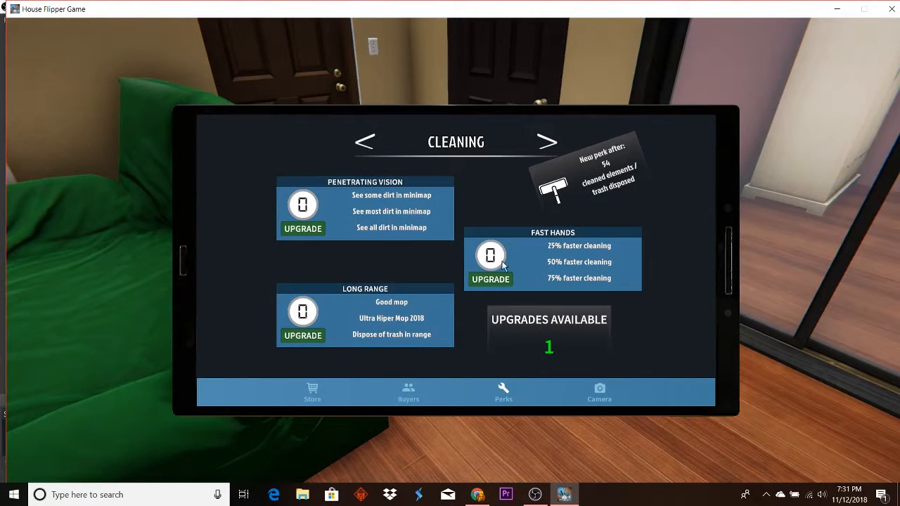
mouse_move(499, 269)
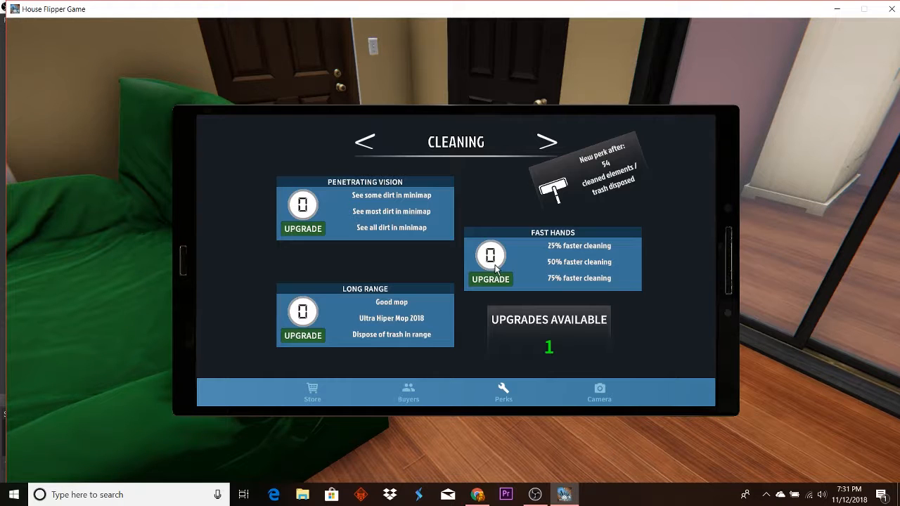
Spend the spare cleaning skill point upgrading the Fast Hands perk
left_click(490, 279)
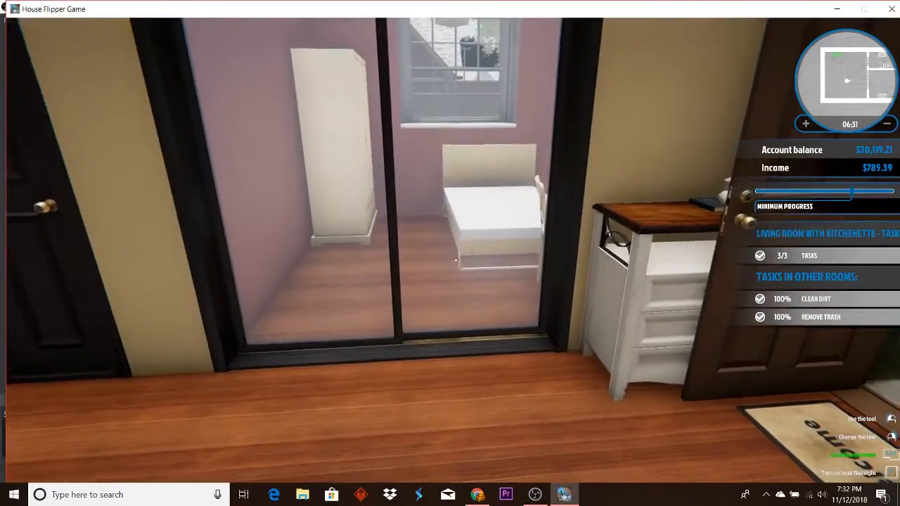
mouse_move(455, 261)
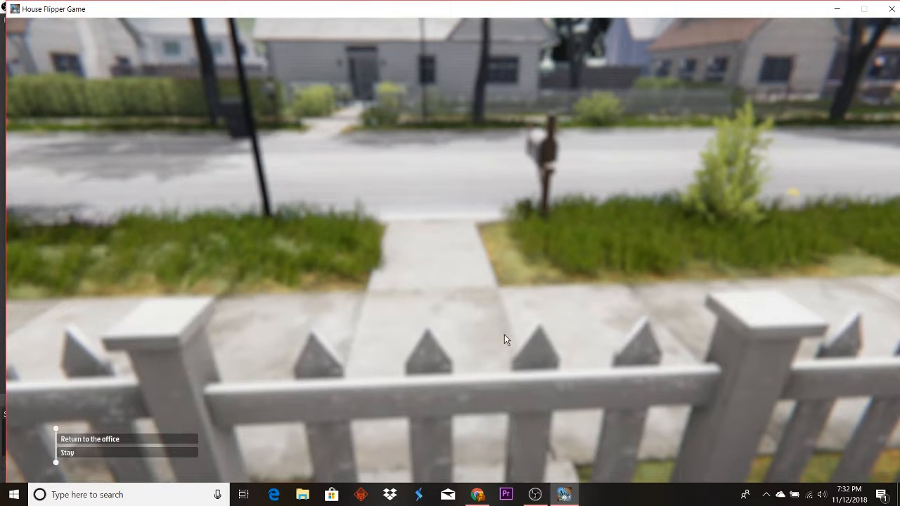
mouse_move(413, 324)
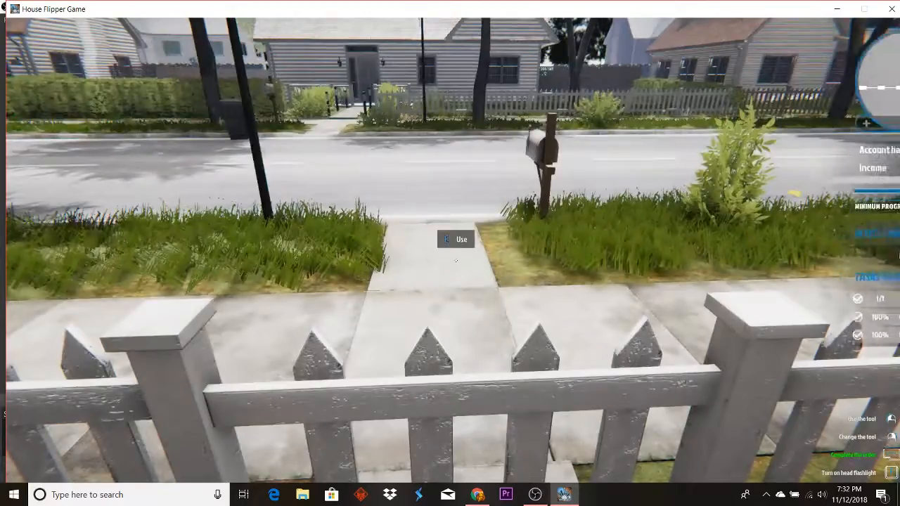
mouse_move(455, 260)
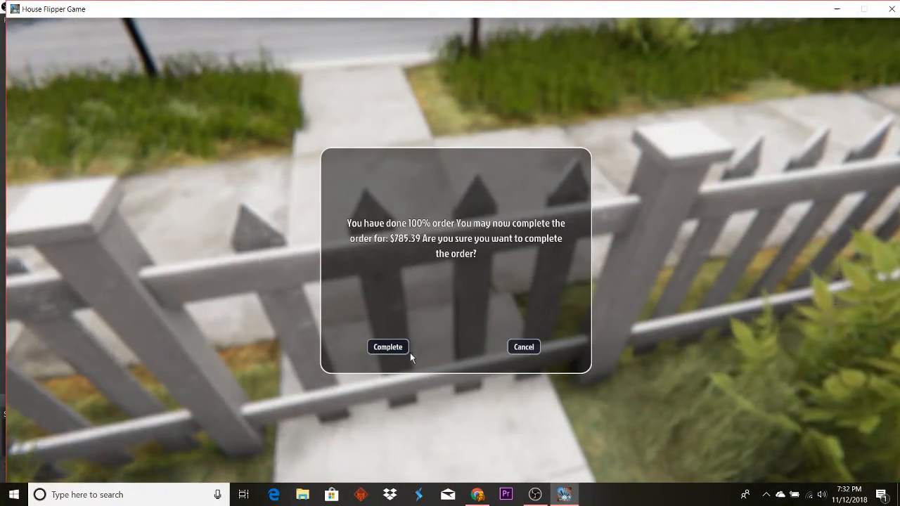
mouse_move(521, 226)
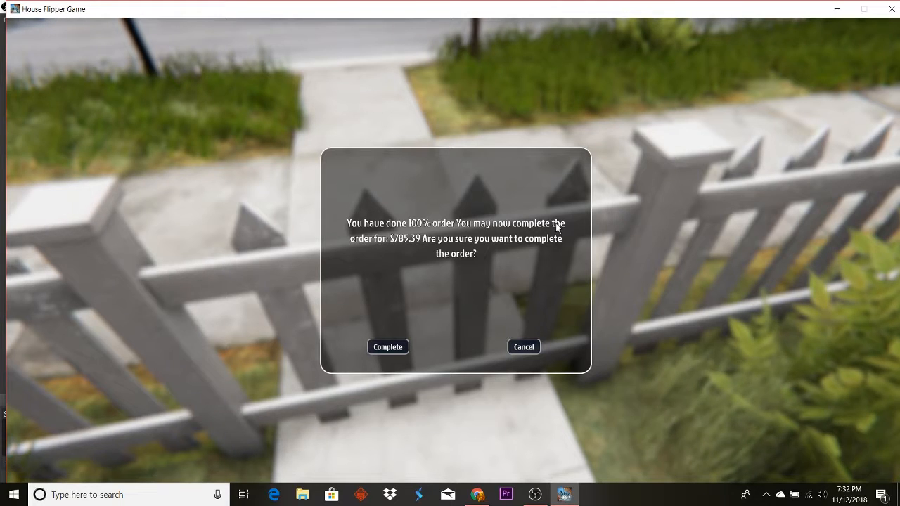
mouse_move(384, 245)
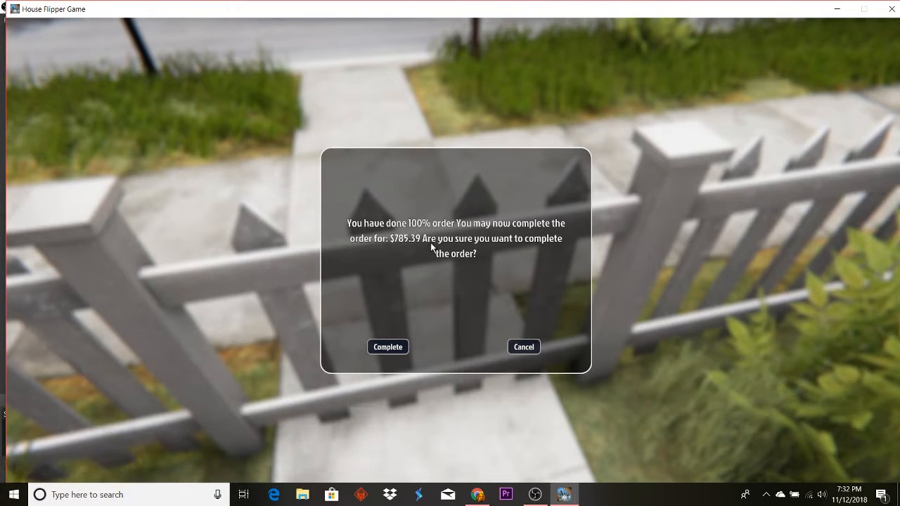
mouse_move(471, 273)
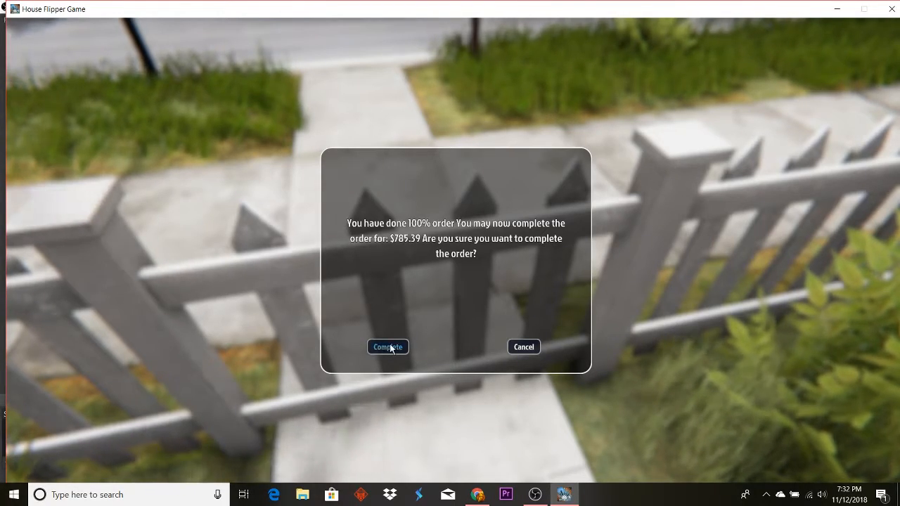
Complete the radiator order and collect the $785.39 payment
left_click(387, 347)
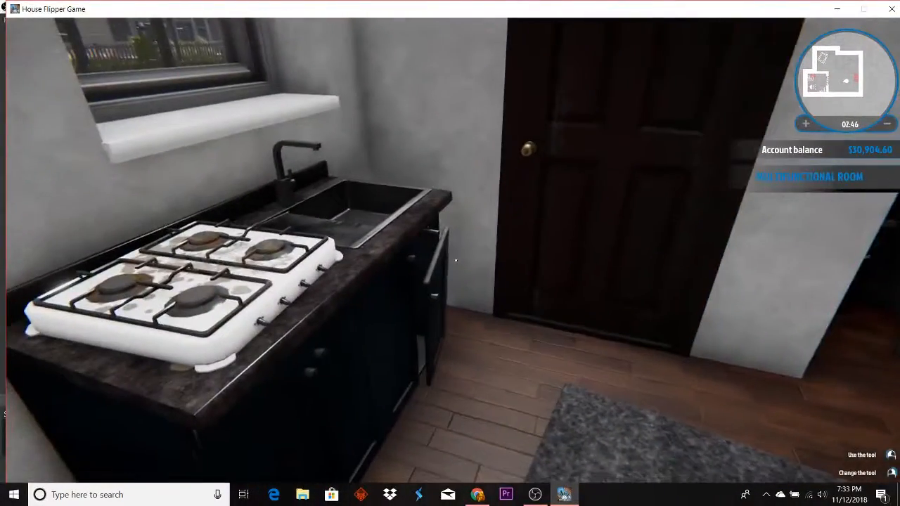
mouse_move(455, 260)
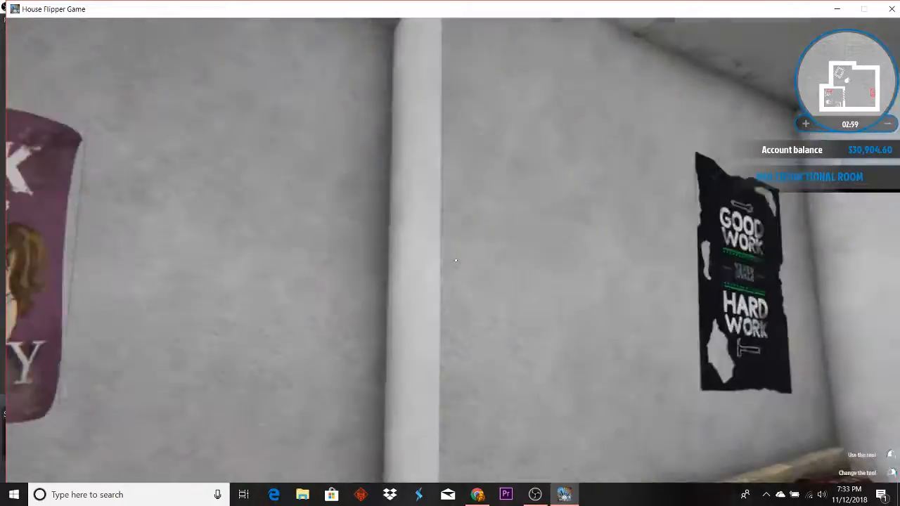
mouse_move(450, 253)
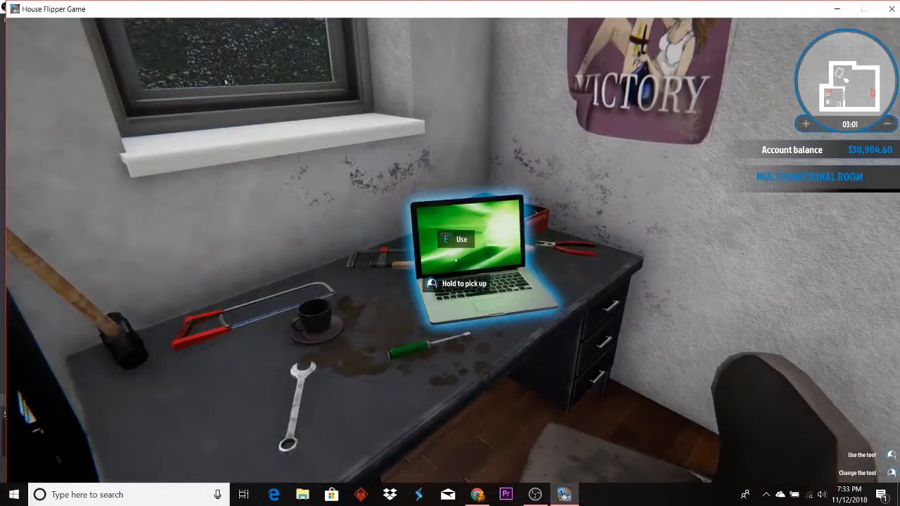
Use the laptop on the multifunctional room's desk
key("e")
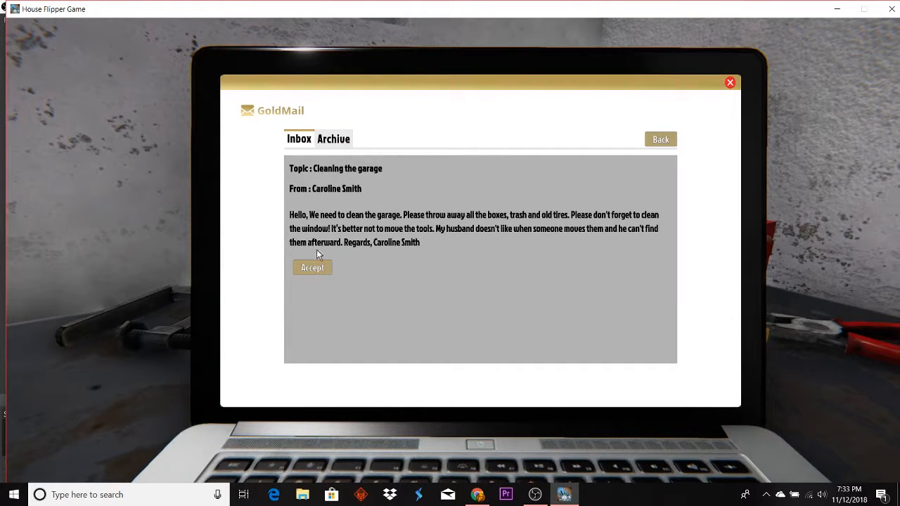
mouse_move(310, 221)
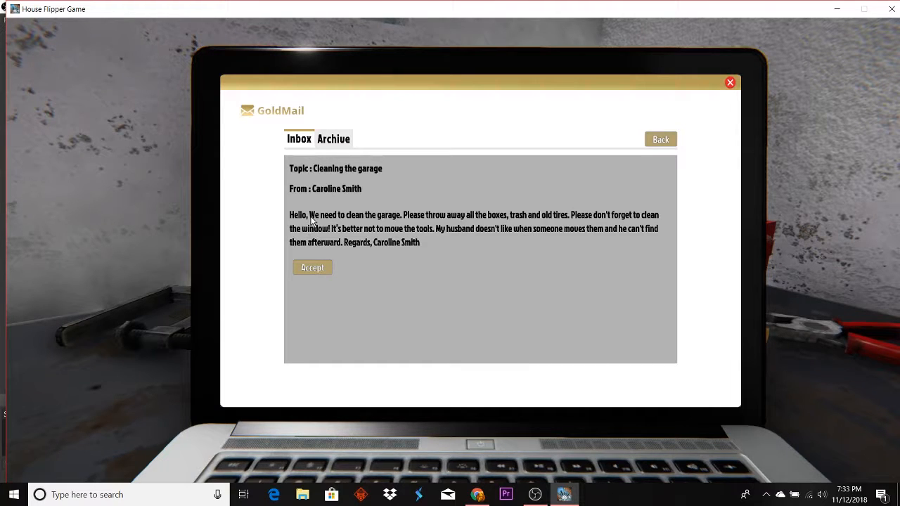
mouse_move(338, 221)
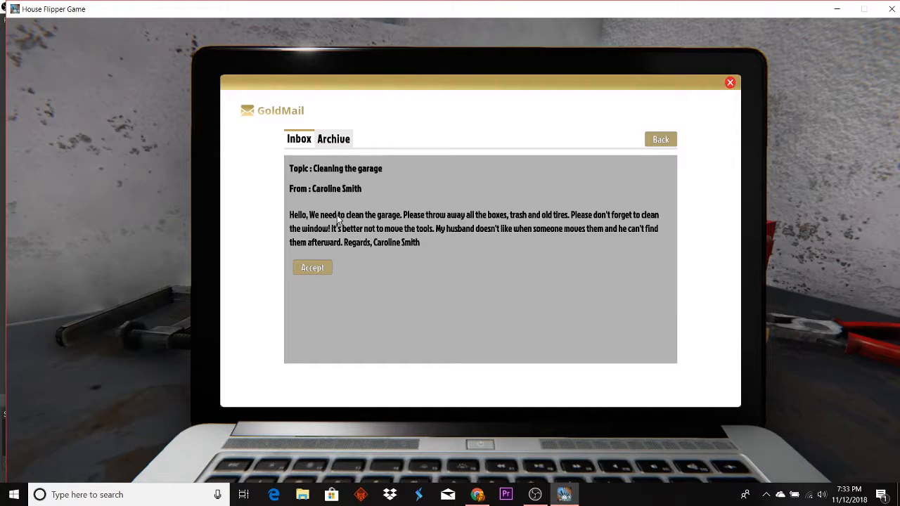
mouse_move(481, 220)
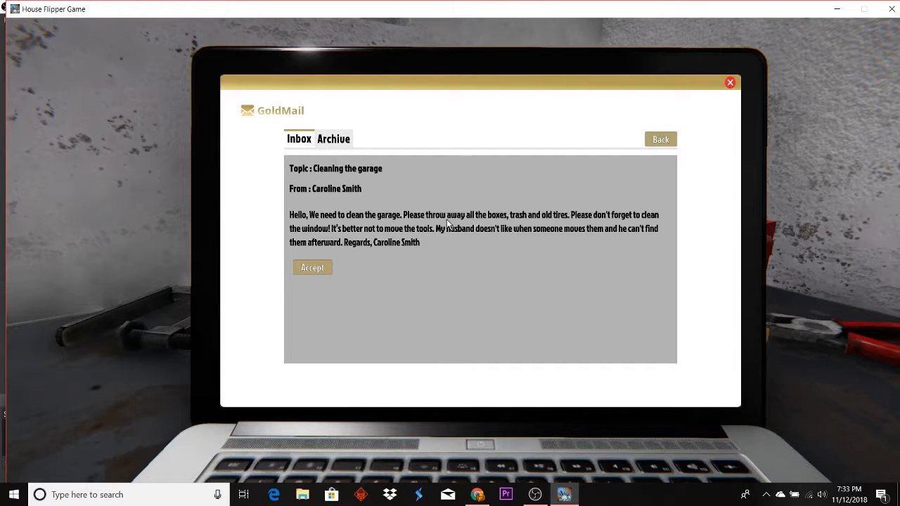
mouse_move(484, 216)
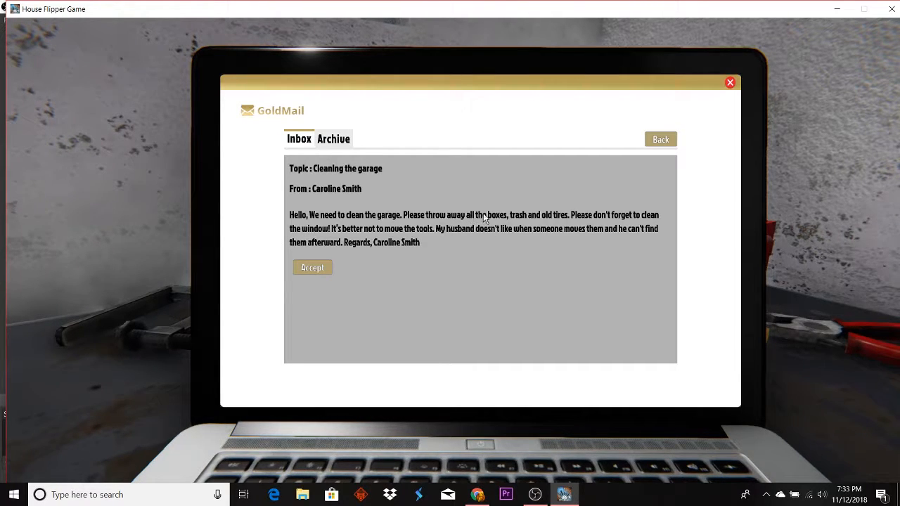
mouse_move(577, 221)
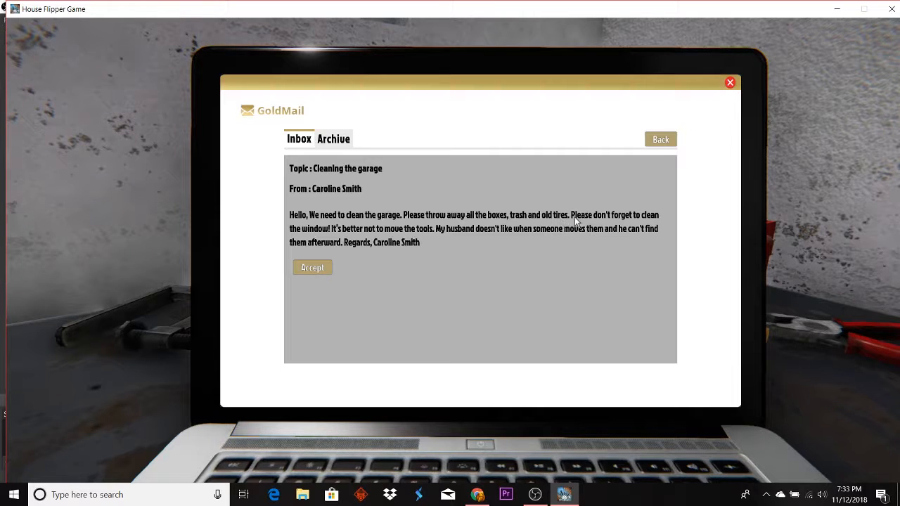
mouse_move(657, 218)
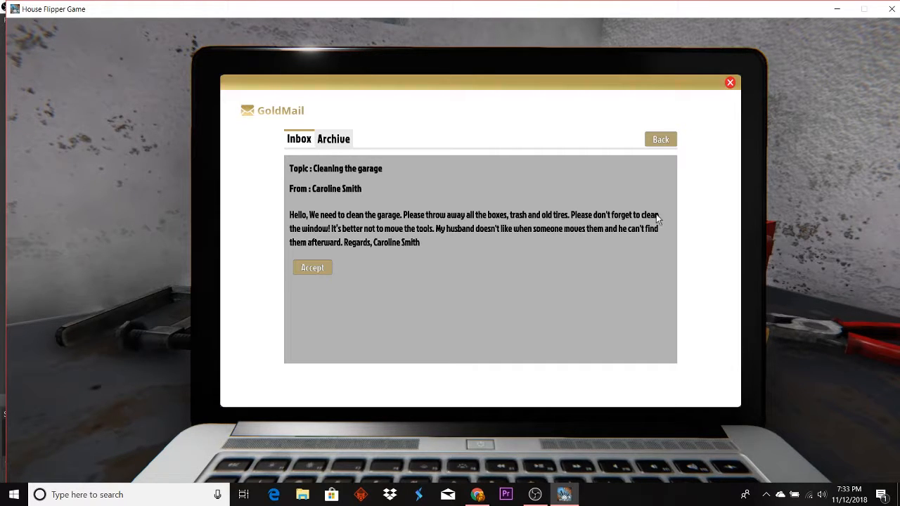
mouse_move(352, 243)
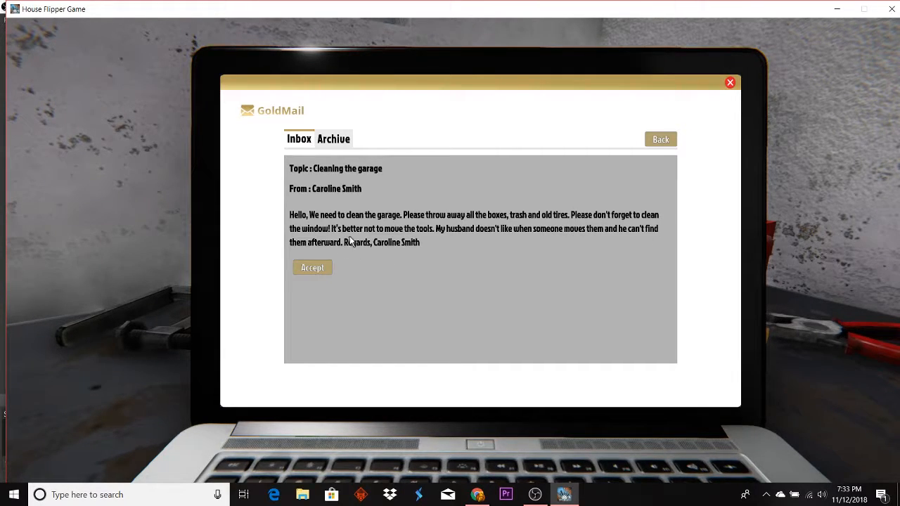
mouse_move(390, 242)
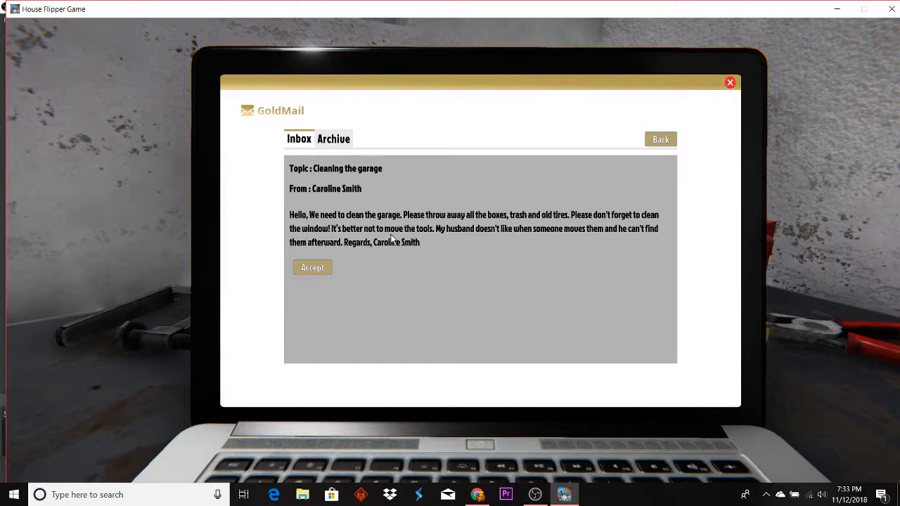
mouse_move(473, 237)
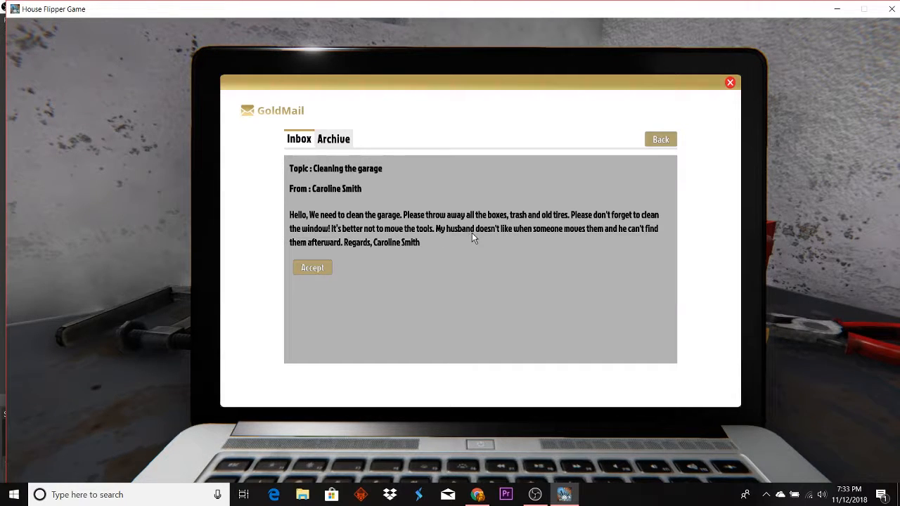
mouse_move(534, 237)
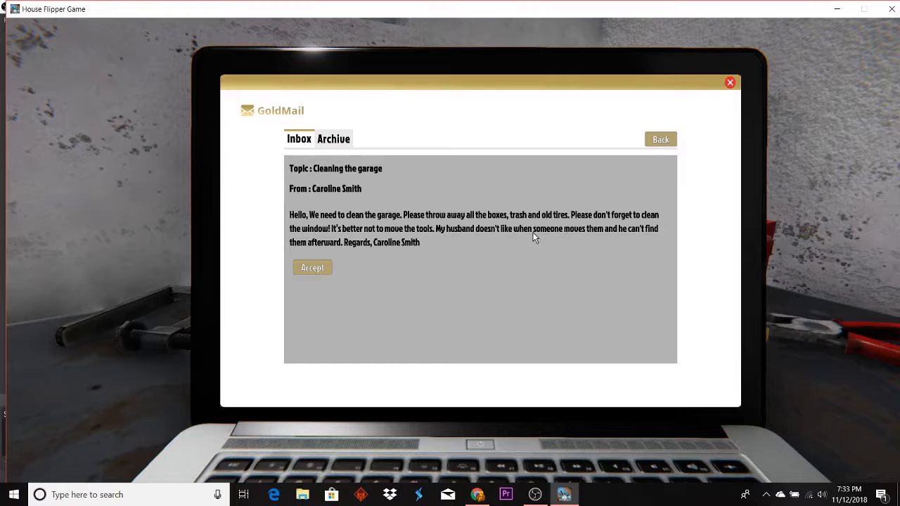
mouse_move(600, 239)
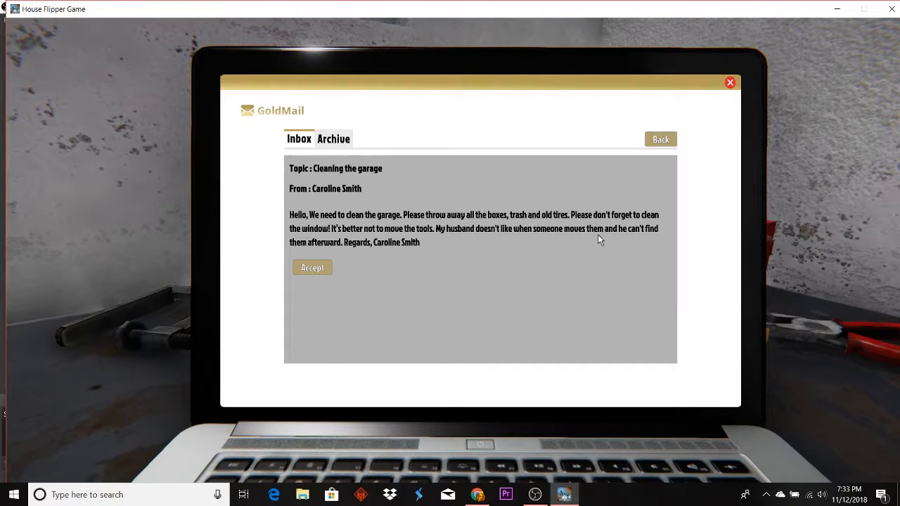
mouse_move(589, 242)
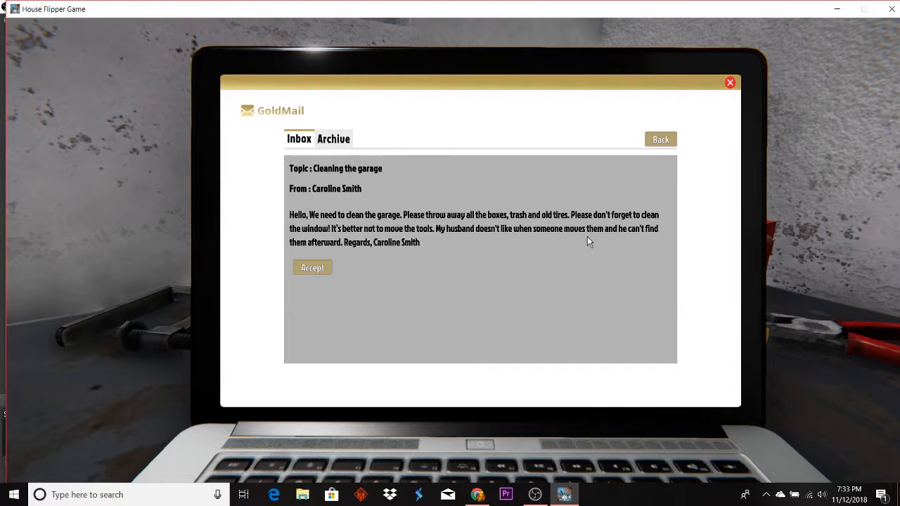
mouse_move(409, 253)
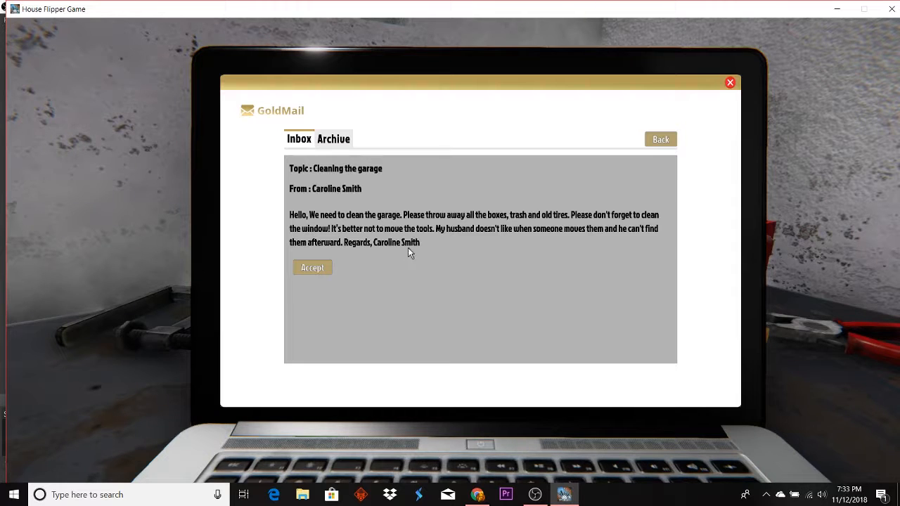
mouse_move(312, 291)
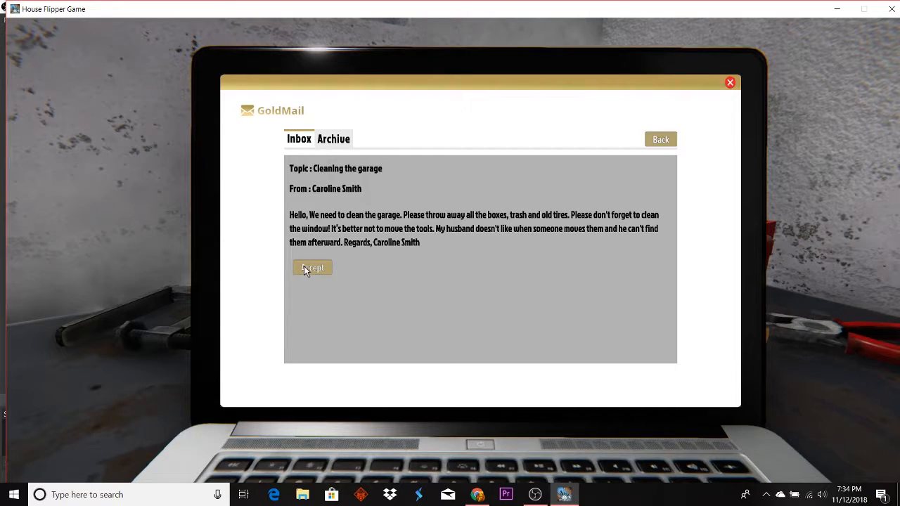
Accept Caroline Smith's 'Cleaning the garage' job from the GoldMail inbox
left_click(312, 268)
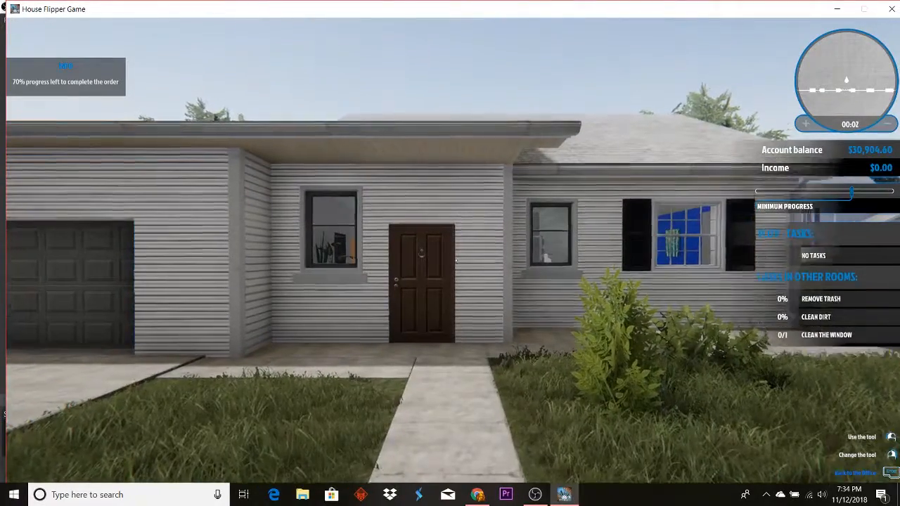
mouse_move(450, 253)
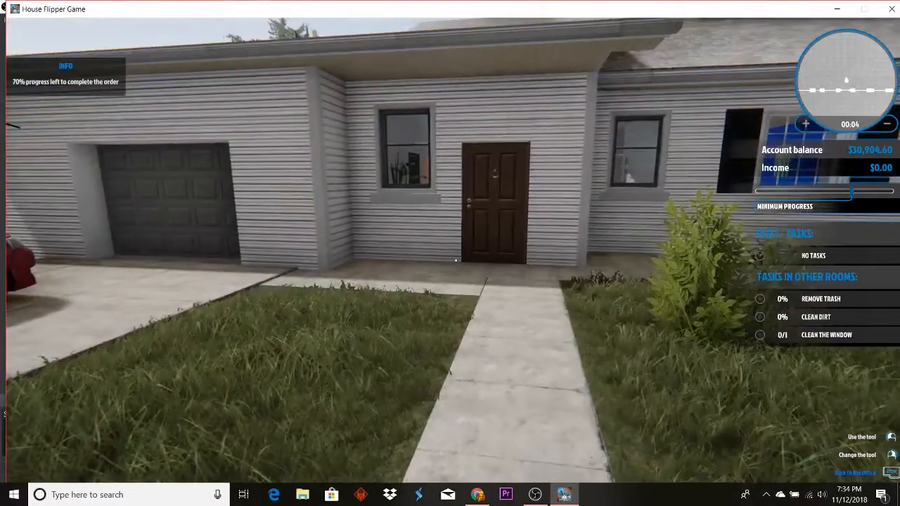
mouse_move(455, 260)
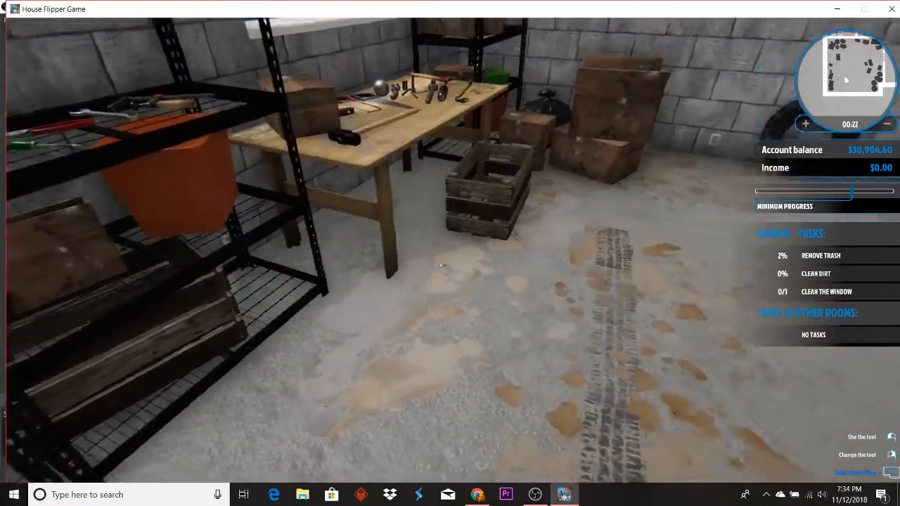
mouse_move(450, 253)
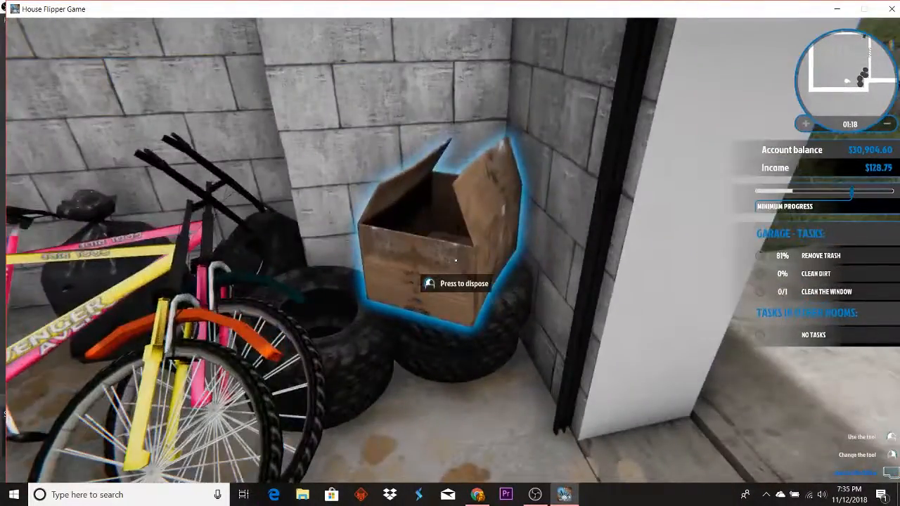
Throw away the open cardboard box and the old tire in the garage
left_click(455, 261)
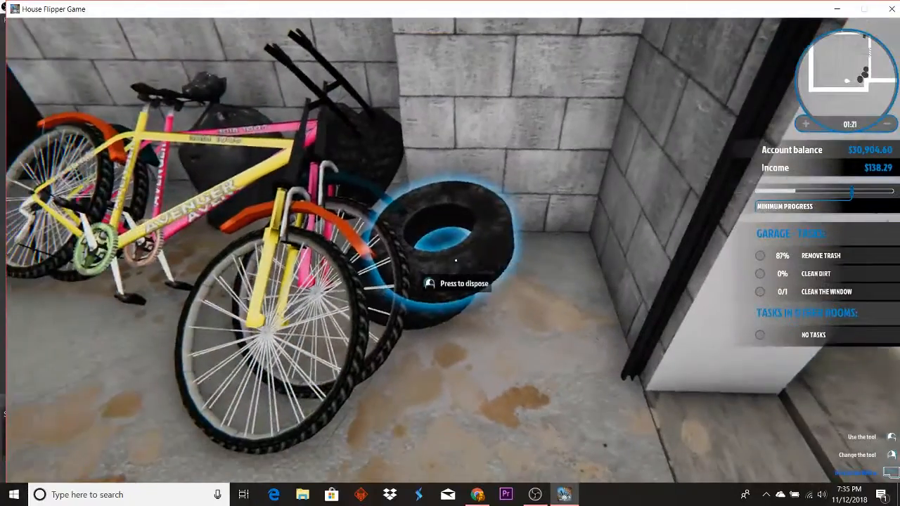
left_click(456, 261)
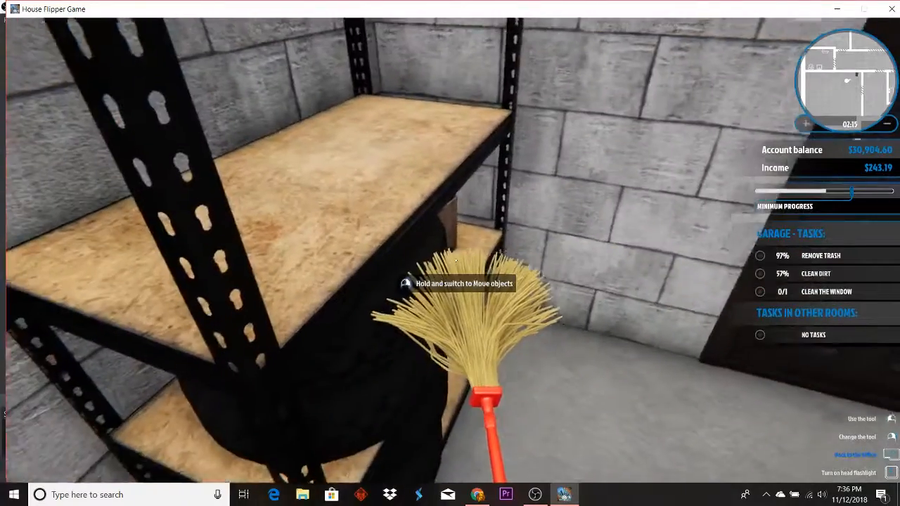
mouse_move(450, 253)
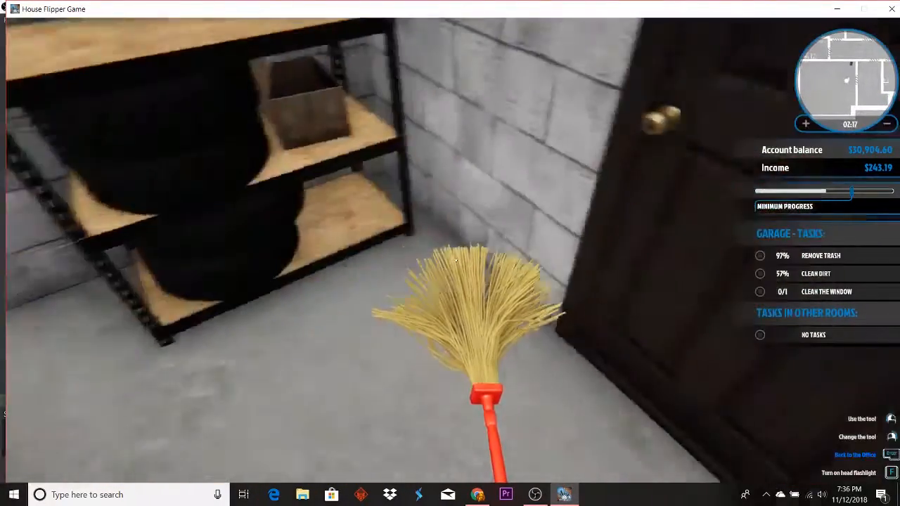
mouse_move(450, 253)
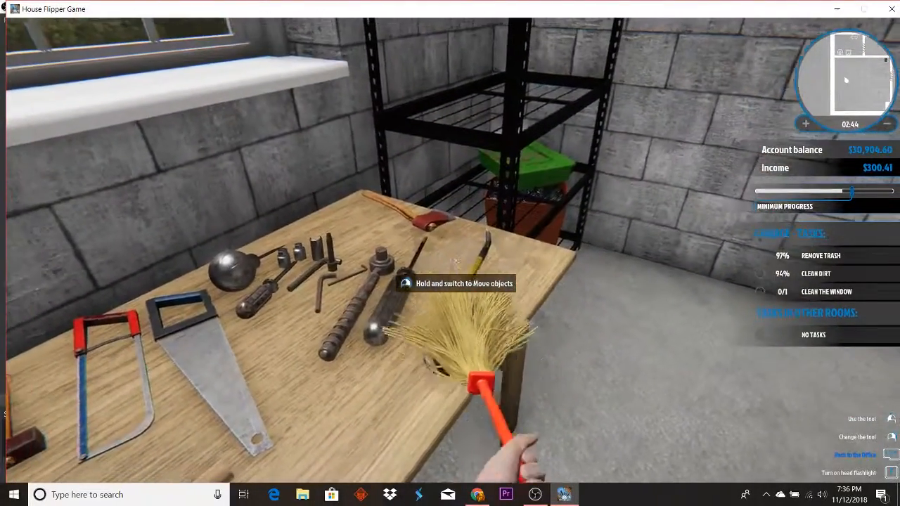
mouse_move(450, 254)
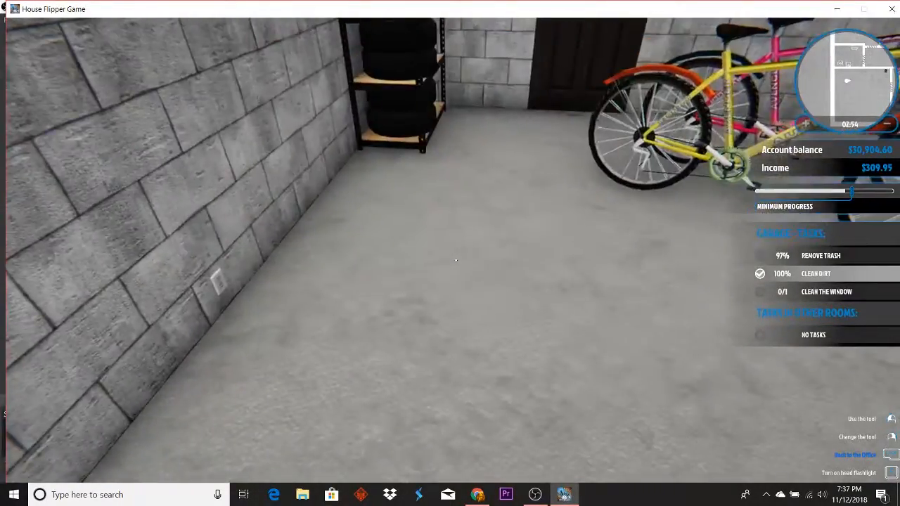
mouse_move(455, 260)
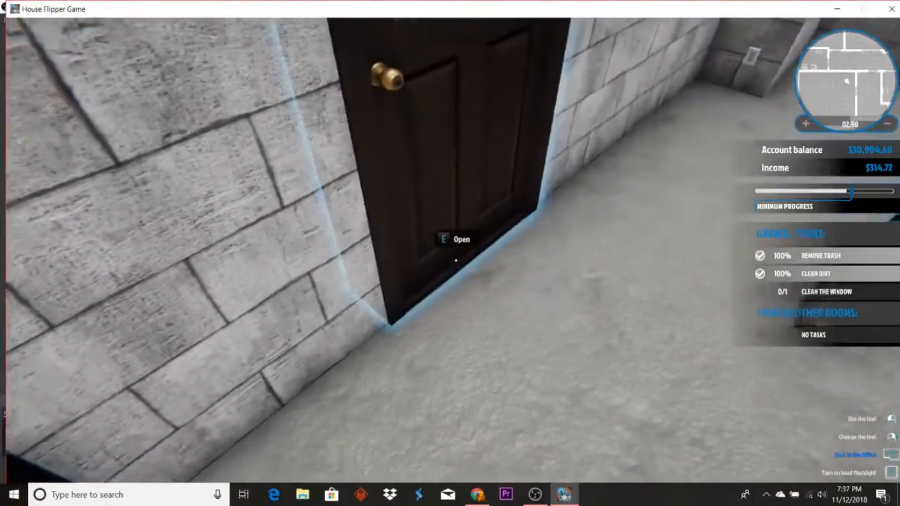
Open the dark wooden door and begin cleaning the garage window
key("e")
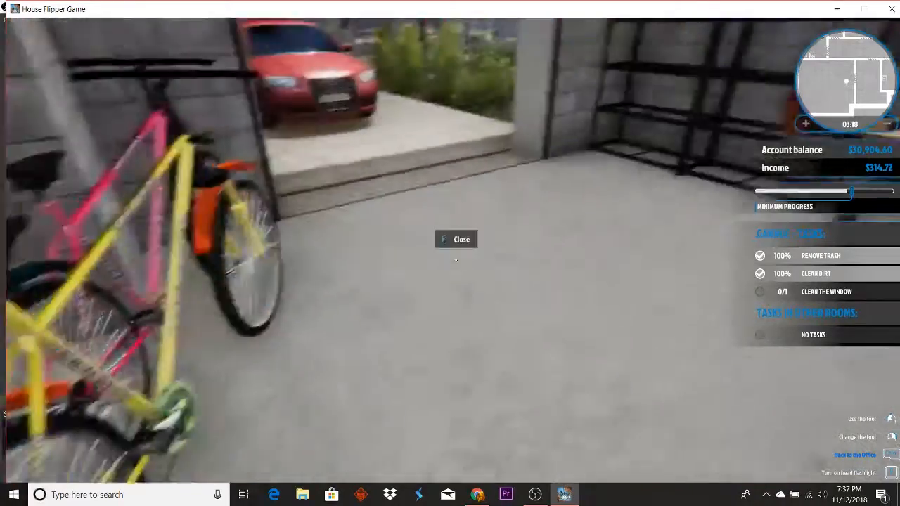
left_click(455, 239)
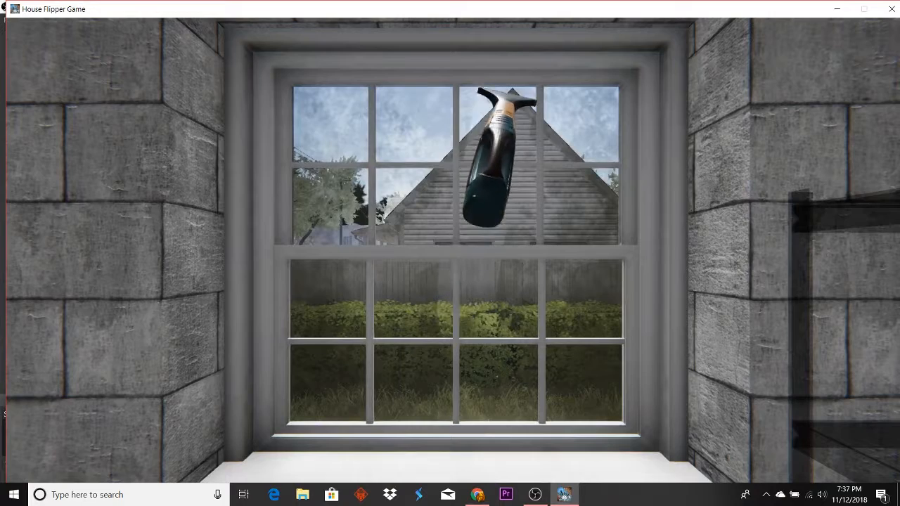
mouse_move(689, 211)
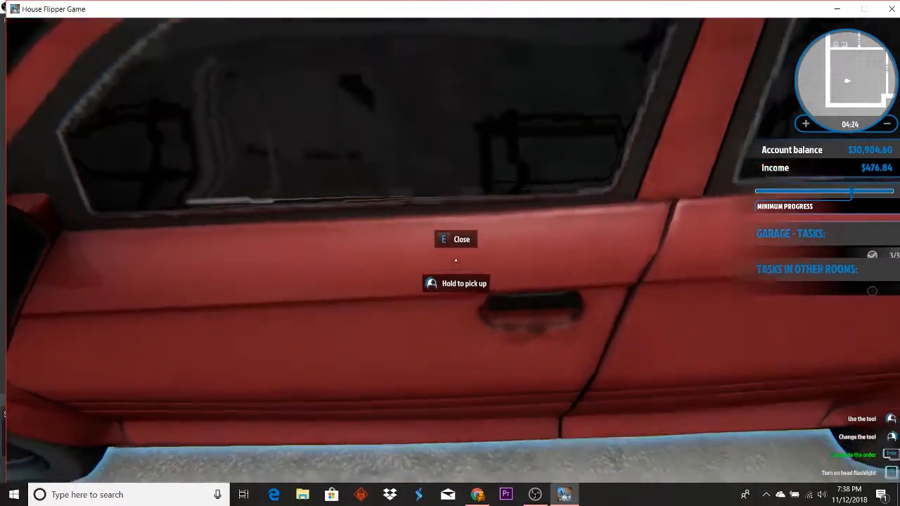
mouse_move(450, 254)
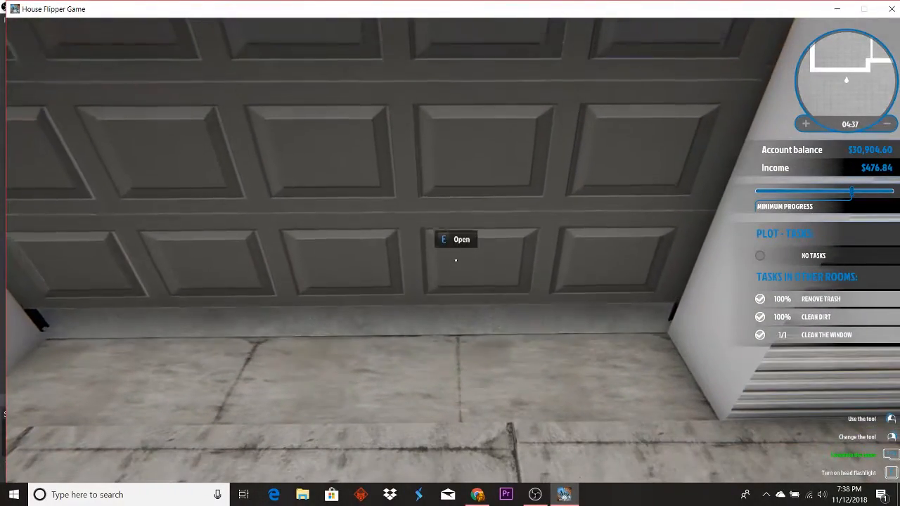
Open the large garage door to head outside
key("e")
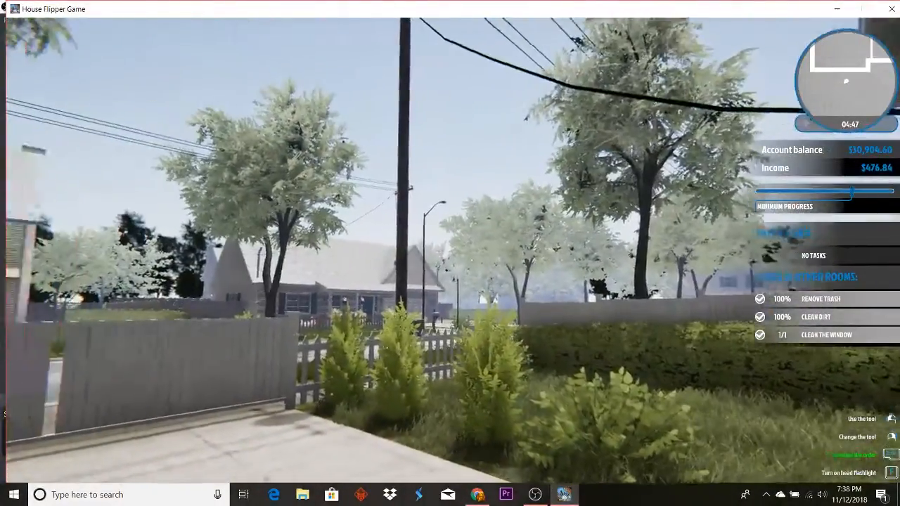
mouse_move(450, 253)
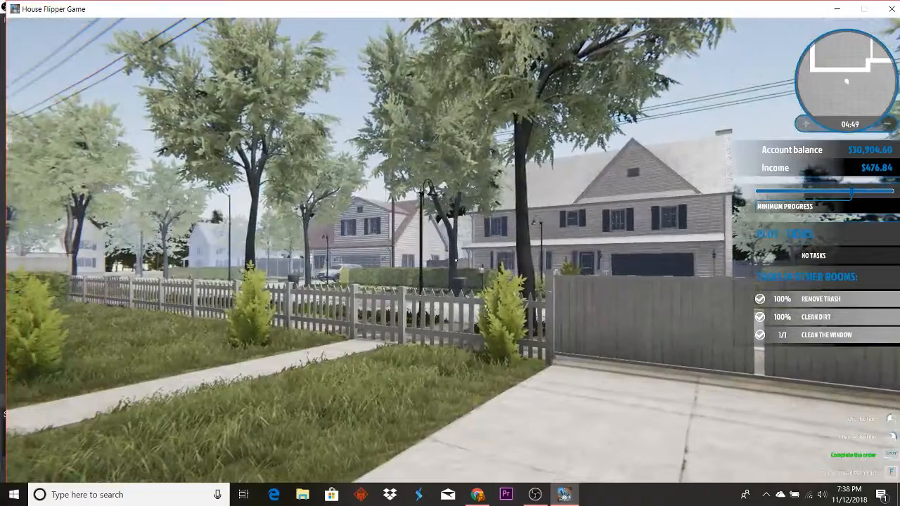
Complete the garage order and confirm collecting the $476.84 payment
left_click(853, 455)
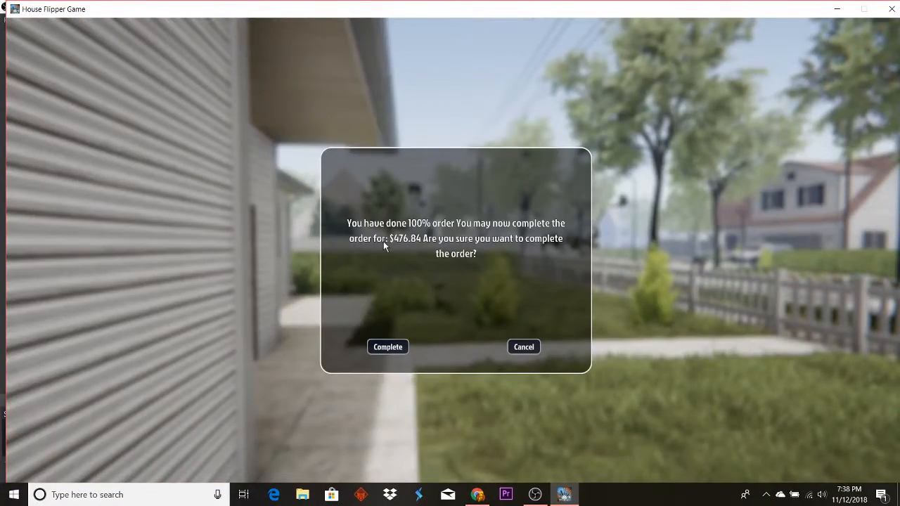
mouse_move(410, 244)
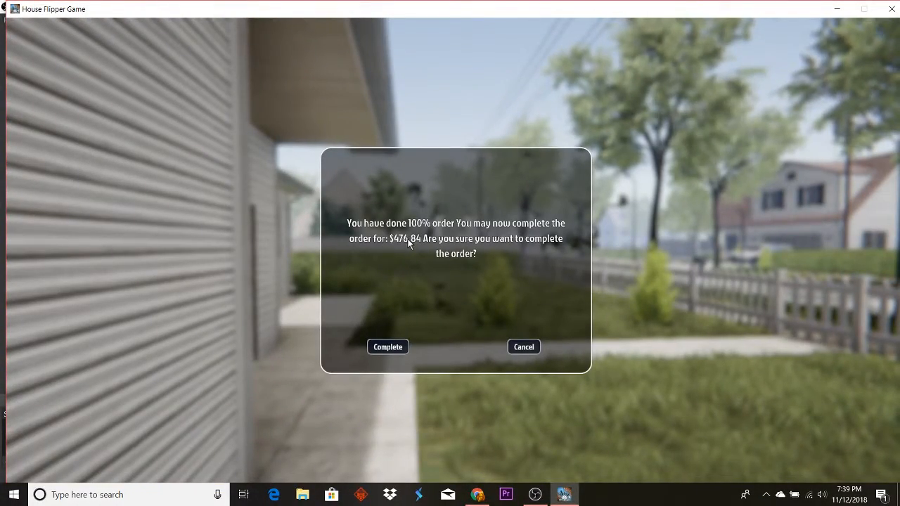
mouse_move(431, 303)
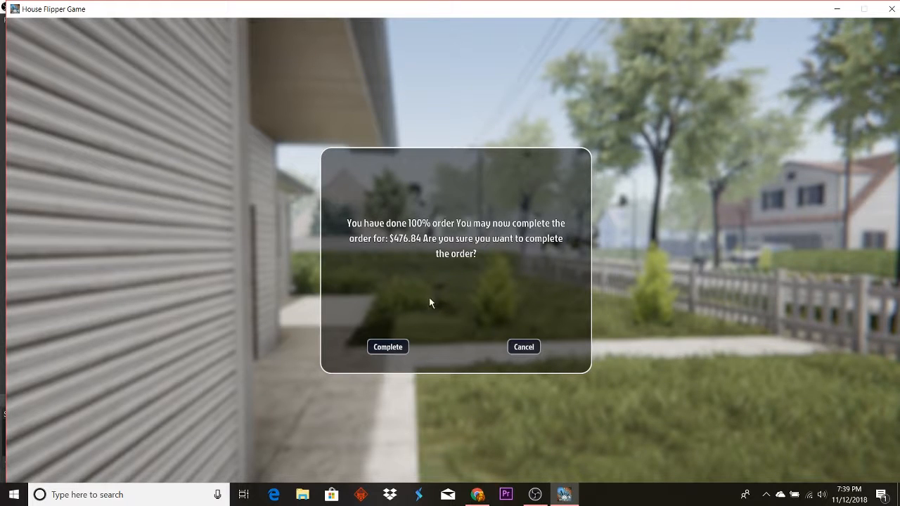
mouse_move(399, 258)
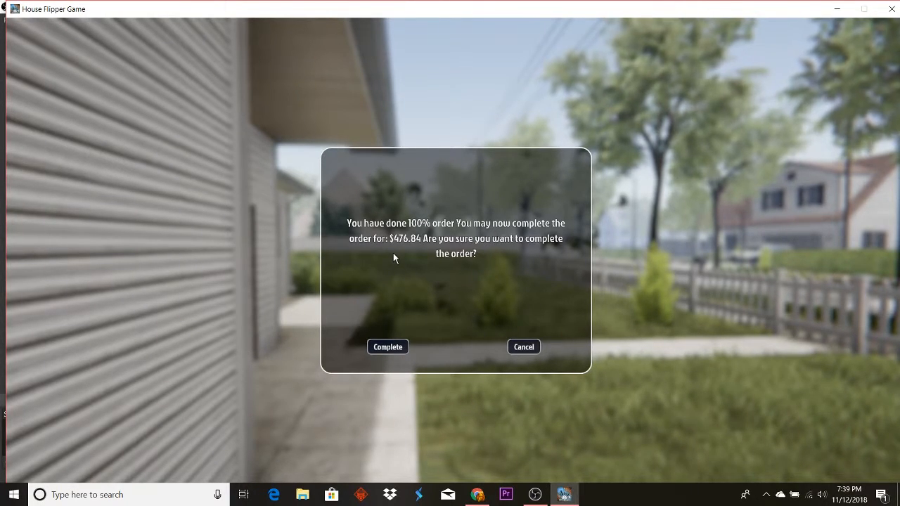
mouse_move(404, 244)
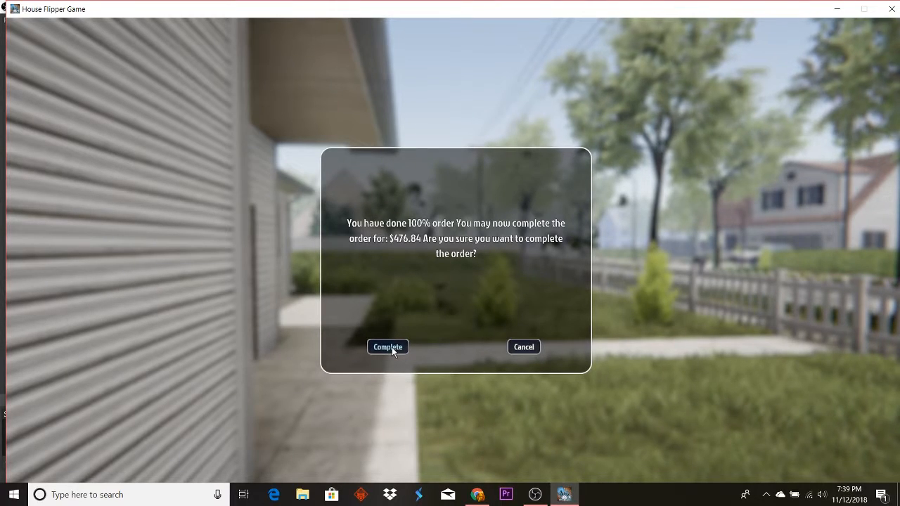
left_click(387, 346)
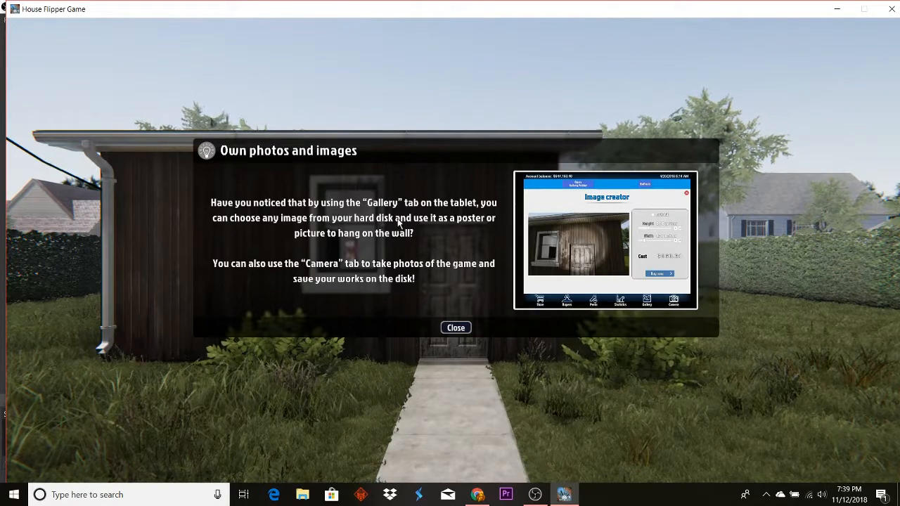
mouse_move(423, 226)
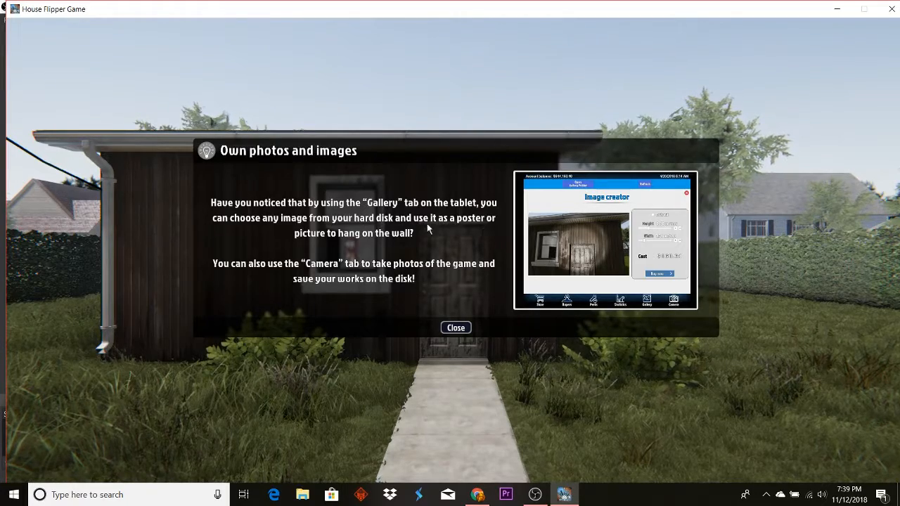
mouse_move(377, 240)
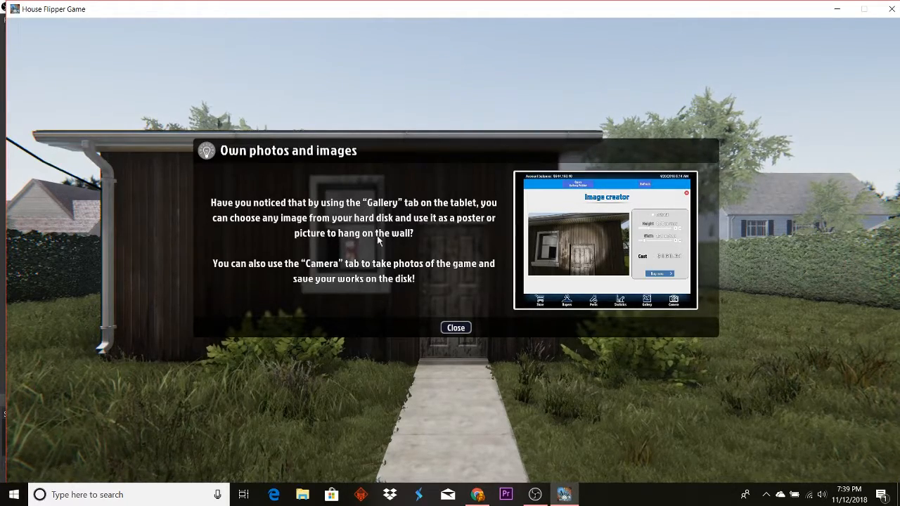
mouse_move(299, 271)
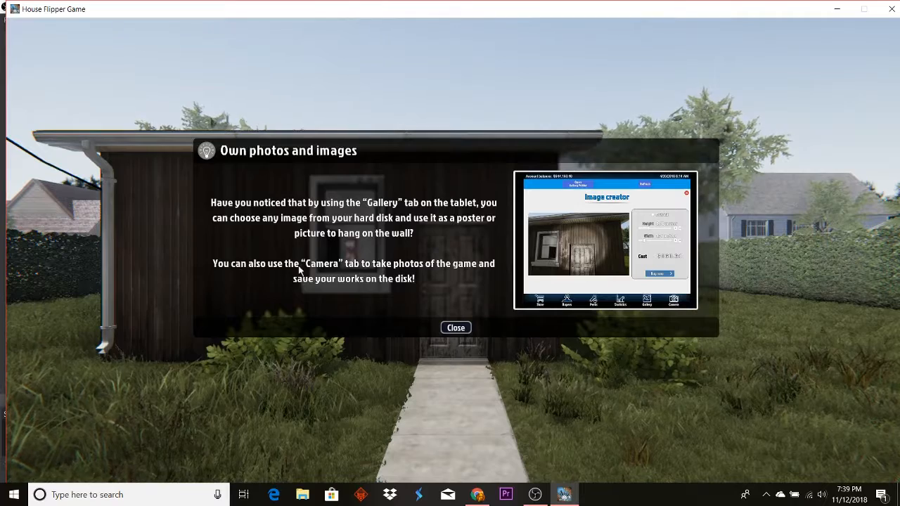
mouse_move(385, 269)
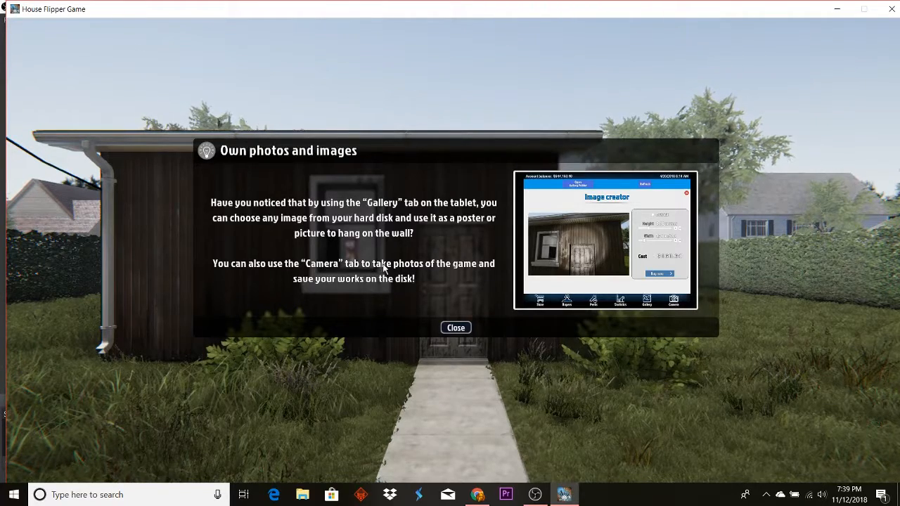
mouse_move(437, 272)
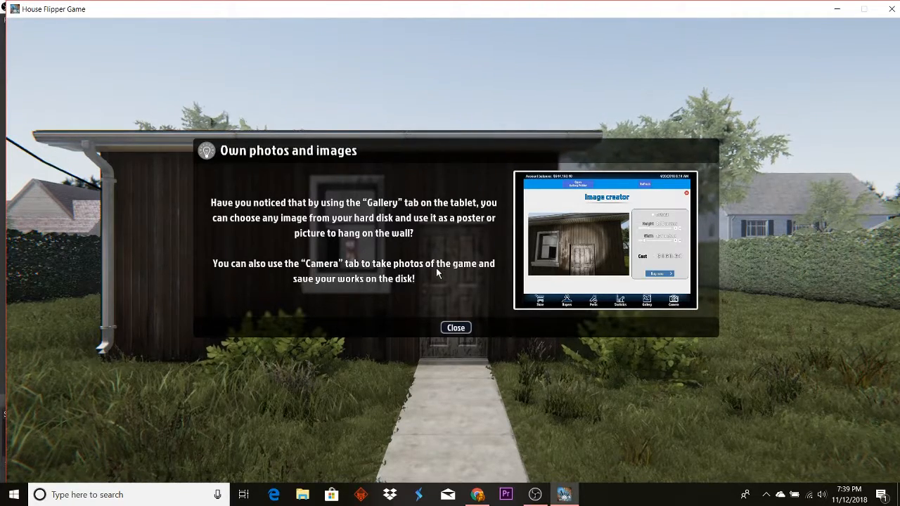
mouse_move(462, 271)
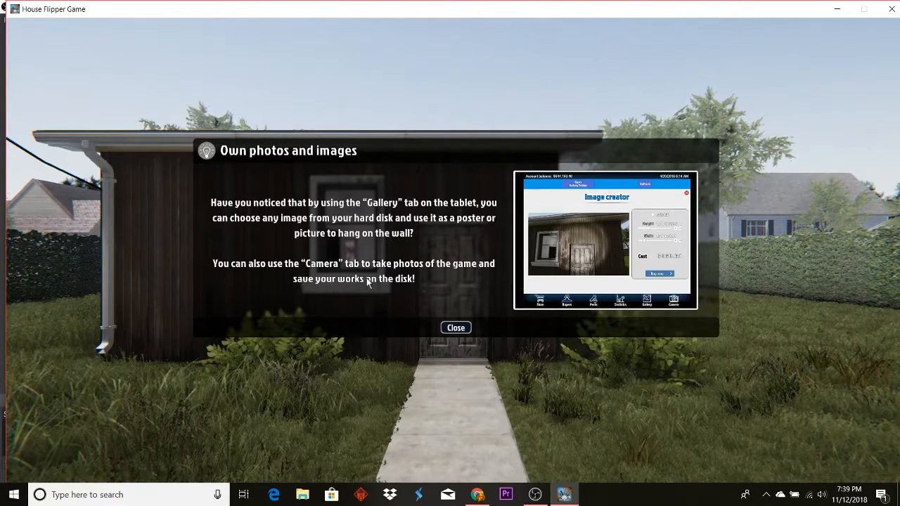
mouse_move(385, 283)
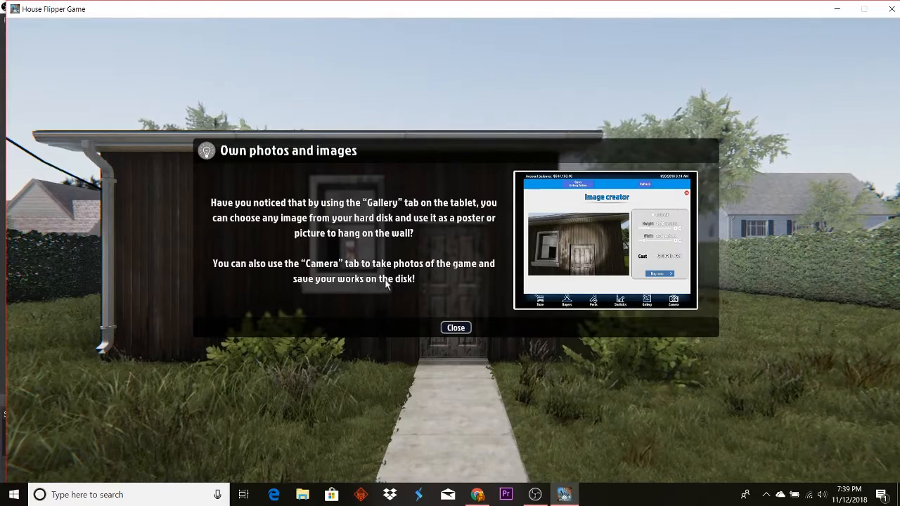
mouse_move(445, 318)
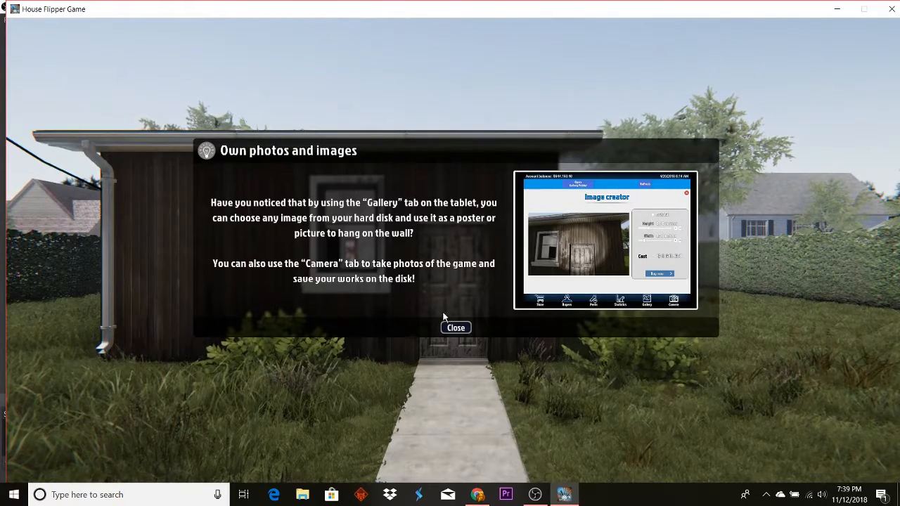
mouse_move(456, 331)
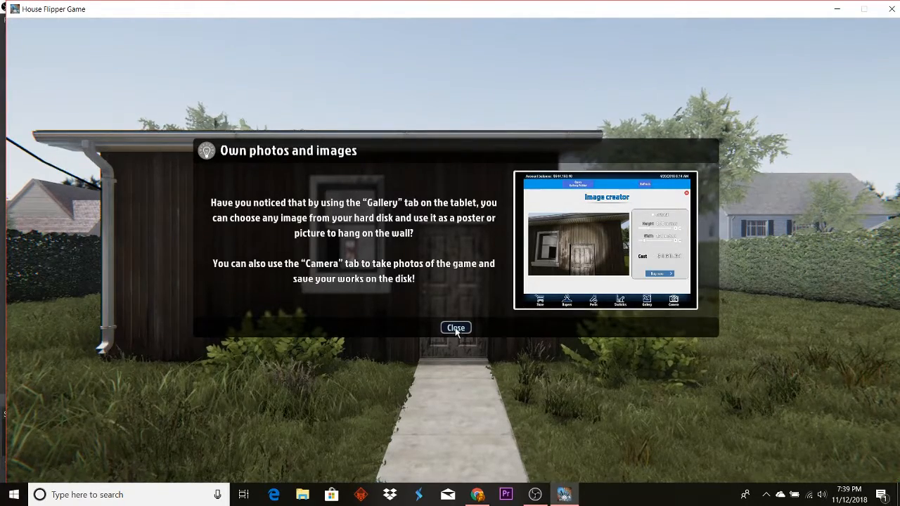
Close the own-photos tip and open the shack's front door
left_click(456, 328)
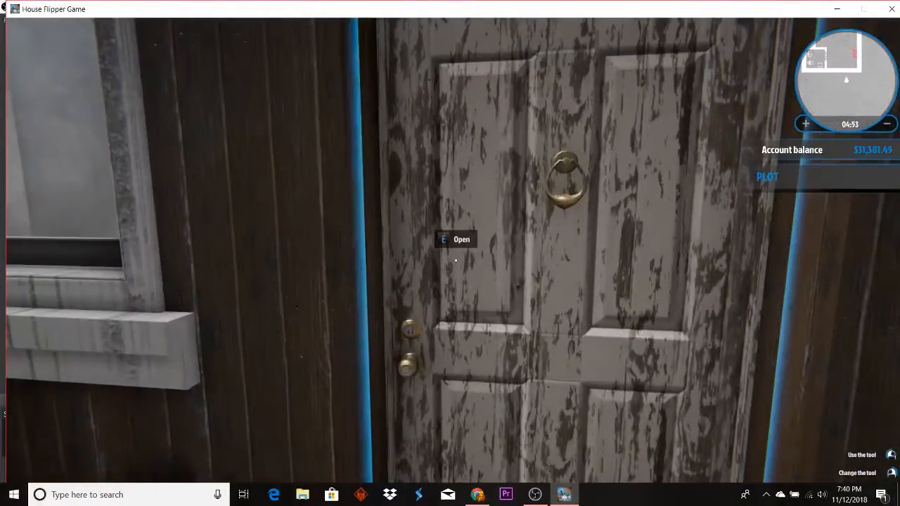
key("e")
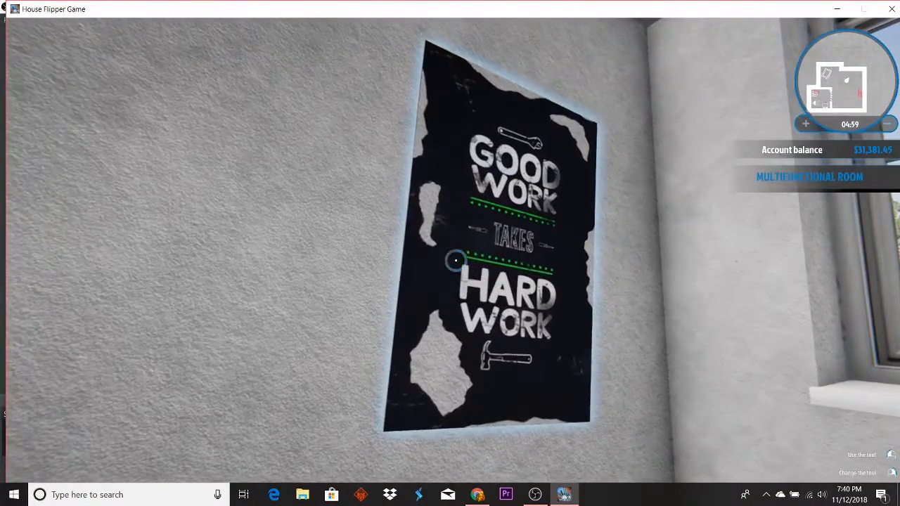
Open the tablet store's Furnitures section and scroll through the Beds listings
left_click(455, 261)
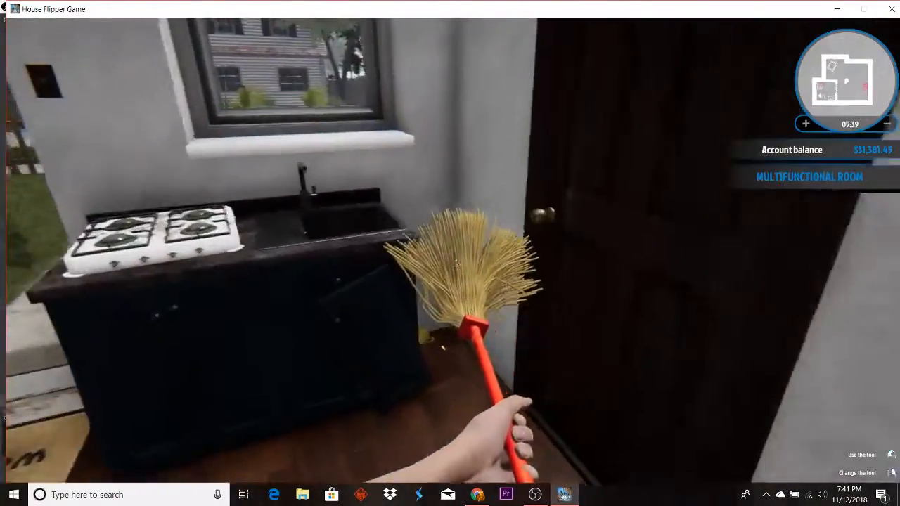
mouse_move(450, 253)
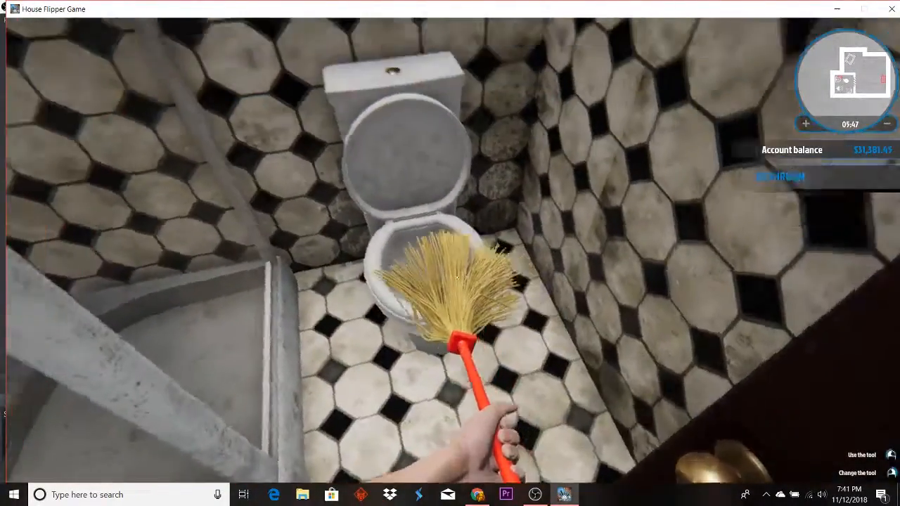
mouse_move(450, 253)
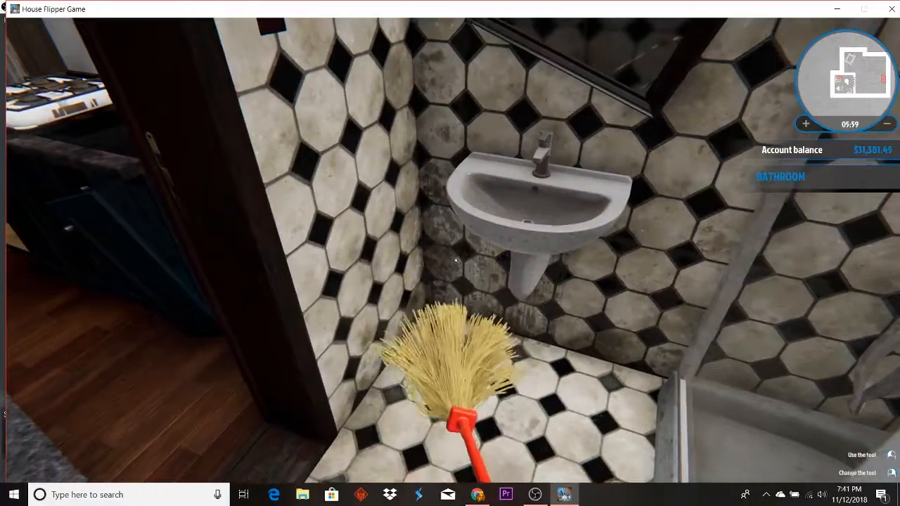
mouse_move(450, 253)
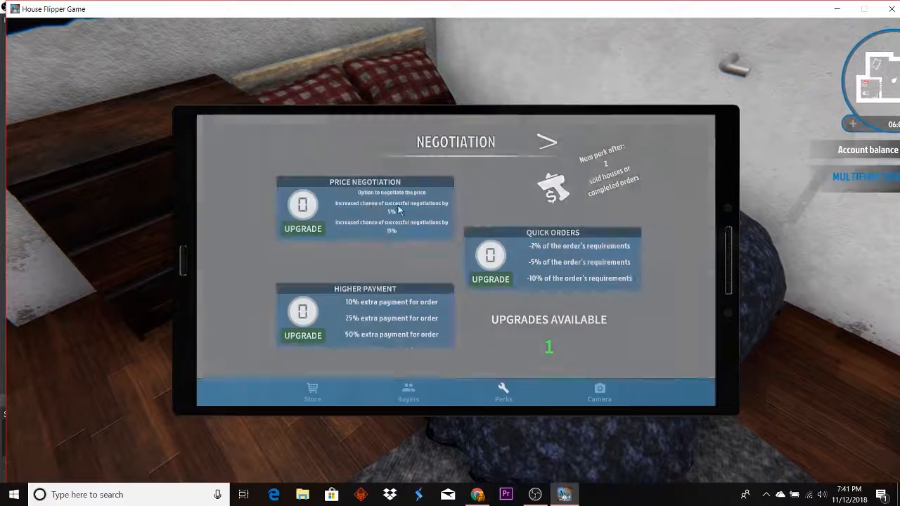
left_click(312, 393)
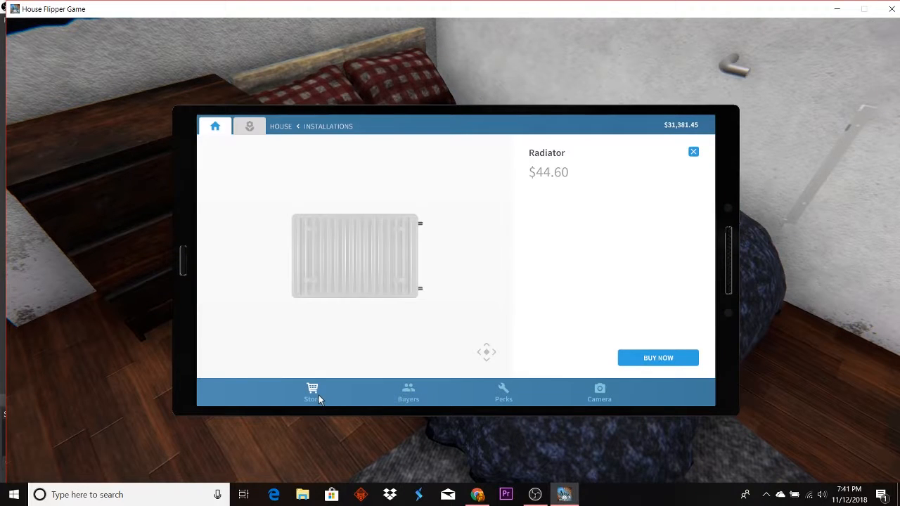
mouse_move(885, 241)
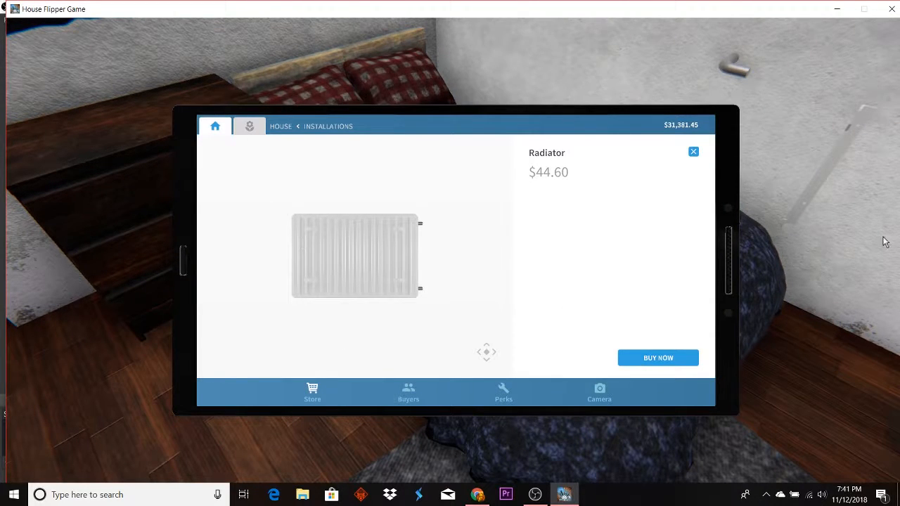
mouse_move(523, 281)
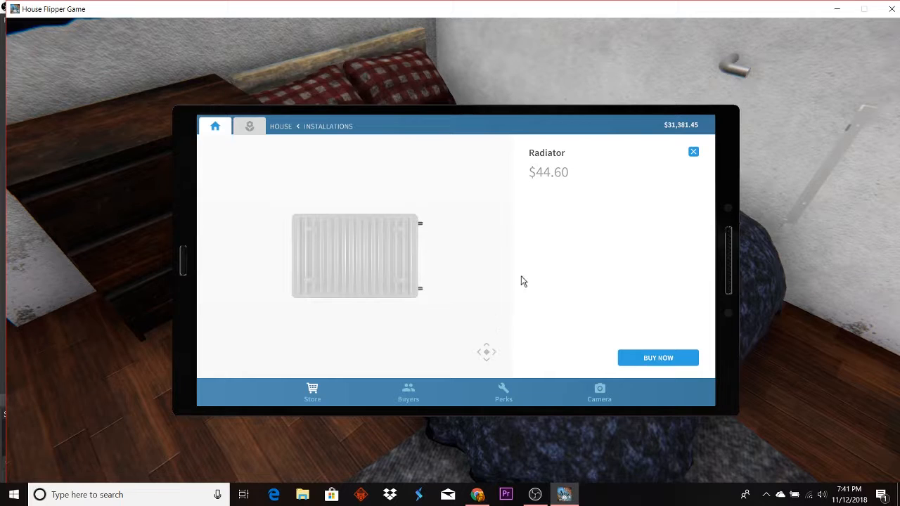
left_click(693, 151)
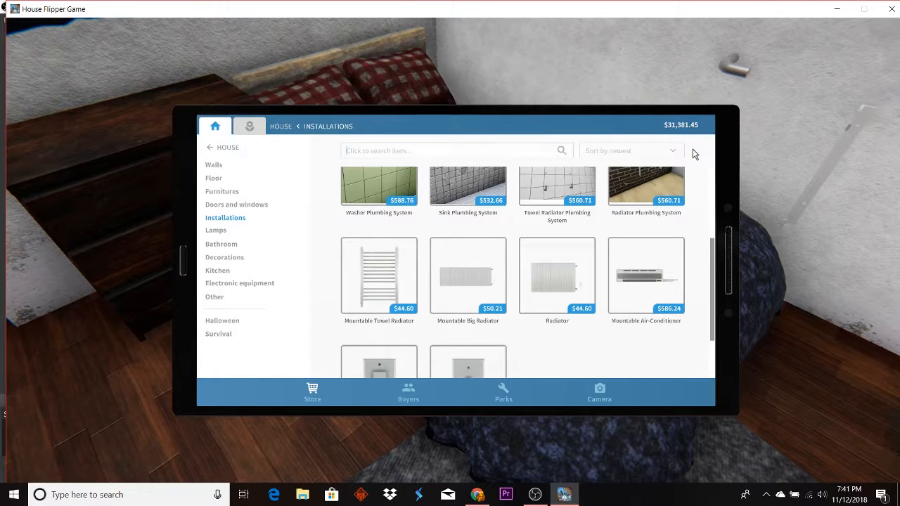
mouse_move(221, 191)
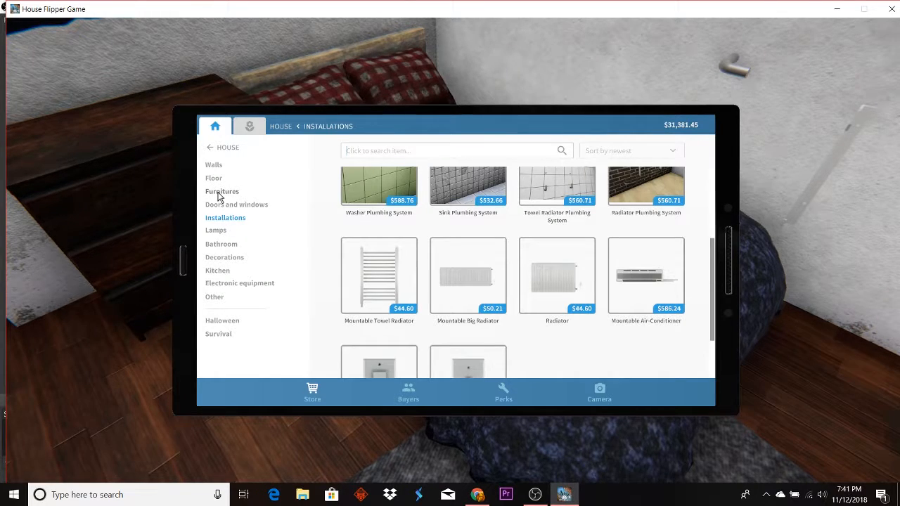
left_click(222, 191)
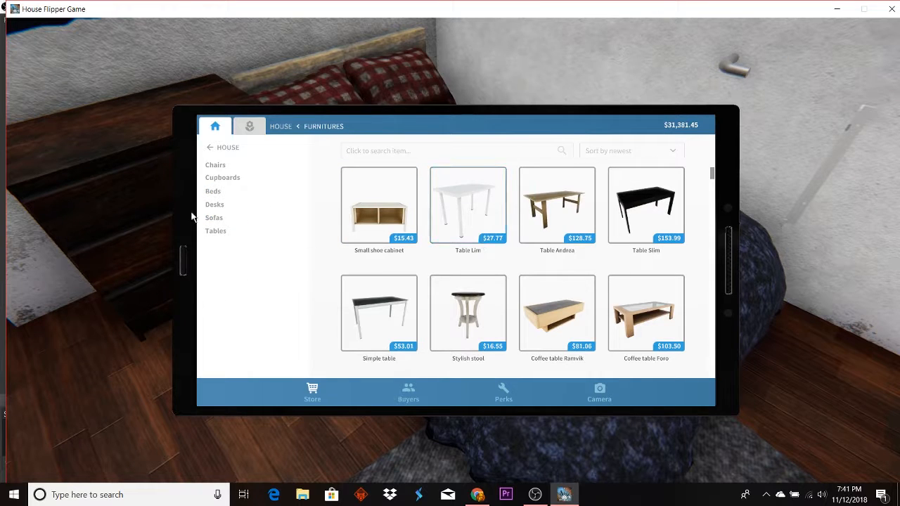
left_click(212, 190)
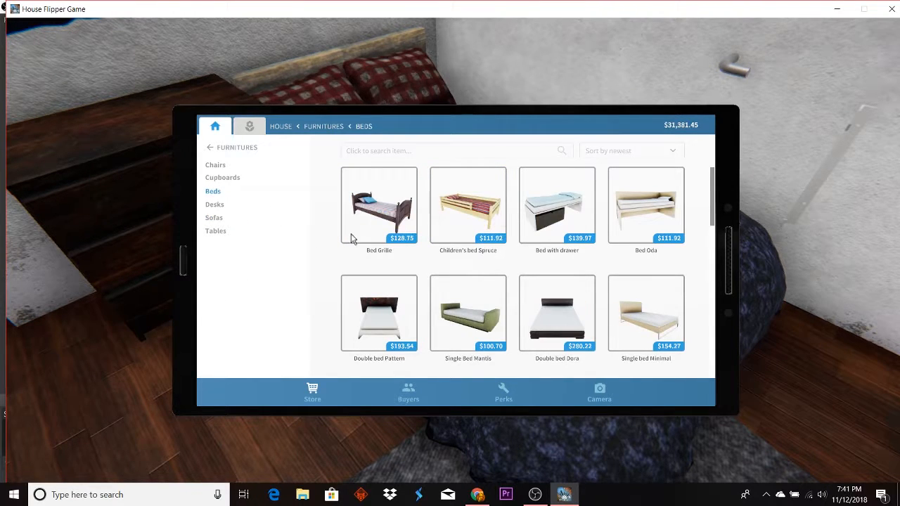
mouse_move(468, 246)
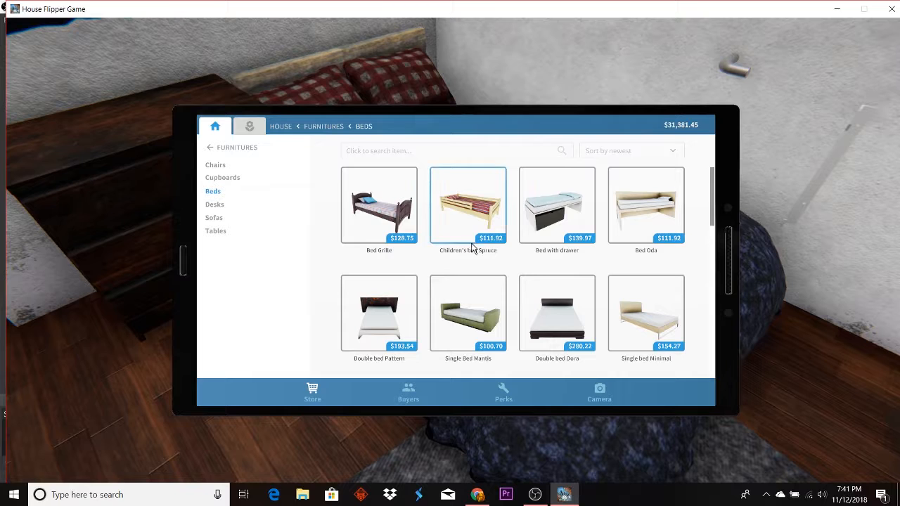
mouse_move(518, 236)
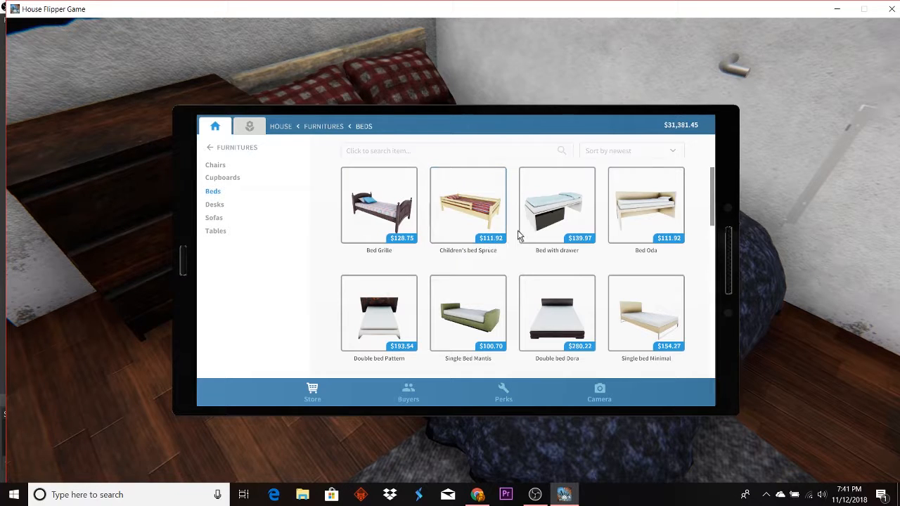
mouse_move(548, 274)
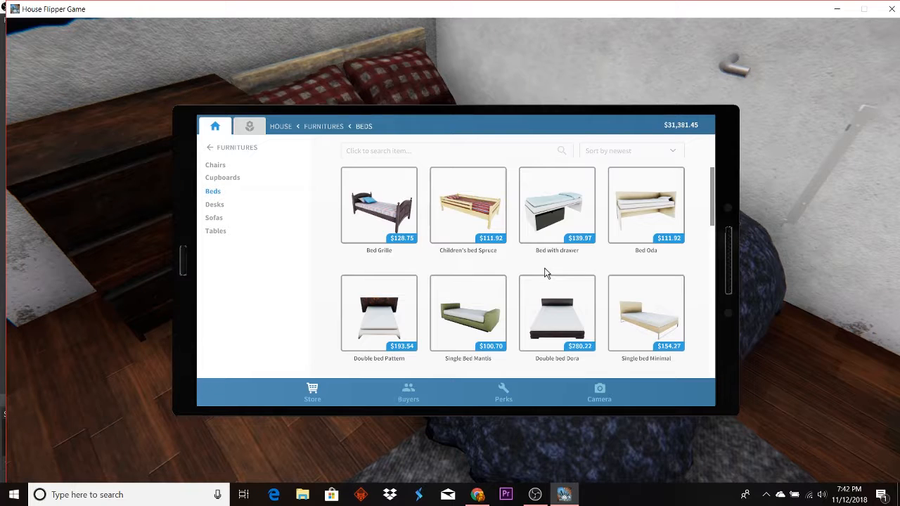
scroll("down", 3)
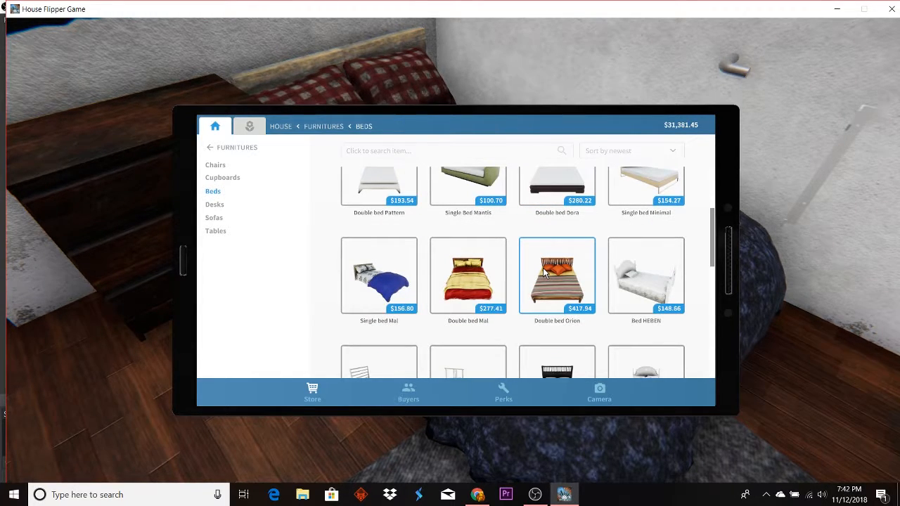
scroll("down", 3)
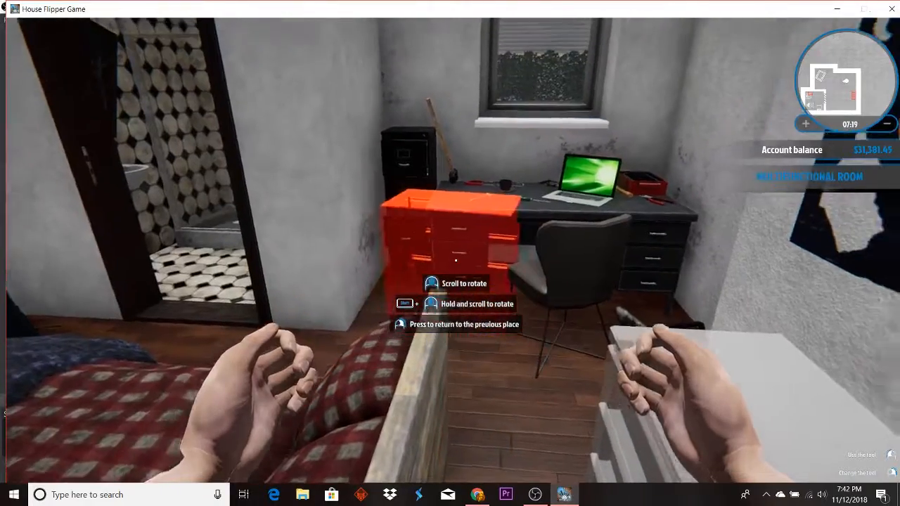
mouse_move(450, 253)
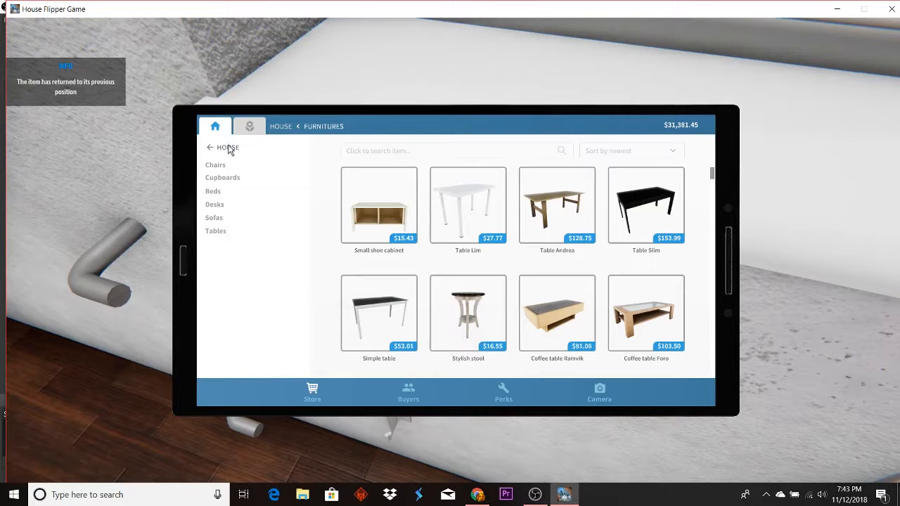
Buy the $44.60 Radiator from the Installations category of the tablet store
left_click(209, 148)
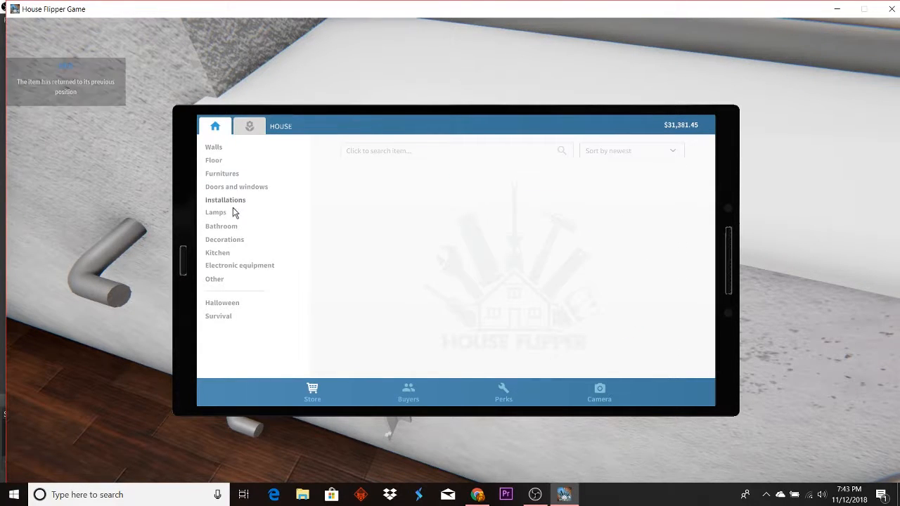
left_click(225, 200)
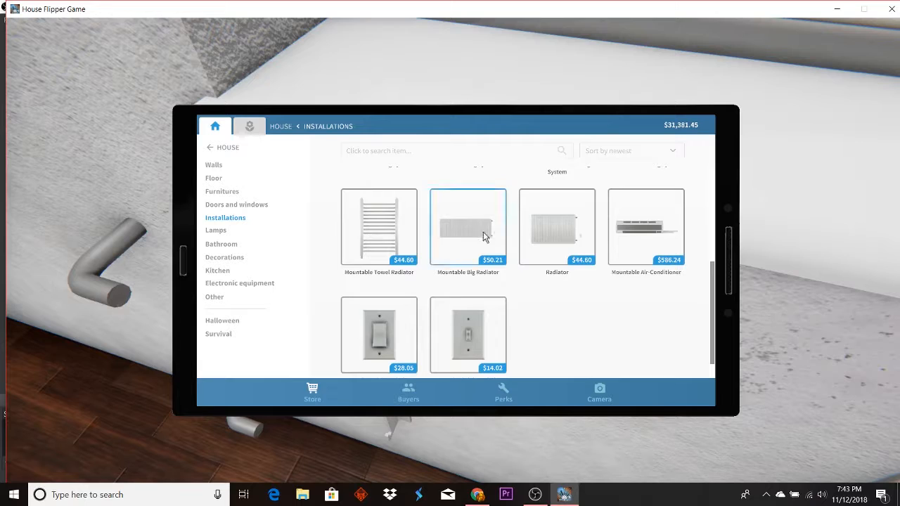
left_click(557, 226)
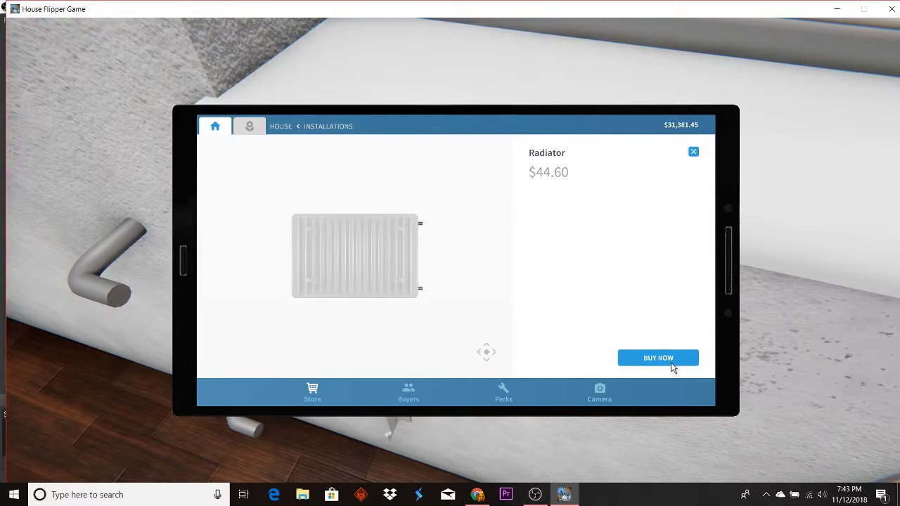
left_click(657, 358)
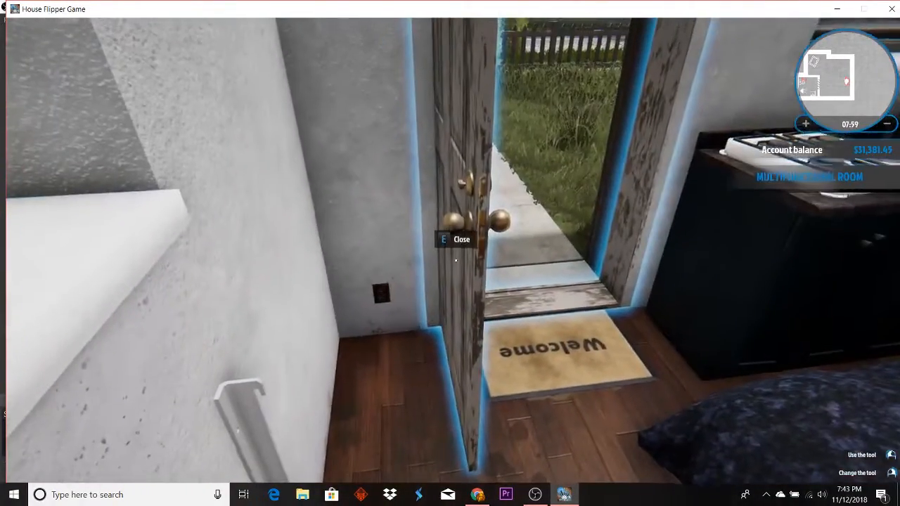
mouse_move(456, 260)
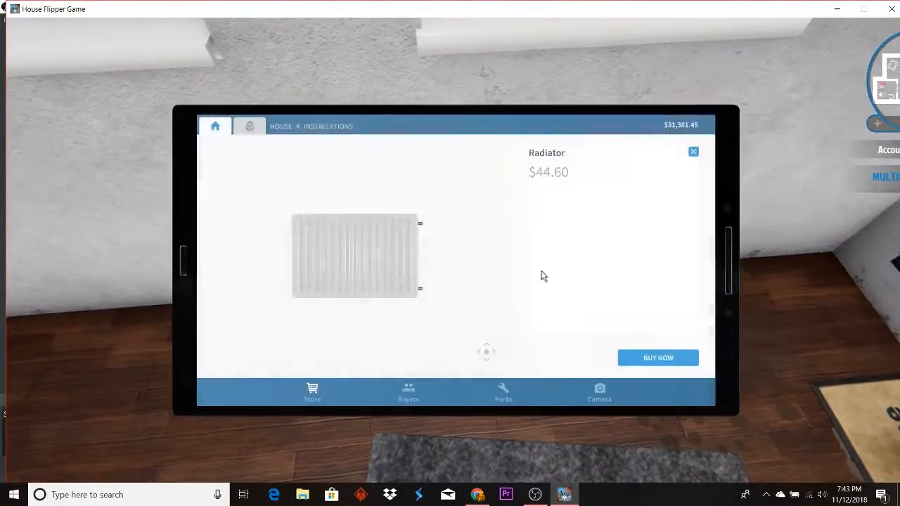
left_click(657, 358)
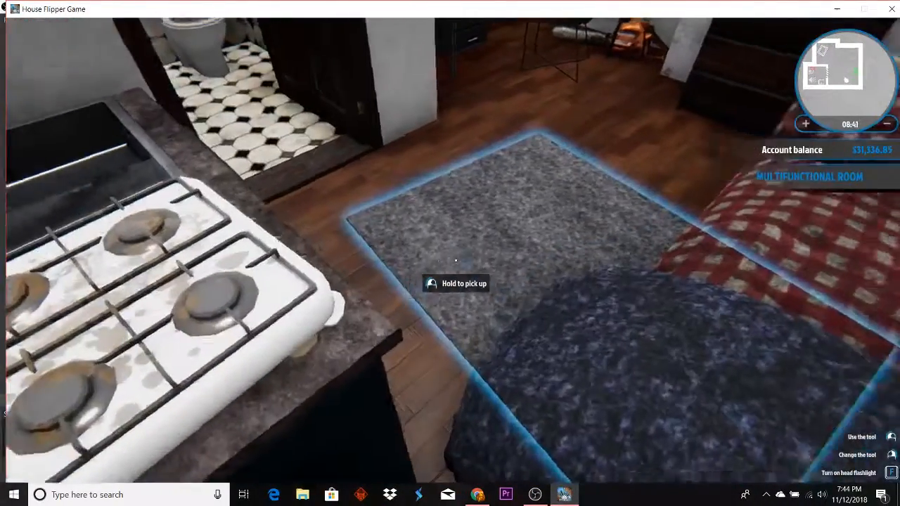
mouse_move(450, 253)
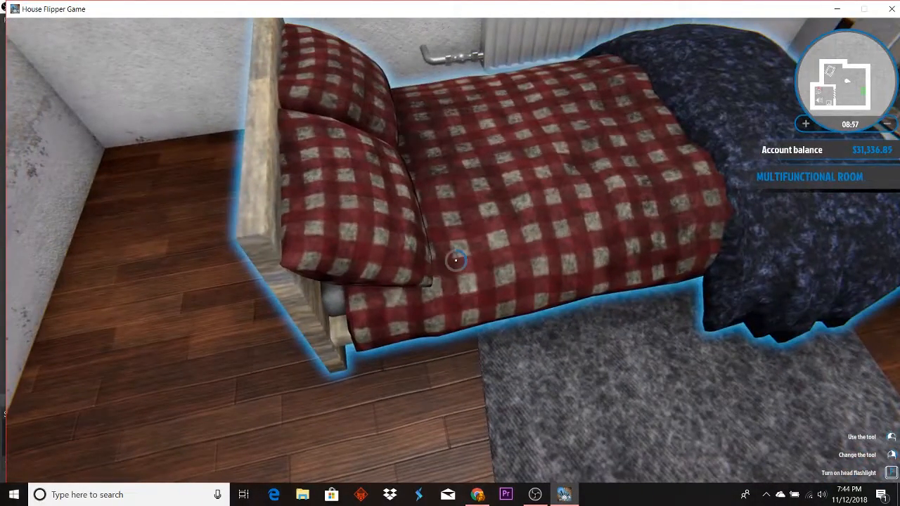
Pick up the bed to start moving it
left_click(455, 261)
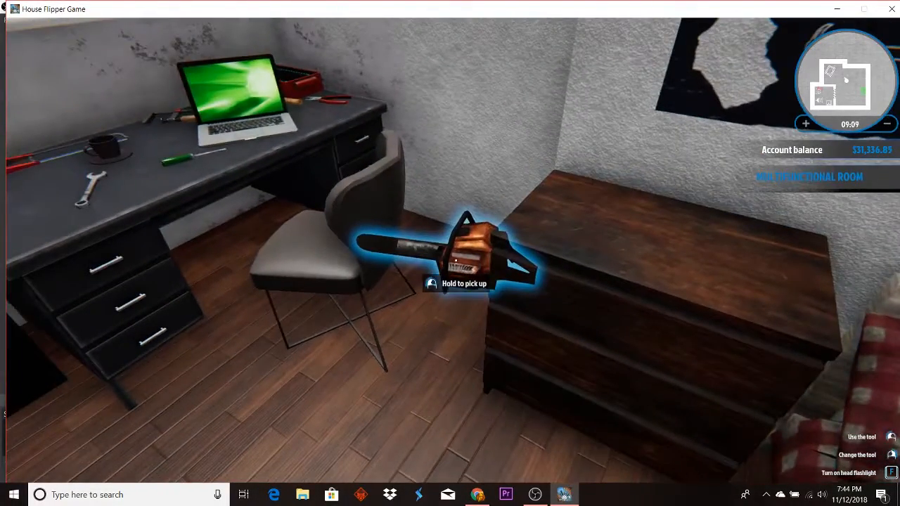
Pick up the chainsaw from the floor and set it on the dresser beside the bed
left_click(457, 260)
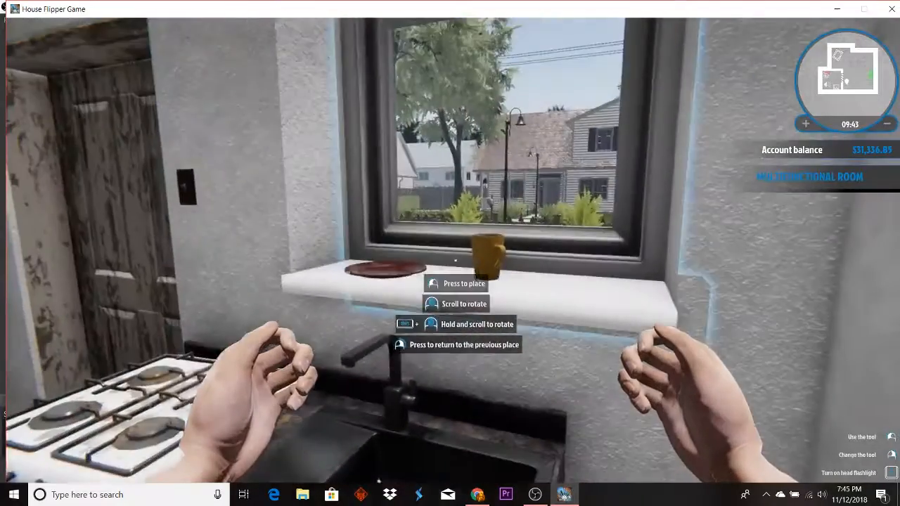
left_click(456, 283)
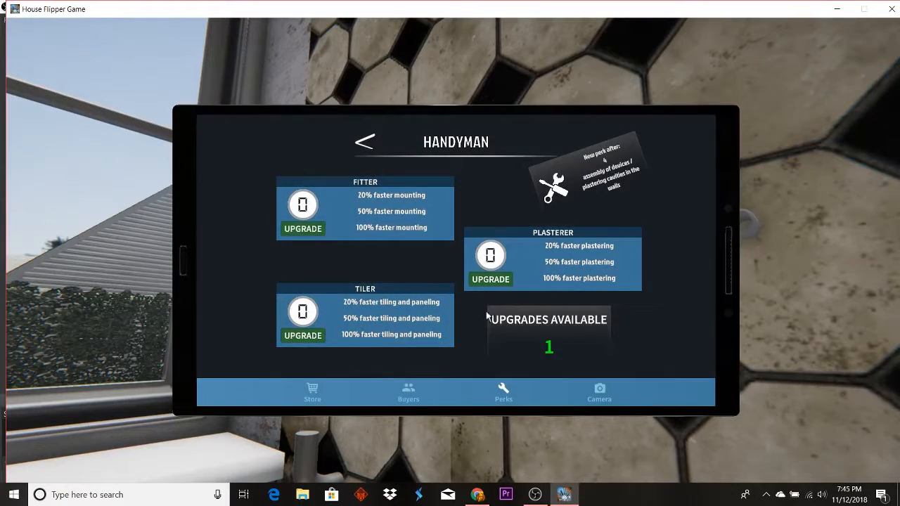
Leave the perks page and buy the Mountable Towel Radiator from the store
left_click(312, 392)
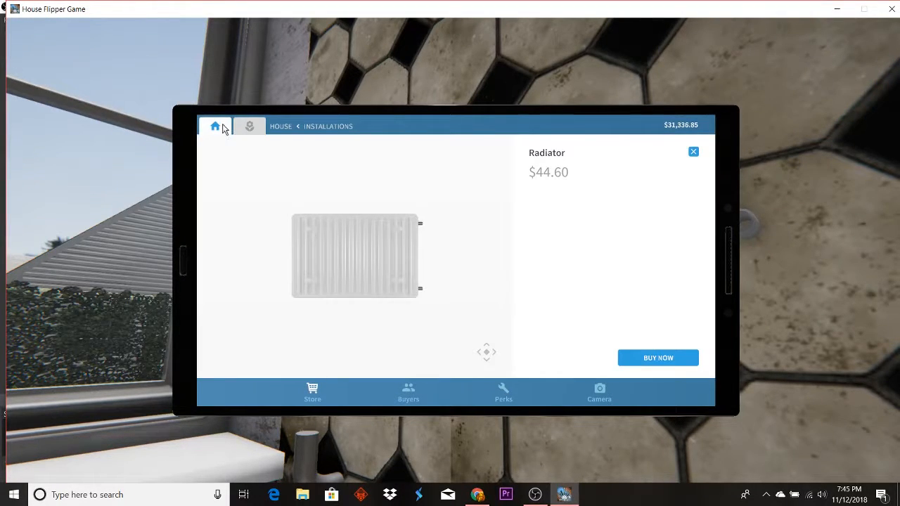
left_click(693, 151)
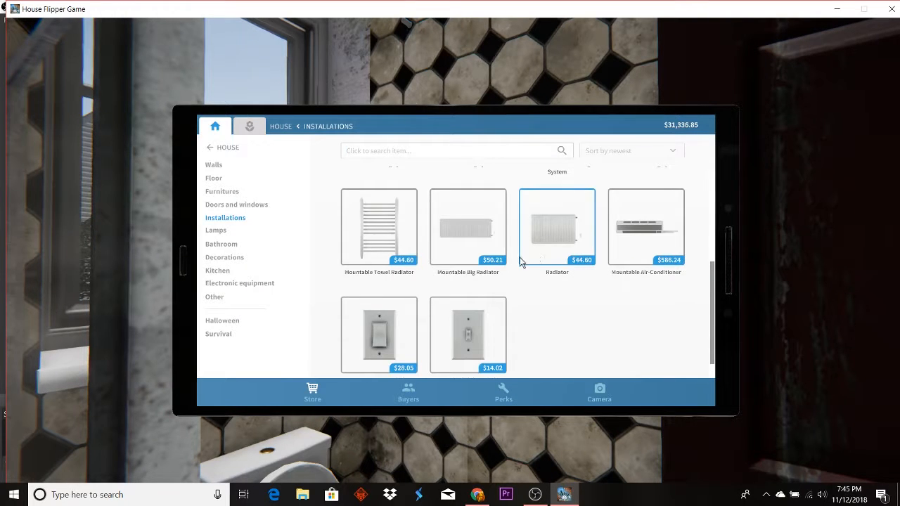
left_click(378, 226)
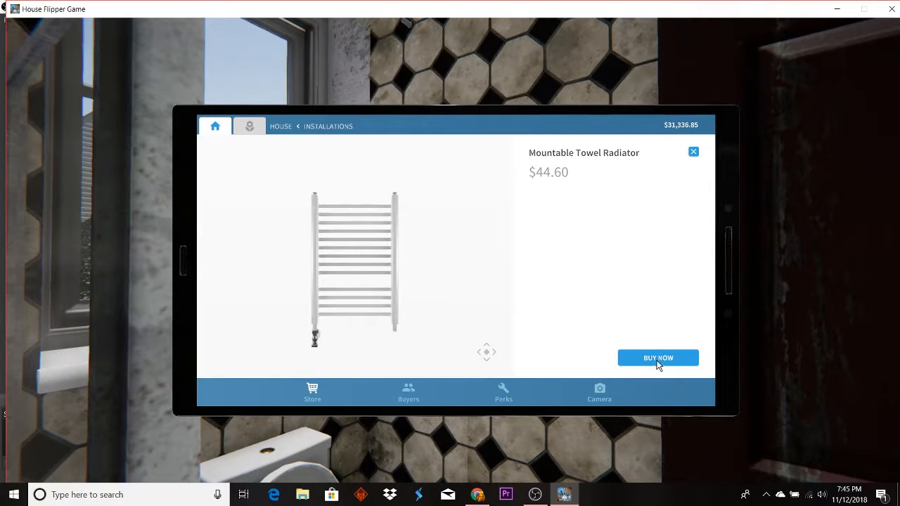
left_click(658, 358)
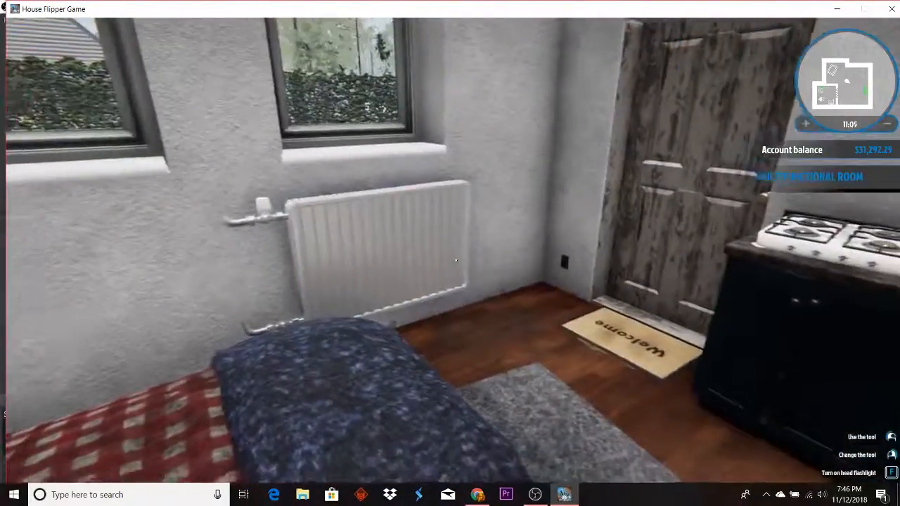
mouse_move(450, 253)
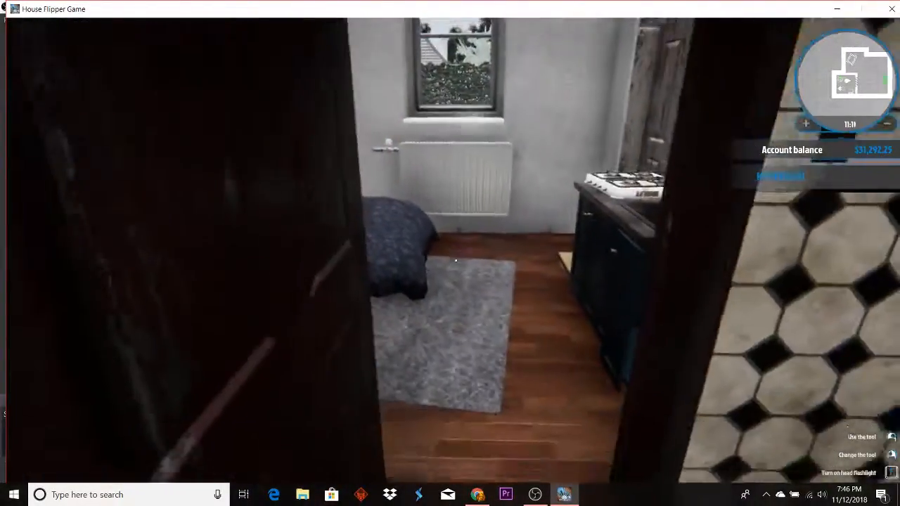
mouse_move(450, 253)
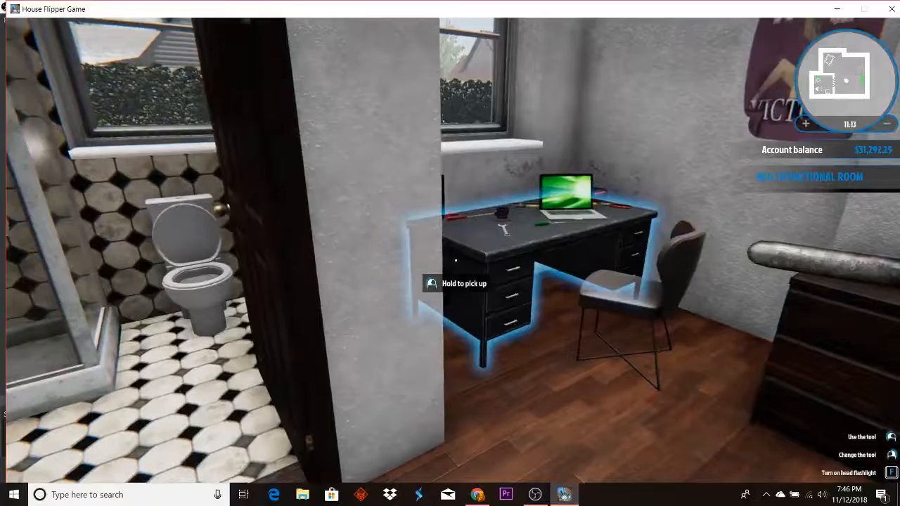
mouse_move(449, 253)
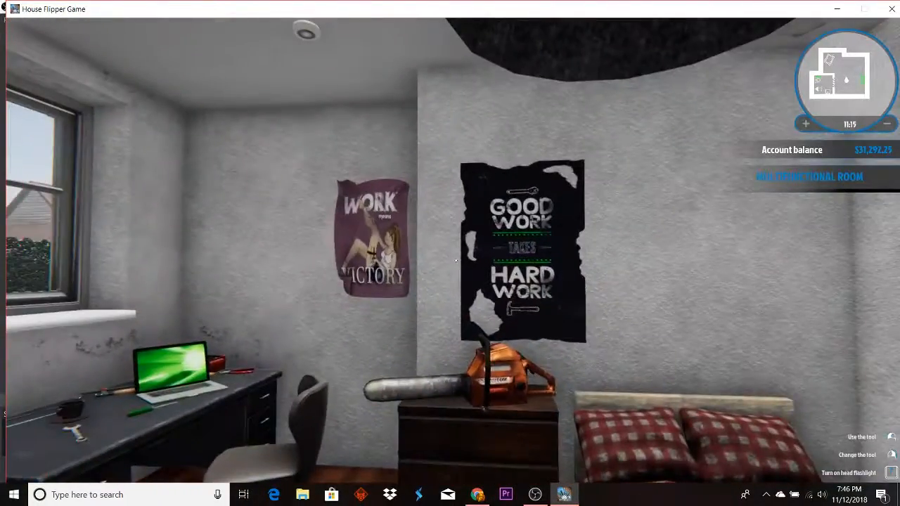